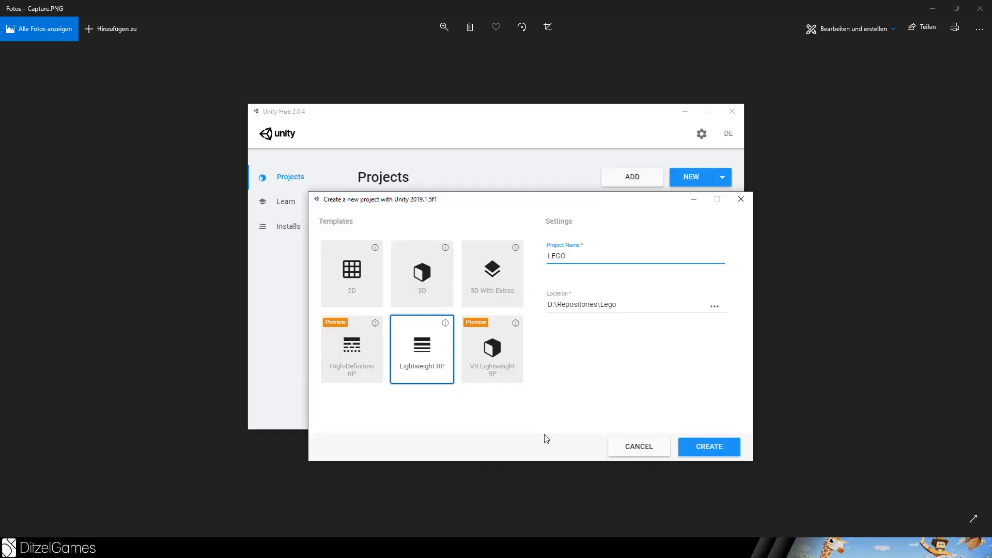
mouse_move(599, 412)
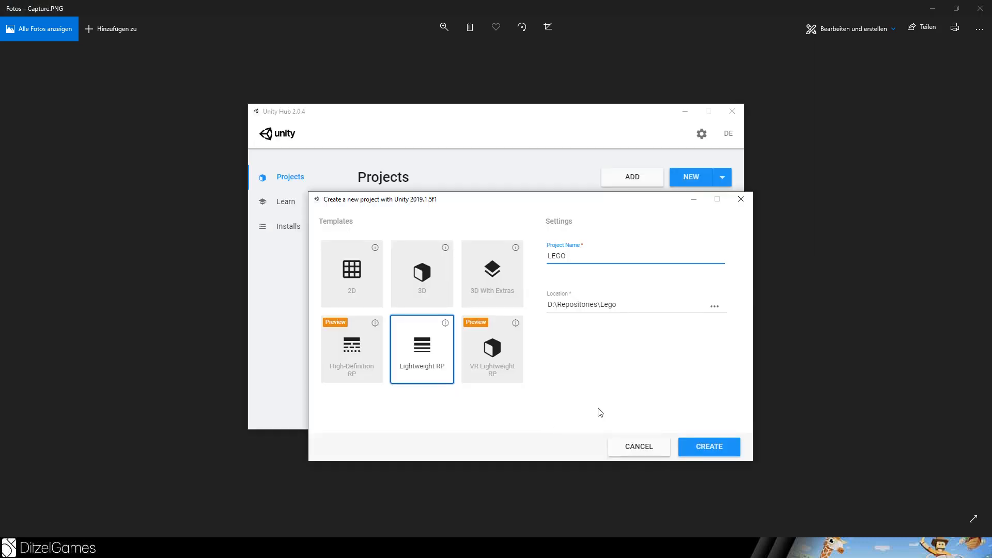
mouse_move(639, 455)
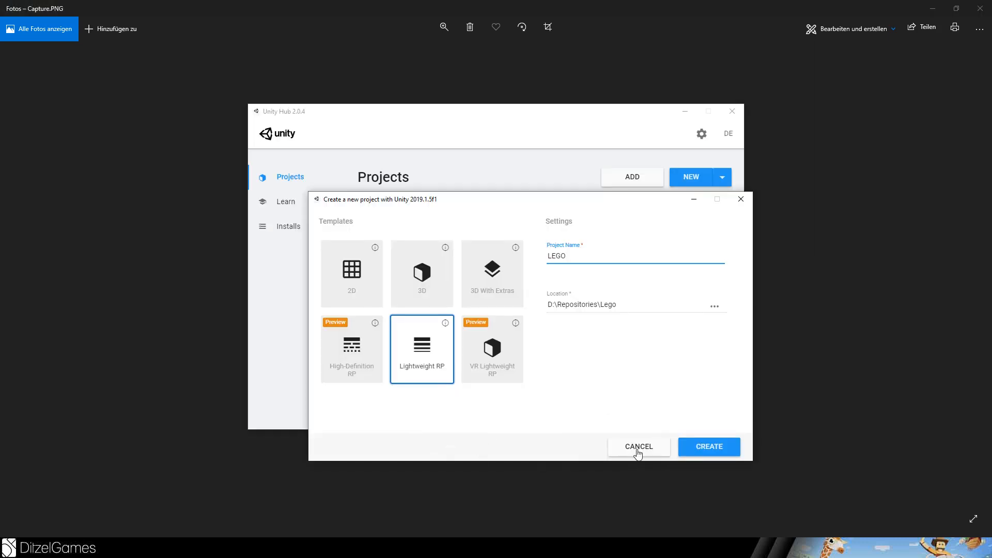
Review the 3D and Lightweight RP template descriptions and choose Lightweight RP for the LEGO project.
click(351, 273)
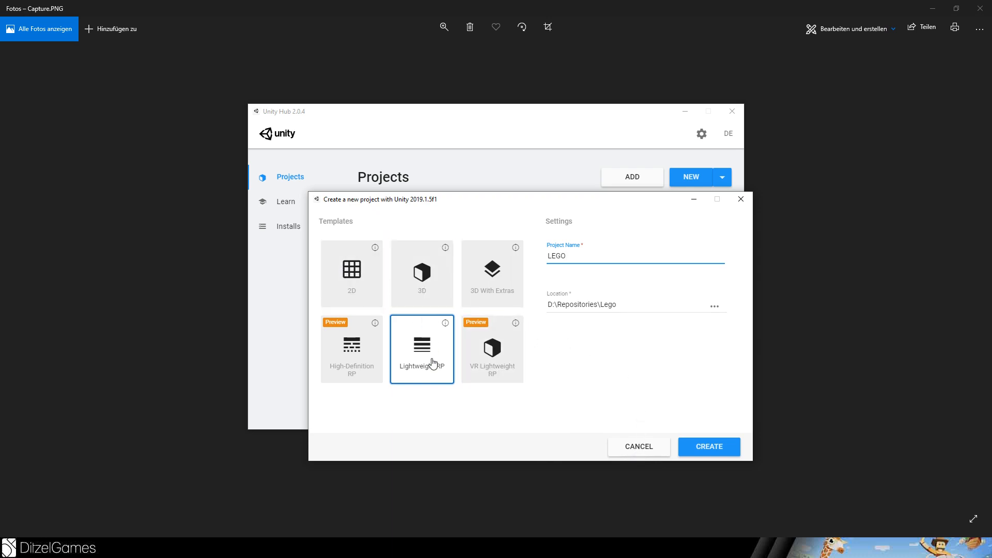
click(351, 350)
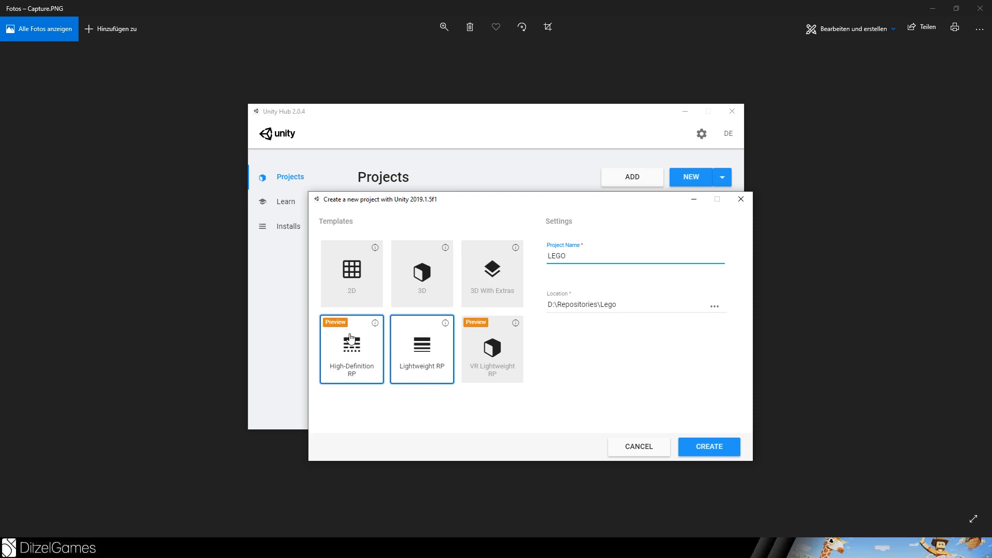
click(491, 273)
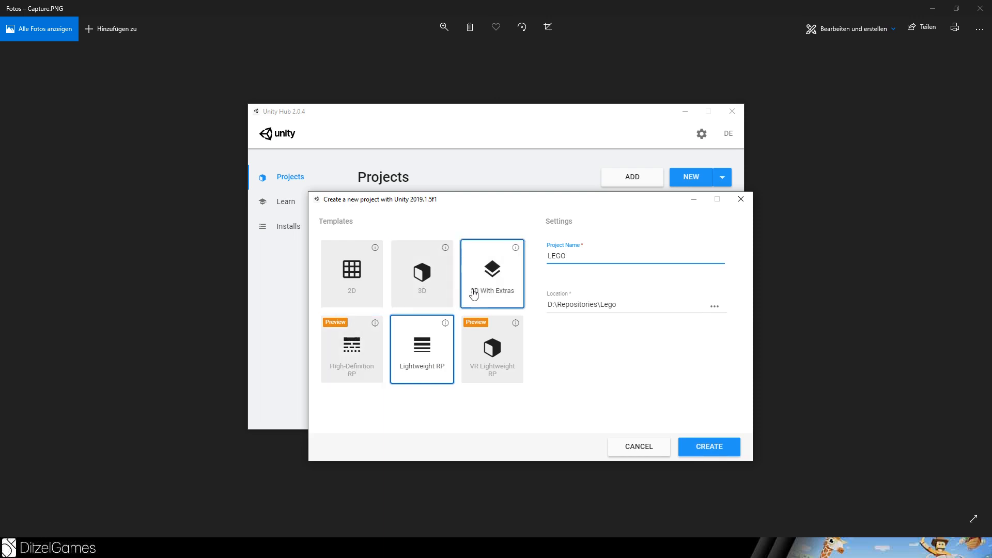
click(421, 273)
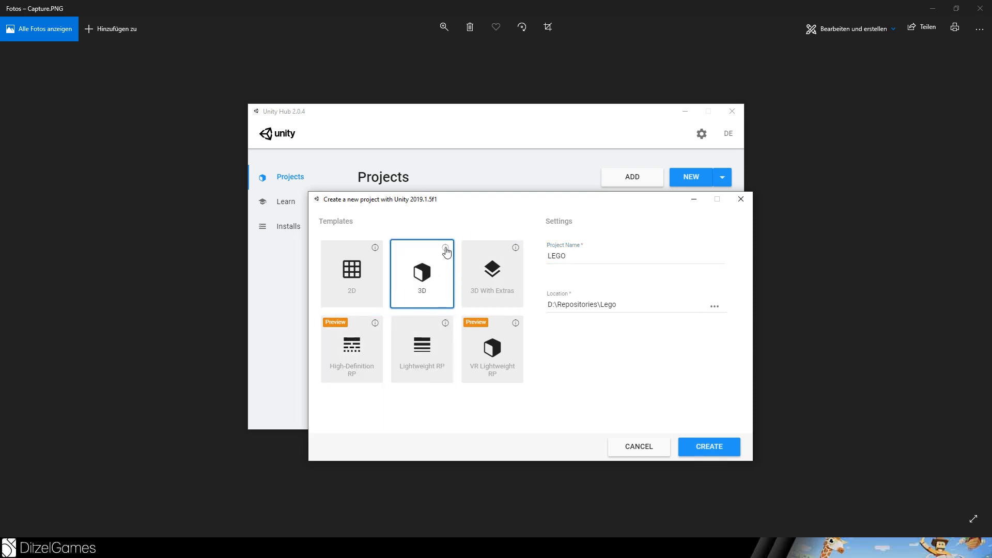
click(445, 247)
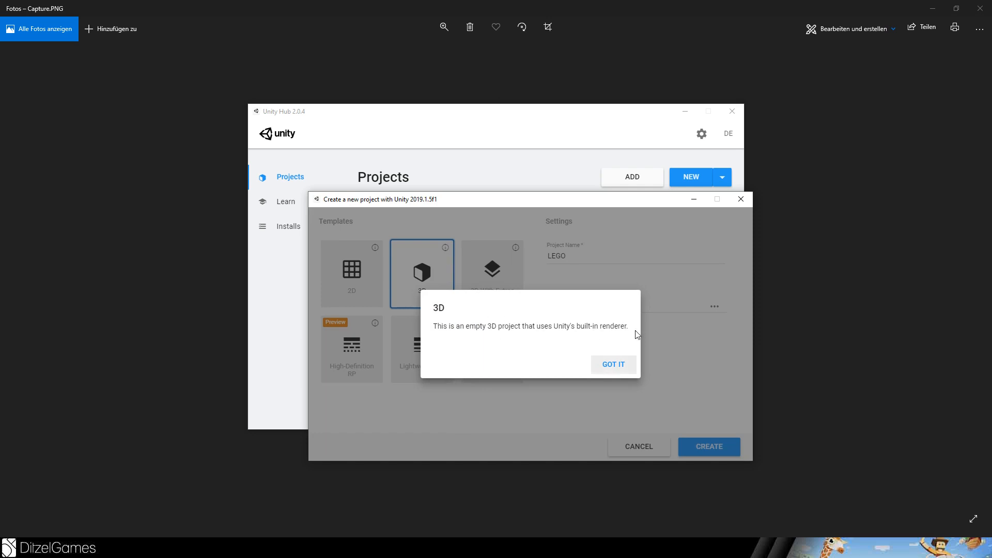
click(612, 364)
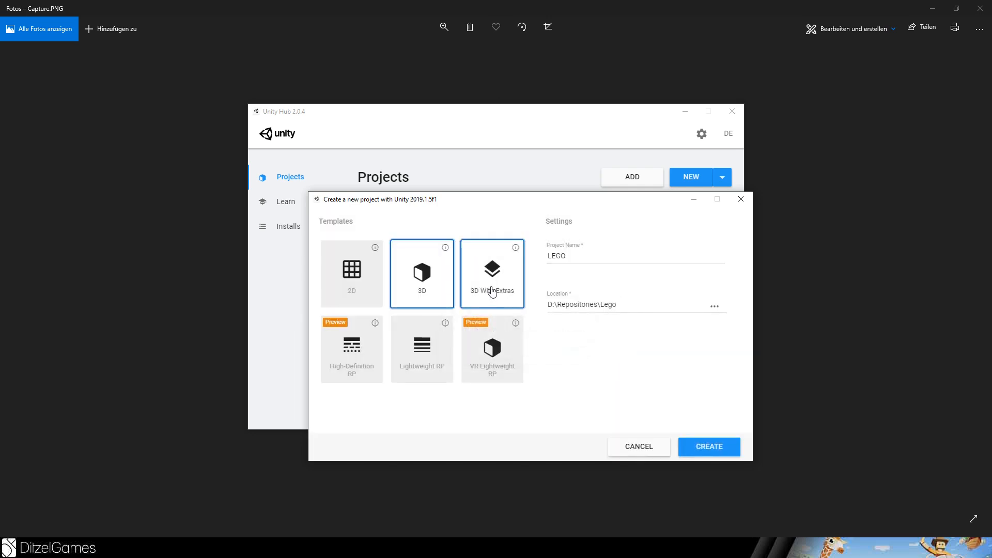
click(445, 322)
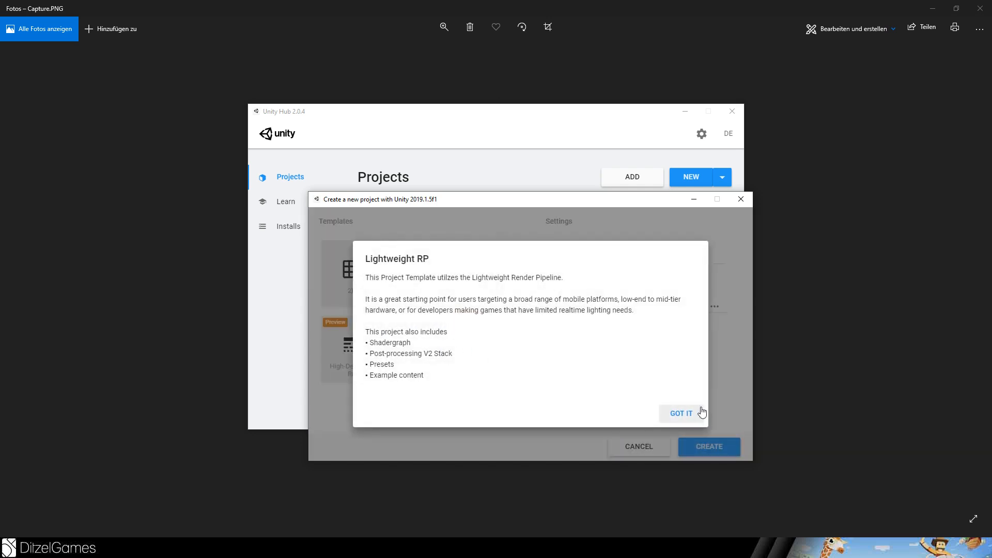
click(681, 413)
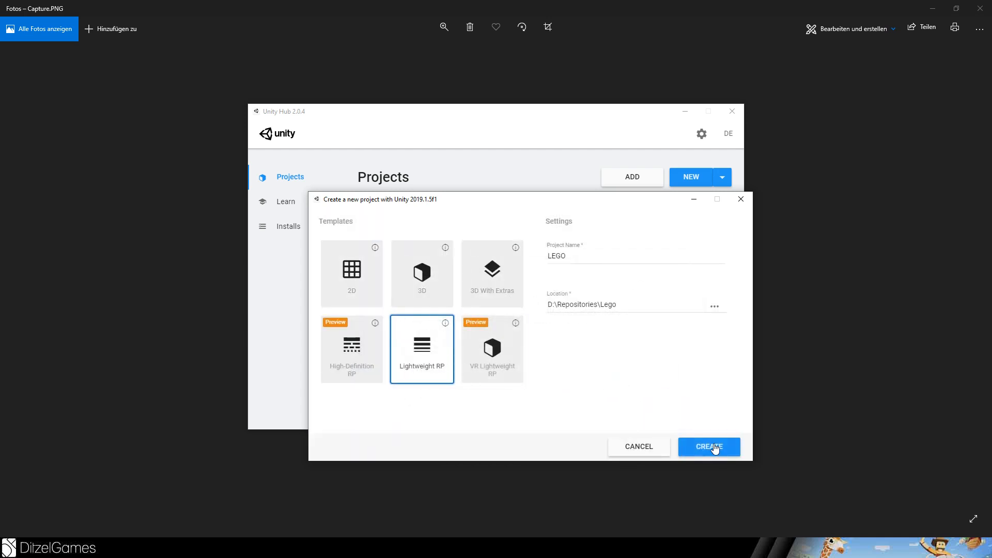
Create the LEGO project at D:\Repositories\Lego.
click(709, 446)
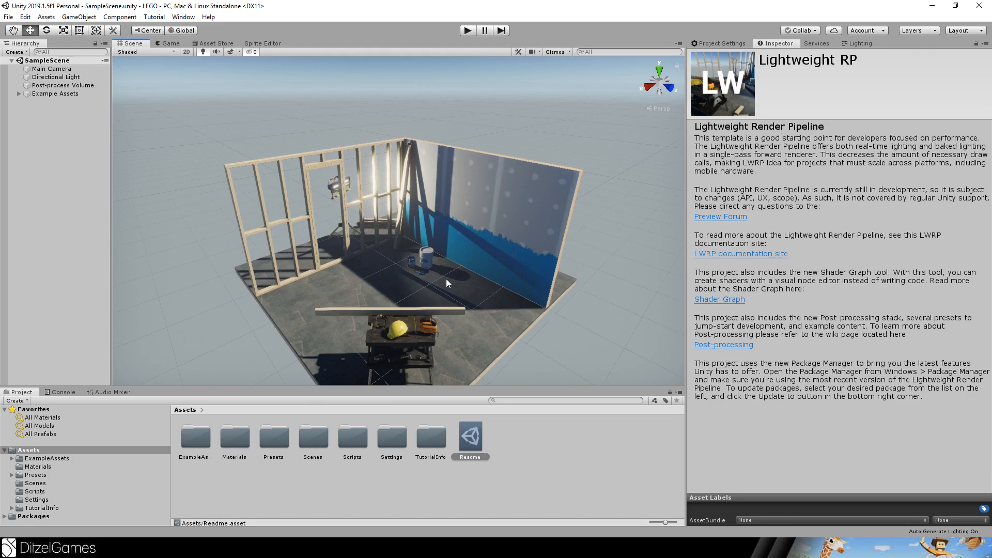
mouse_move(391, 226)
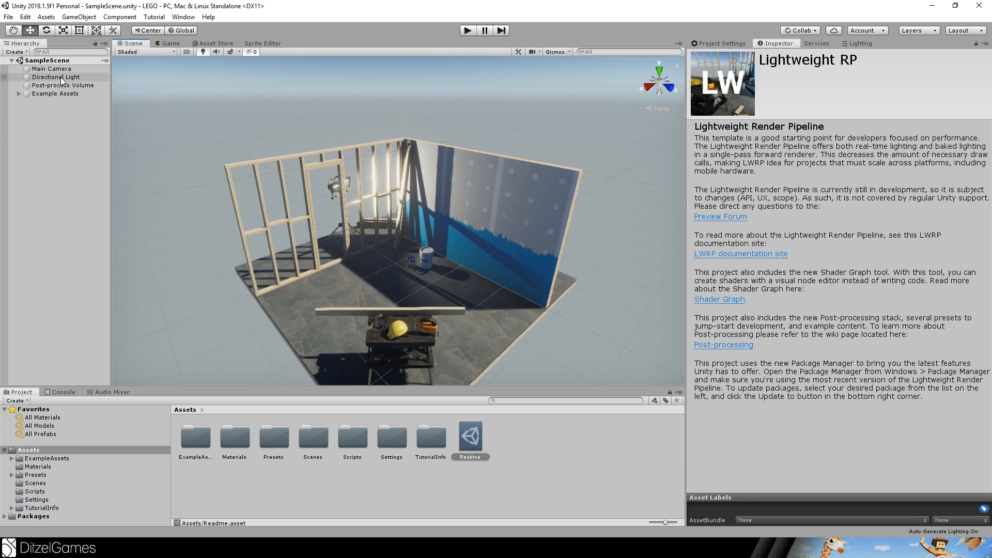
Remove the example scene objects and delete TutorialInfo, Readme and ExampleAssets from the project.
click(56, 76)
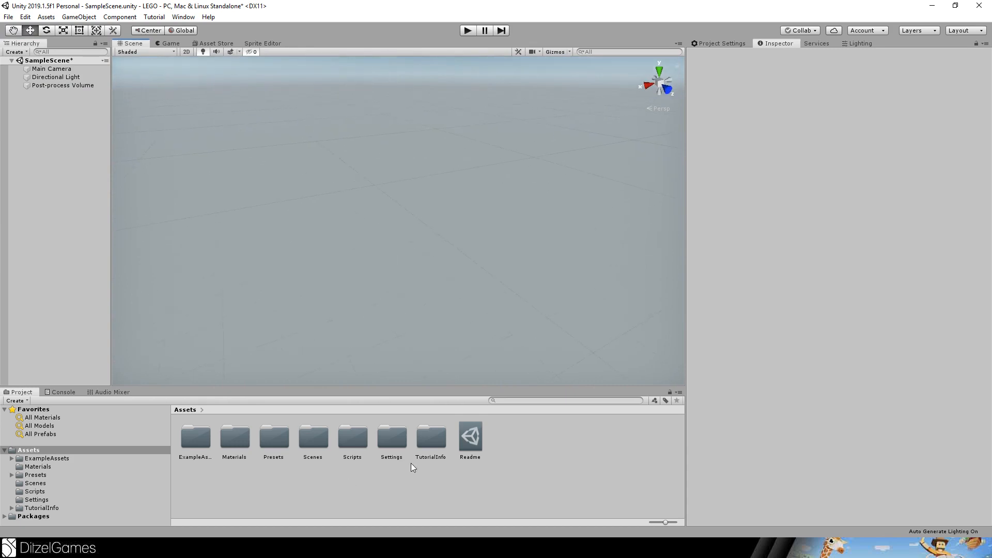
click(430, 438)
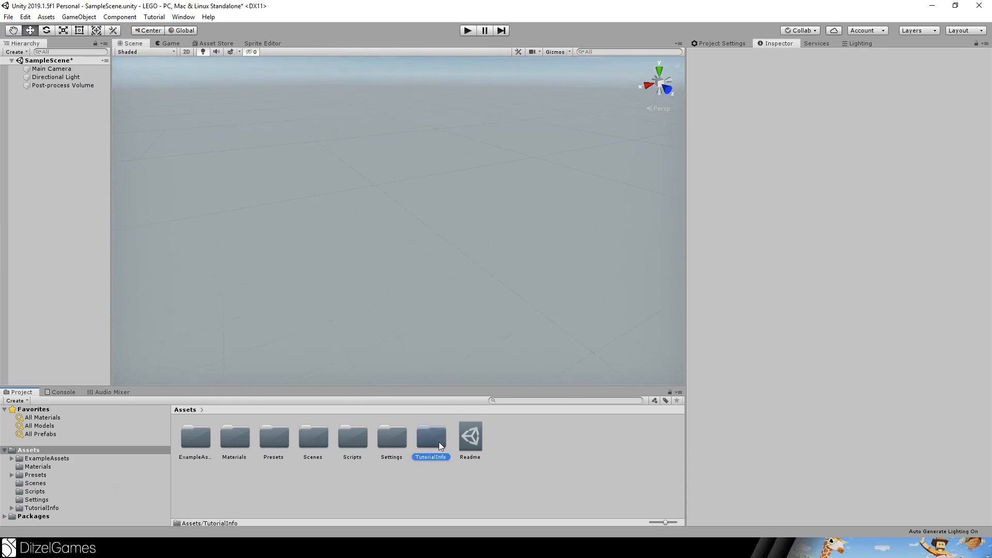
key(Delete)
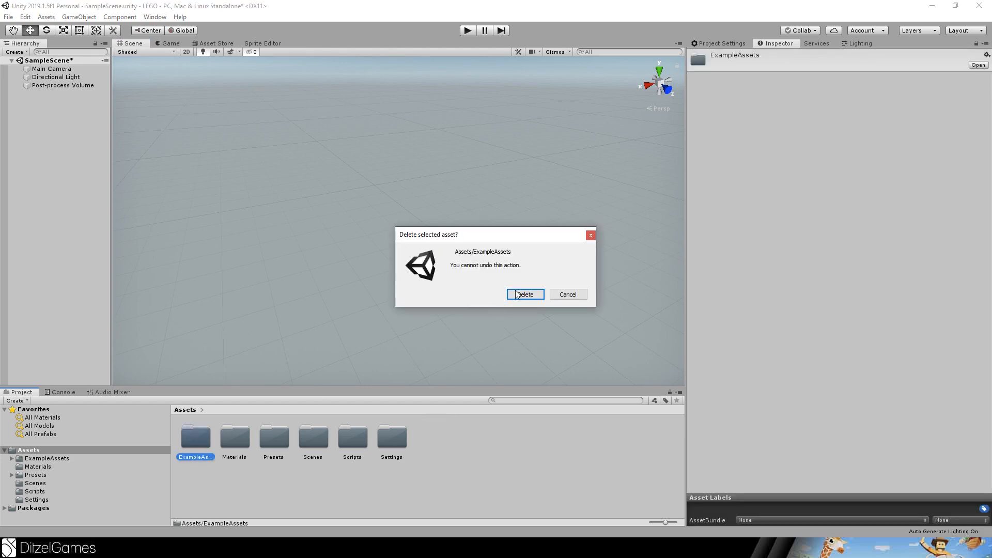
click(524, 294)
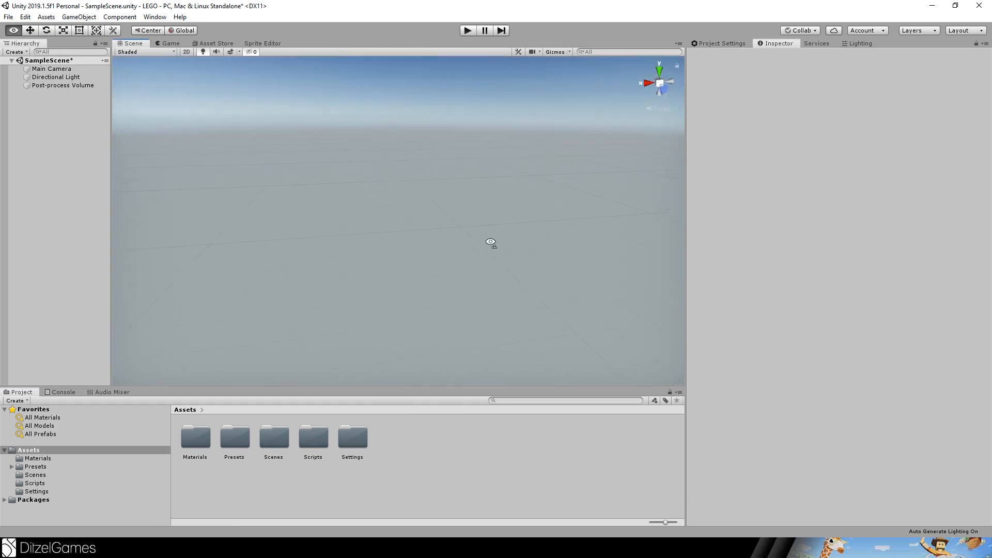
Open the Materials folder and inspect the procedural Skybox_Mat material.
double_click(194, 438)
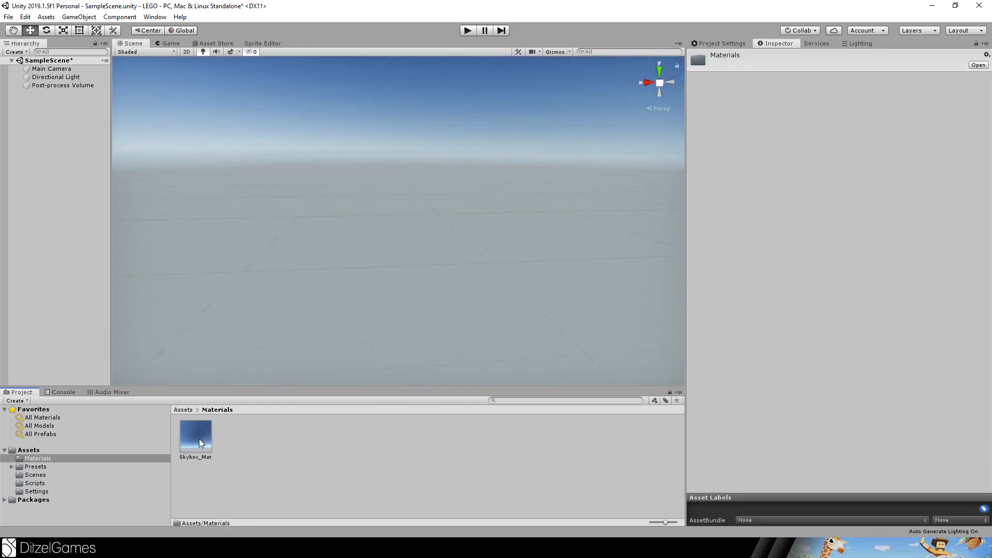
click(196, 437)
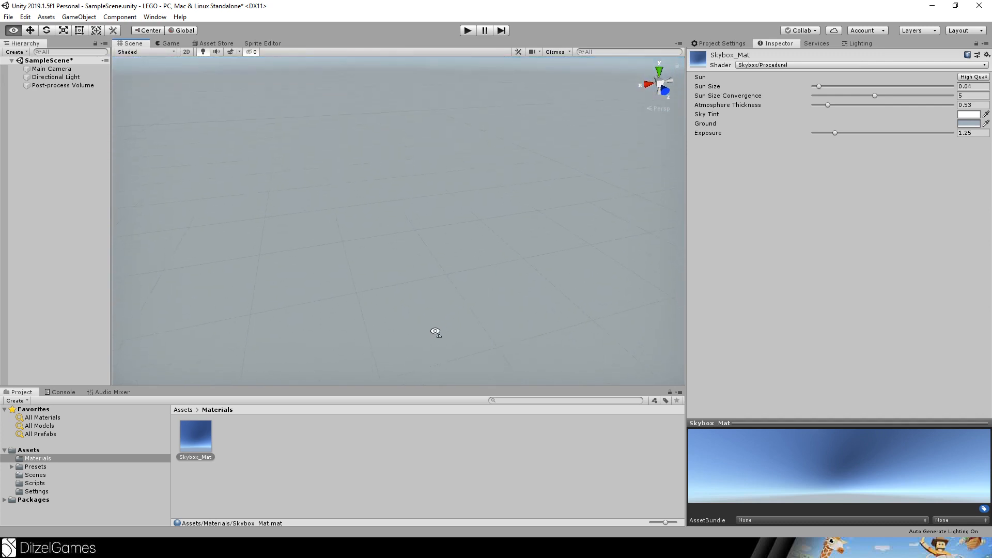
Create an Object folder in Assets and start a Character subfolder inside it.
click(182, 409)
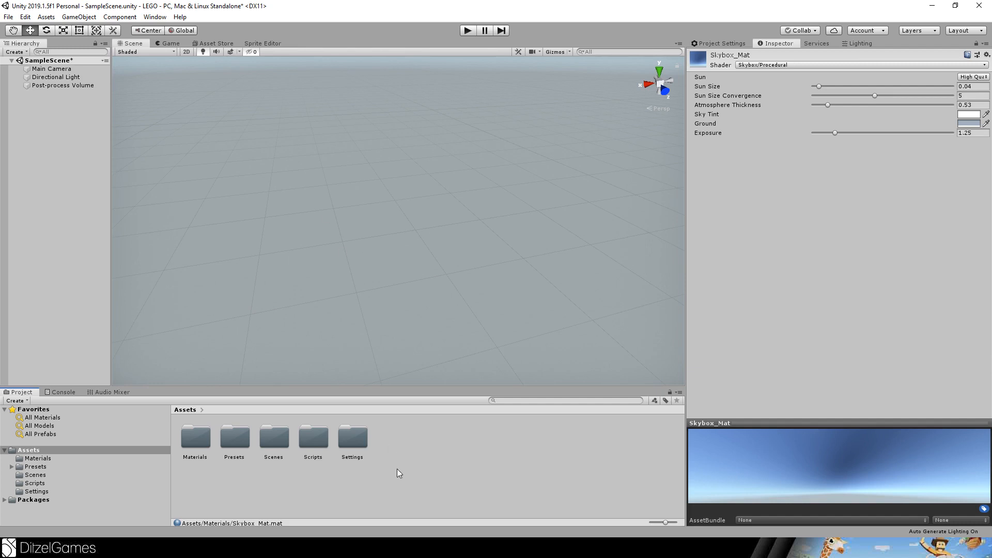
right_click(399, 474)
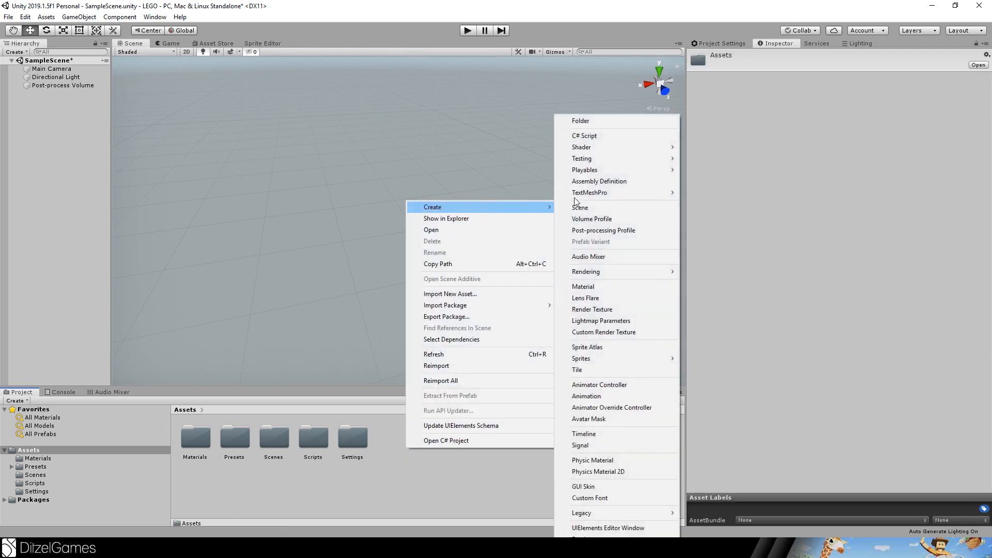
click(580, 120)
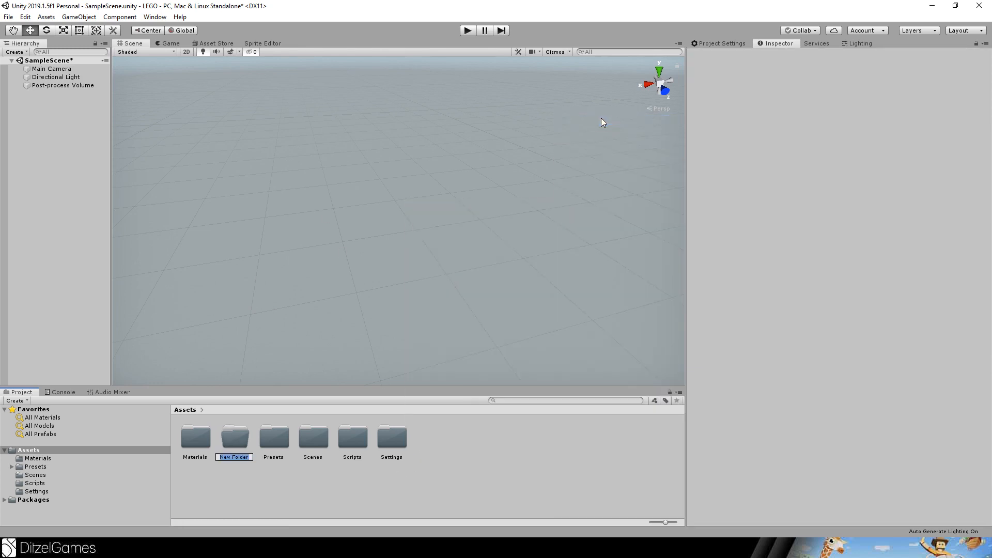
text(O)
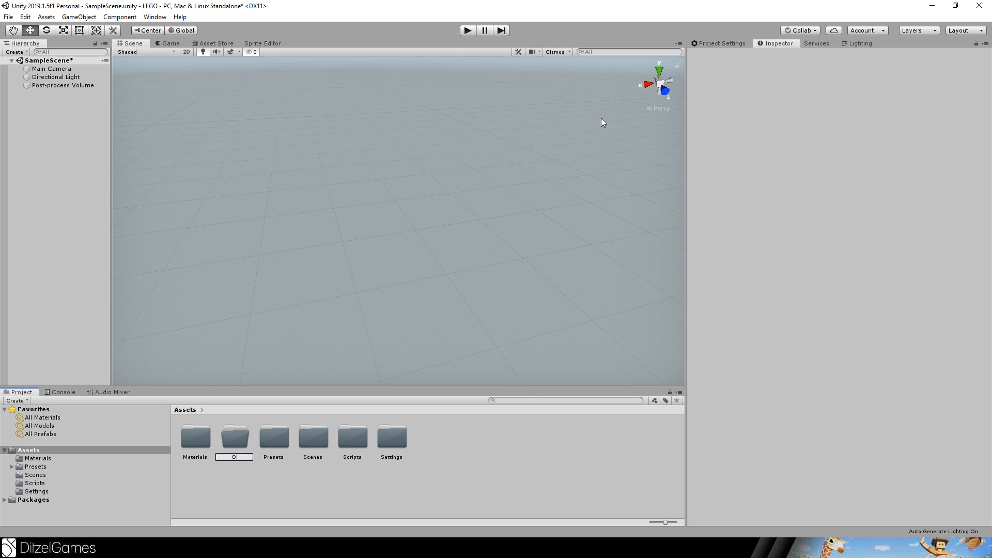
text(bje)
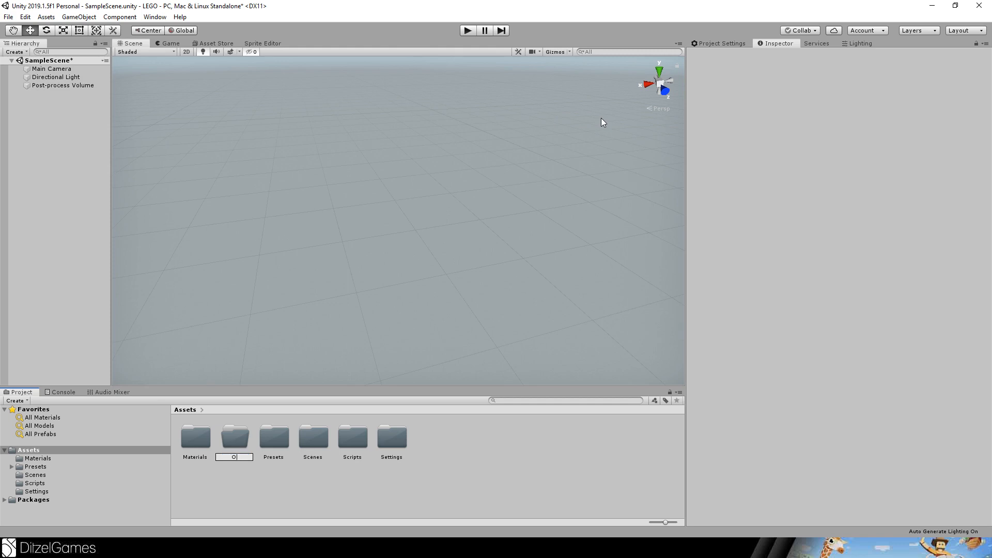
key(Return)
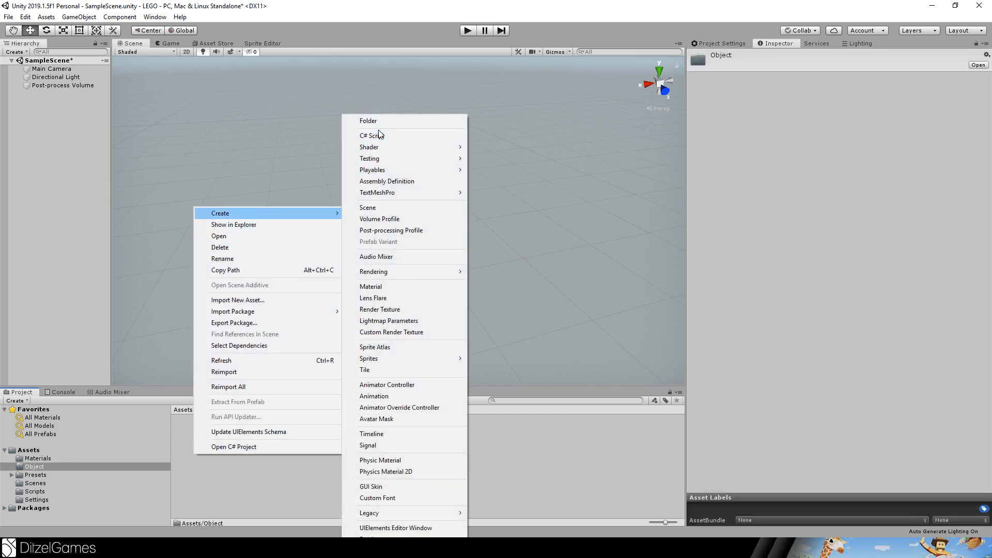
click(368, 120)
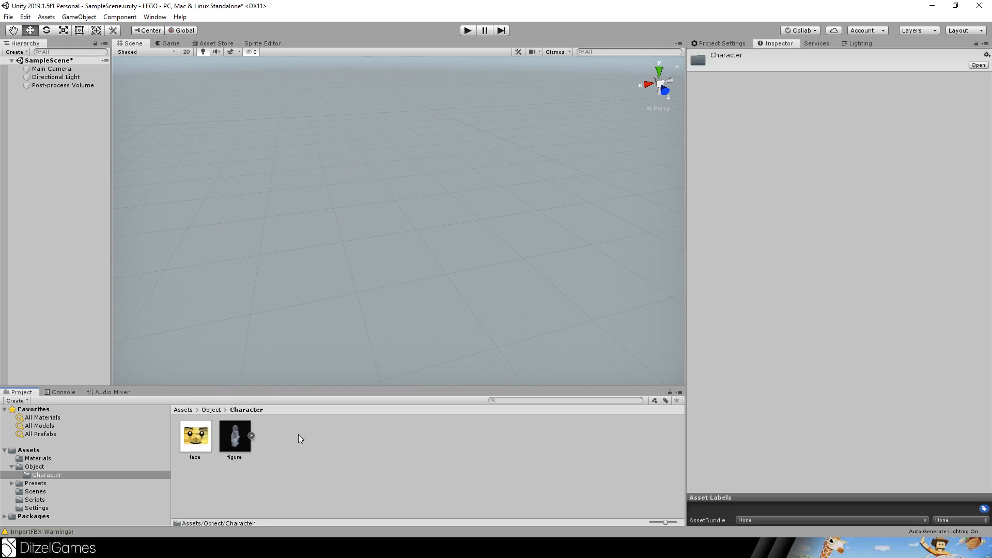
Inspect the figure model's parts and embedded Material.001, then view its material import settings.
click(235, 437)
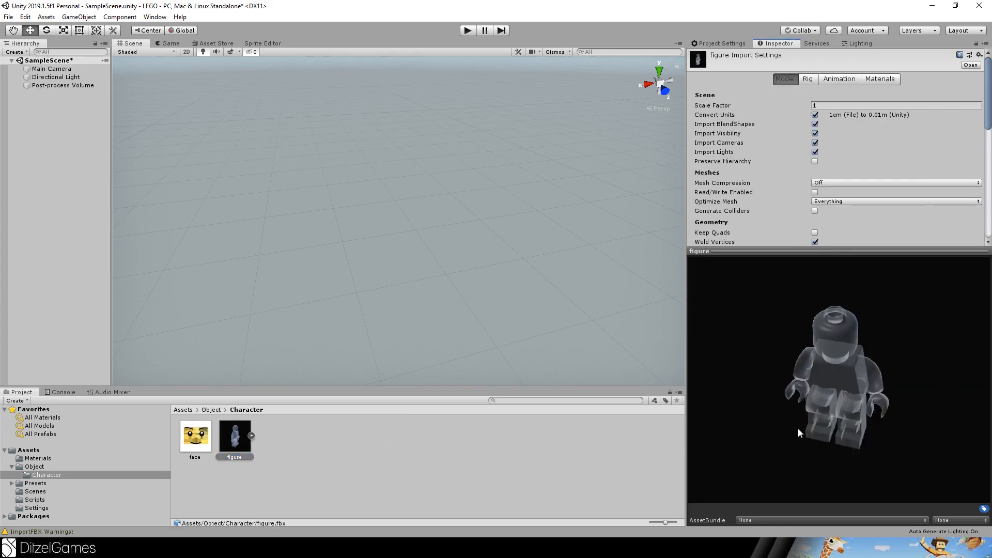
click(252, 435)
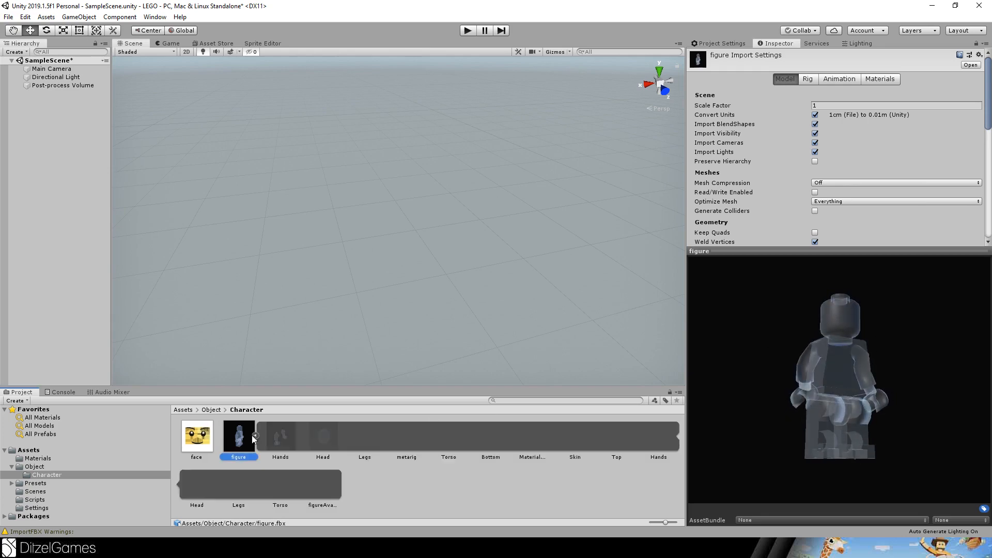
click(532, 437)
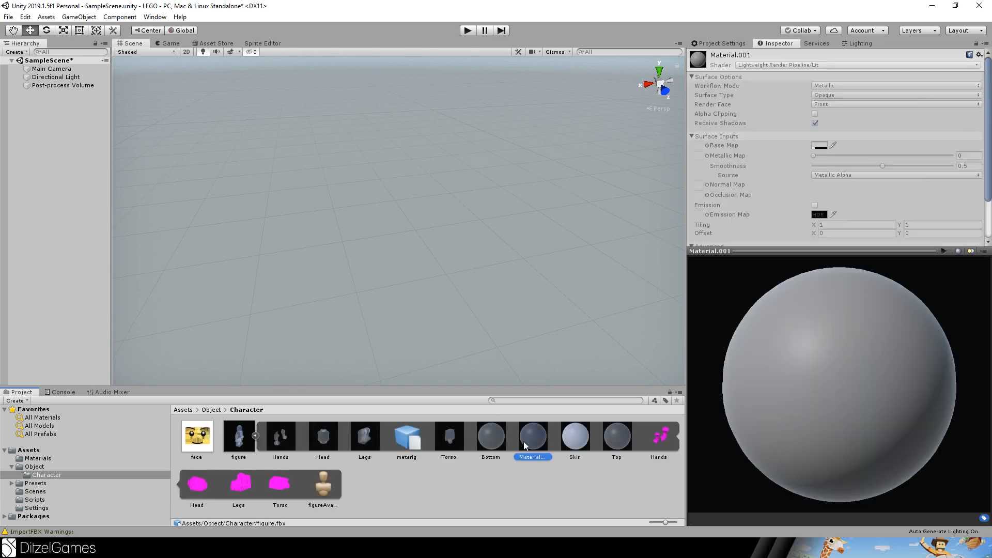
click(239, 436)
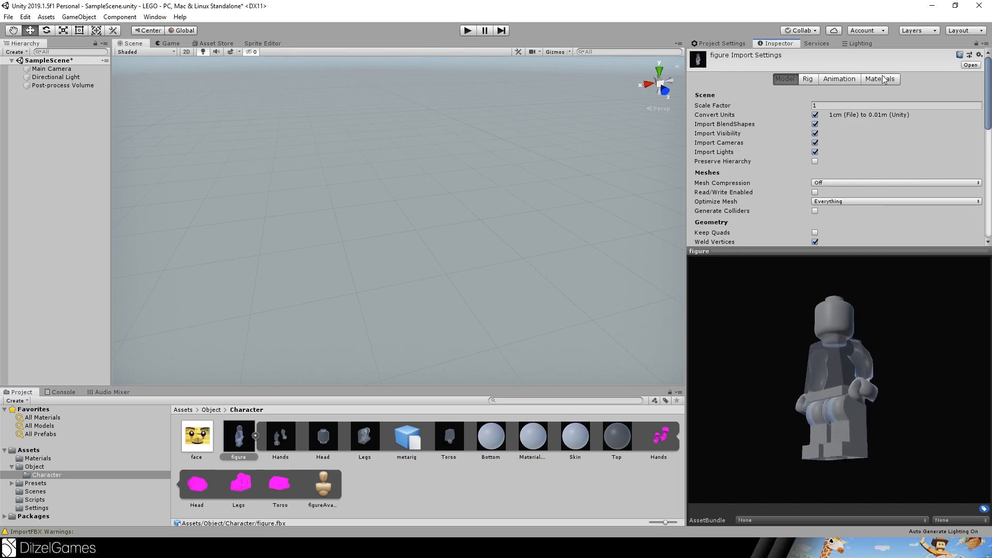
click(879, 79)
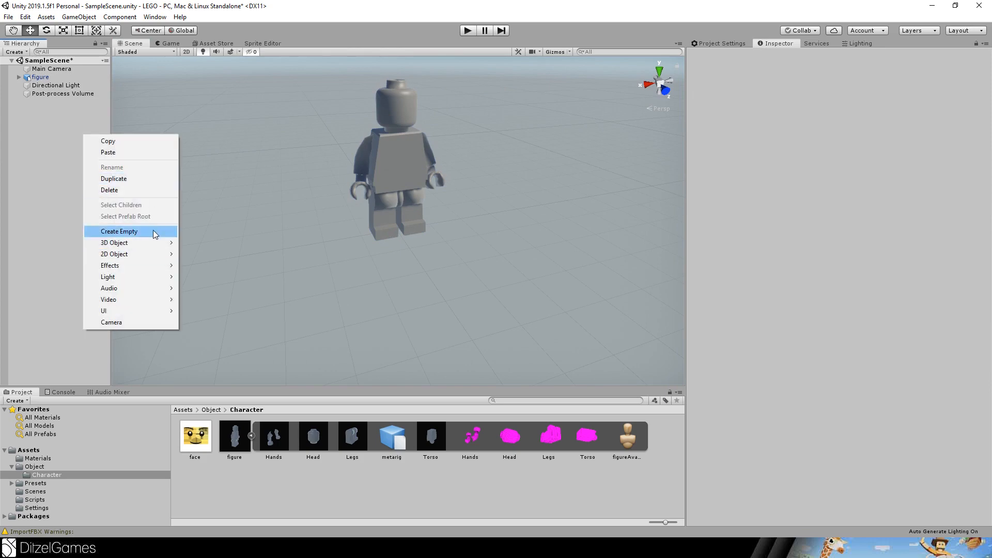
Add an empty GameObject to the scene beside the LEGO figure.
click(119, 231)
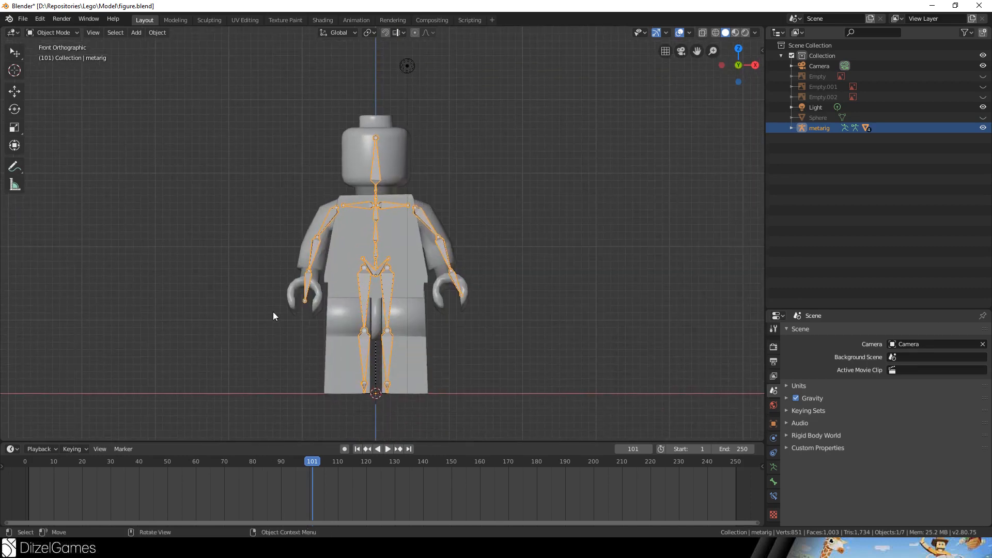
mouse_move(516, 110)
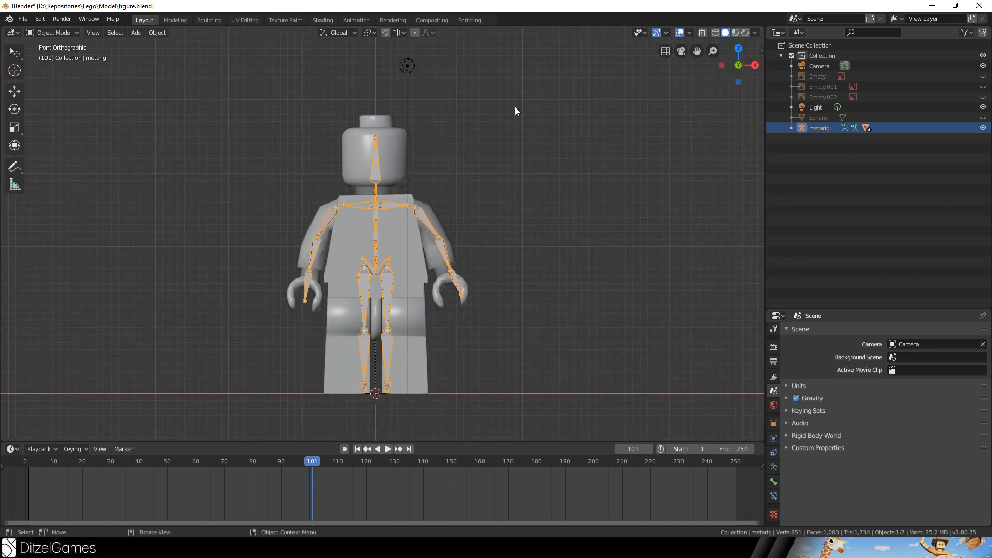
View the figure's metarig armature in Blender's figure.blend.
key(s)
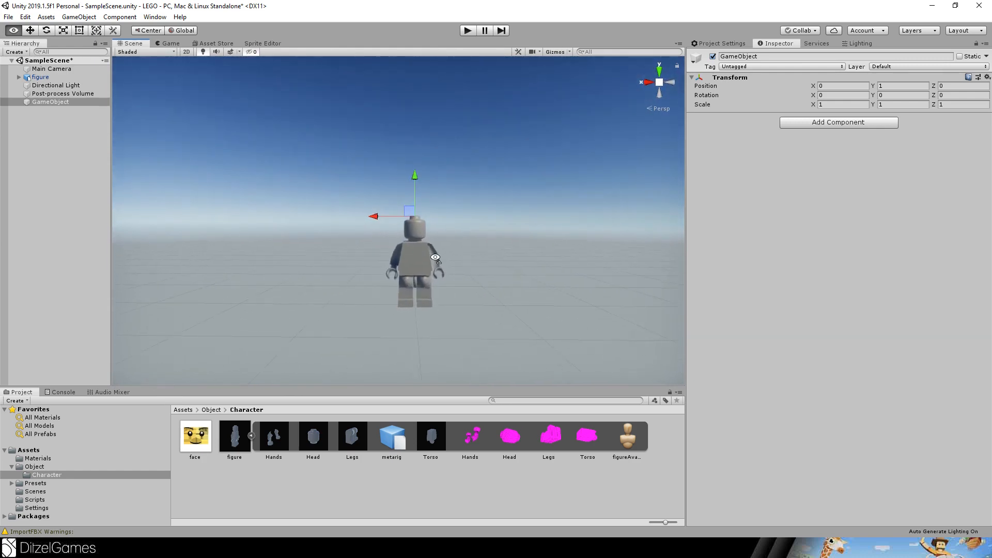
Check the figure's Animator component, then return to the top Assets folder to create a new asset.
scroll(down, 3)
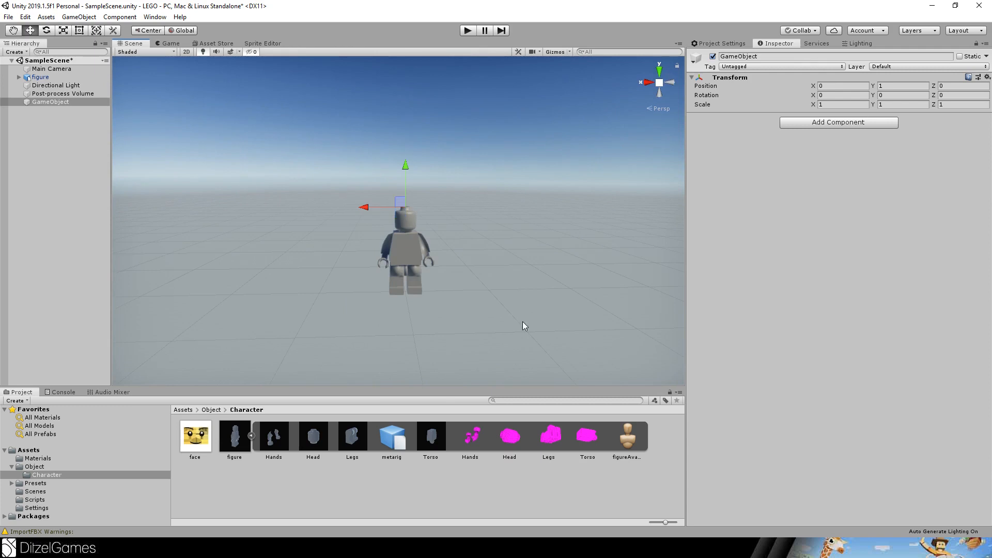
mouse_move(358, 249)
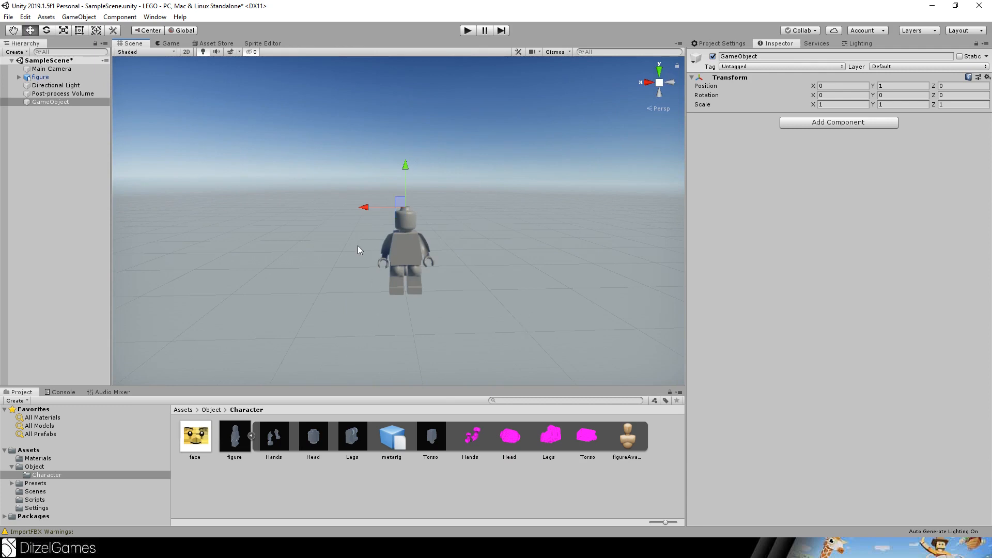
mouse_move(367, 241)
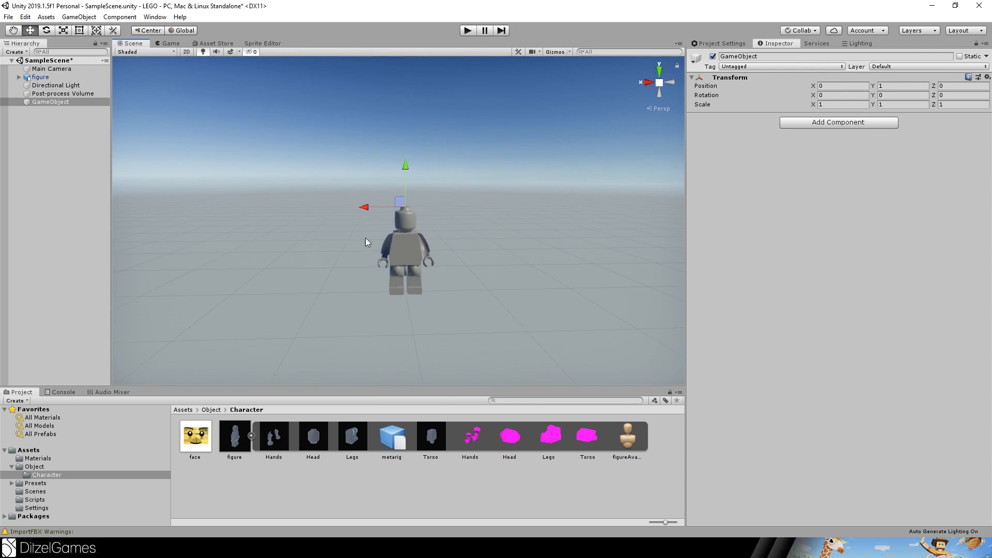
mouse_move(422, 186)
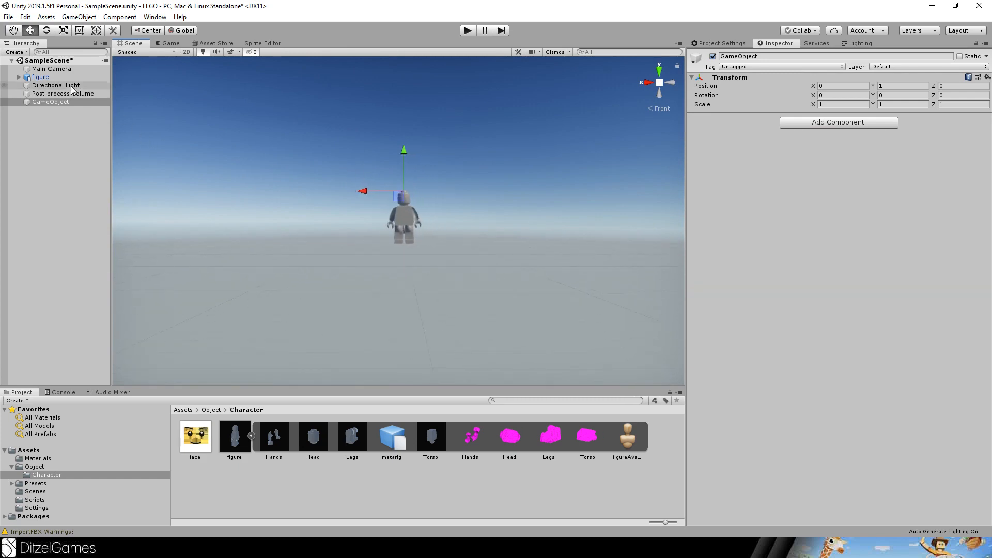
click(39, 76)
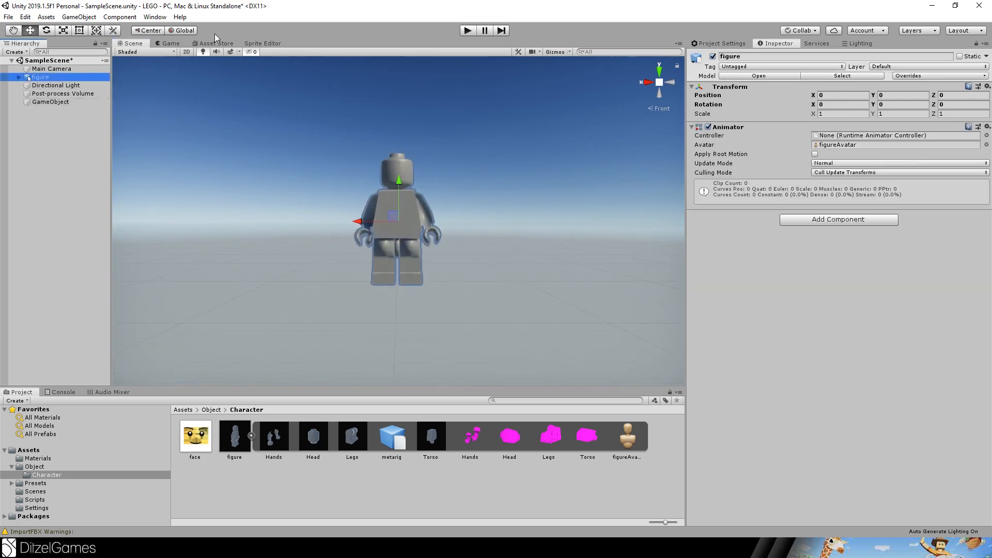
click(148, 31)
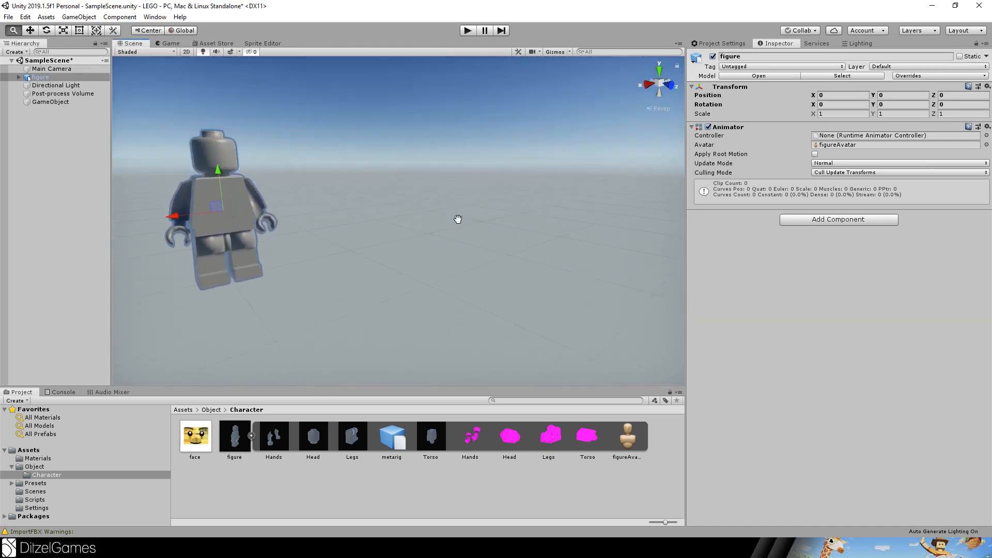
click(184, 409)
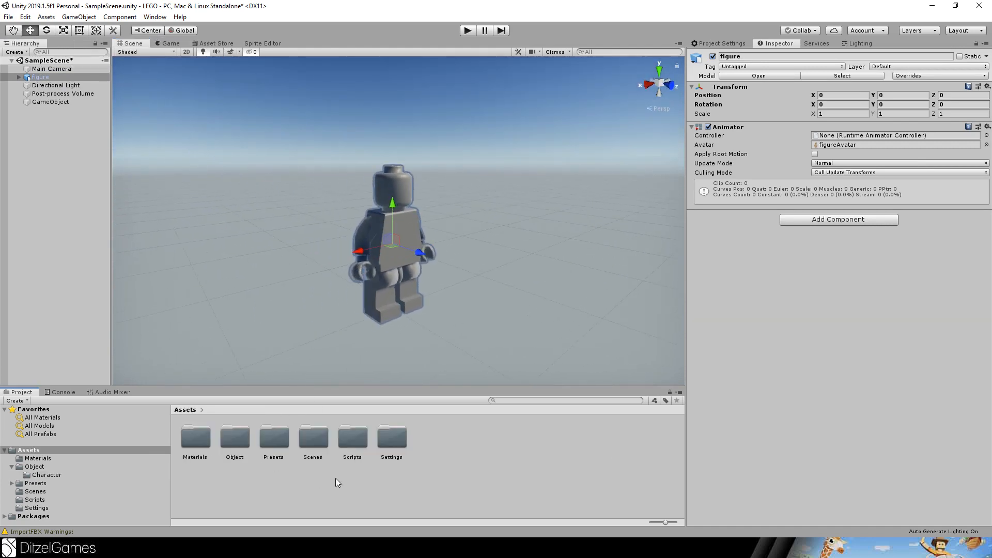
right_click(336, 481)
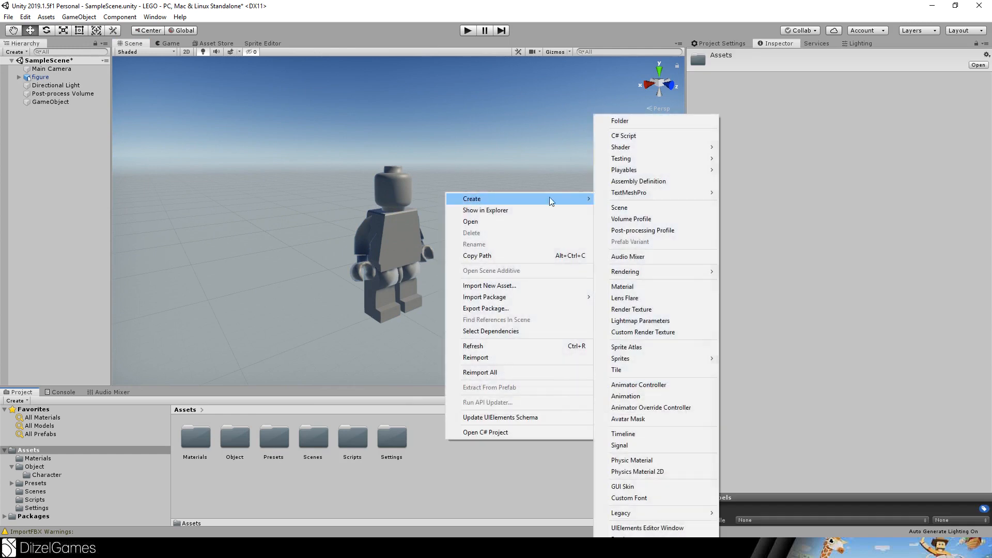
Create a Material folder in Assets and add a new PBR shader graph inside it.
click(620, 121)
text(Material)
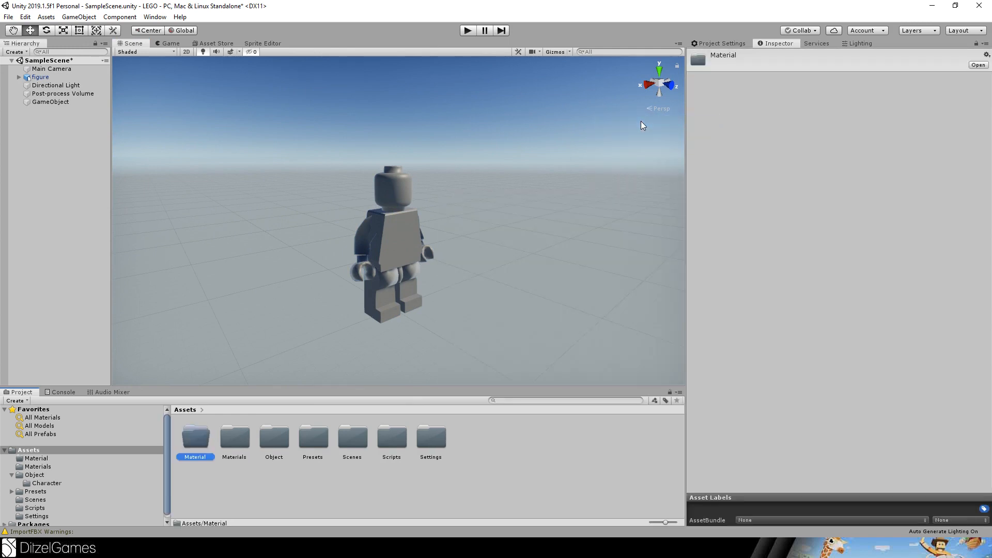
mouse_move(282, 443)
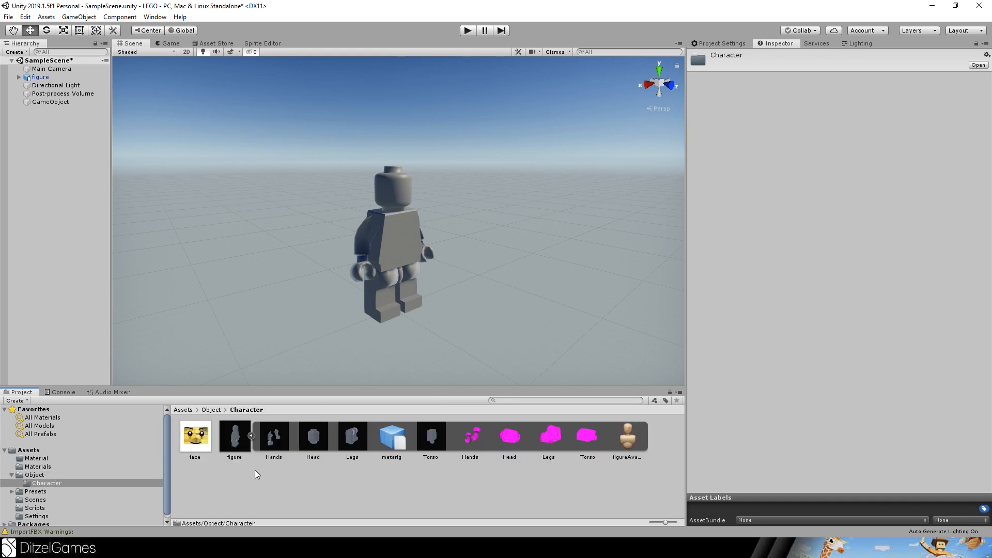
click(36, 459)
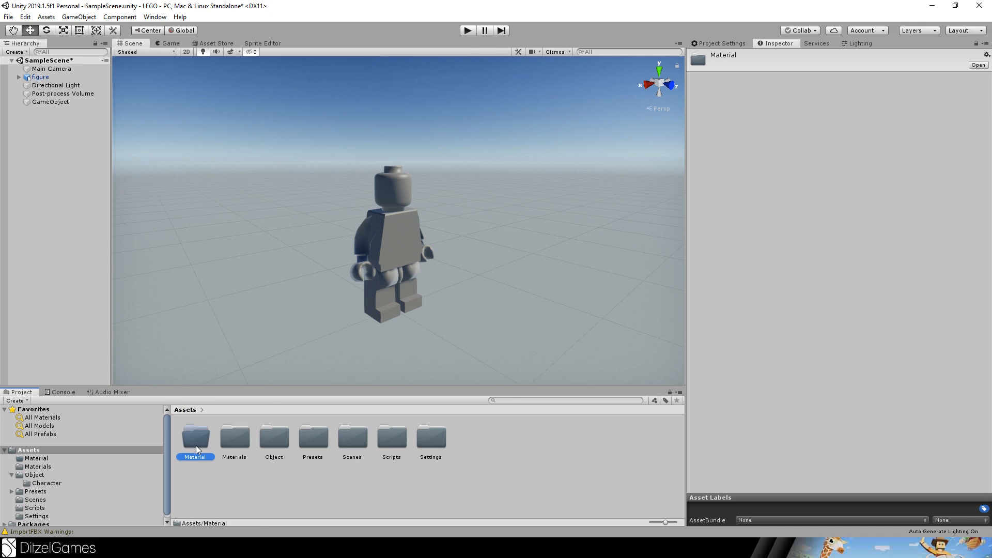
right_click(195, 438)
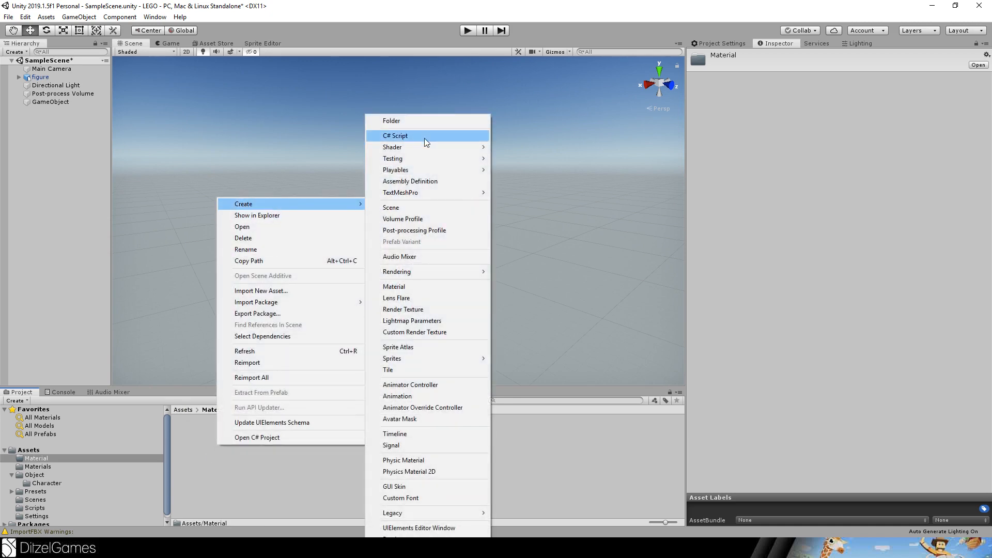
mouse_move(392, 147)
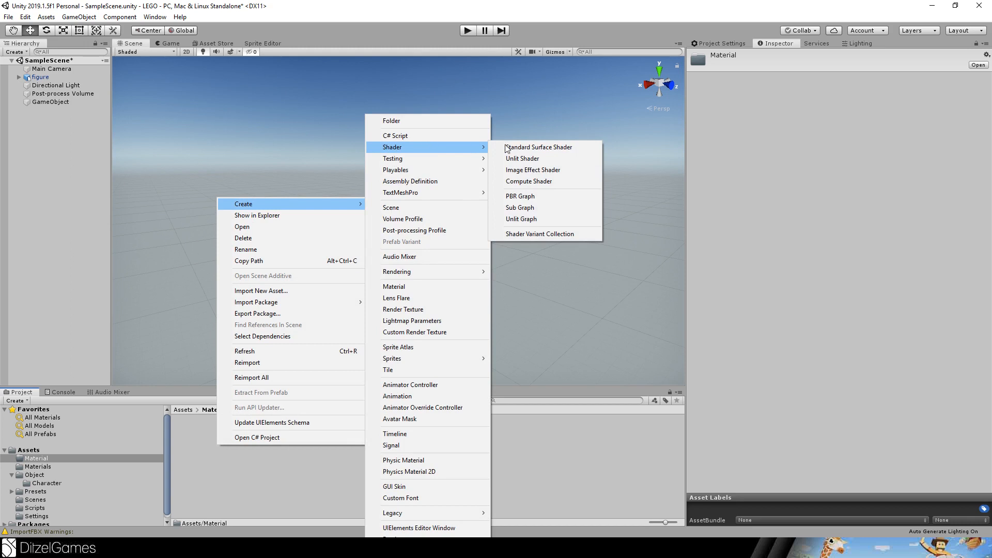
click(520, 196)
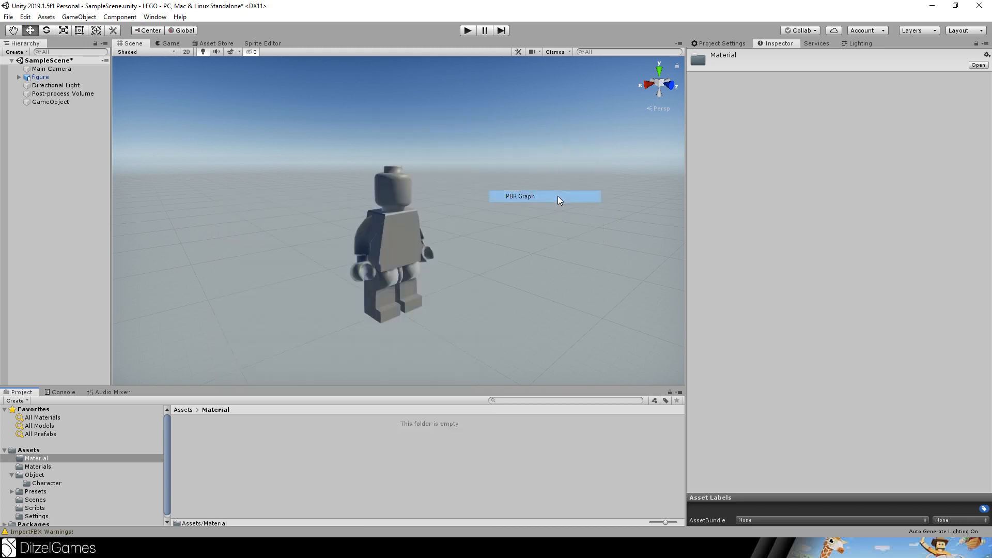
click(520, 197)
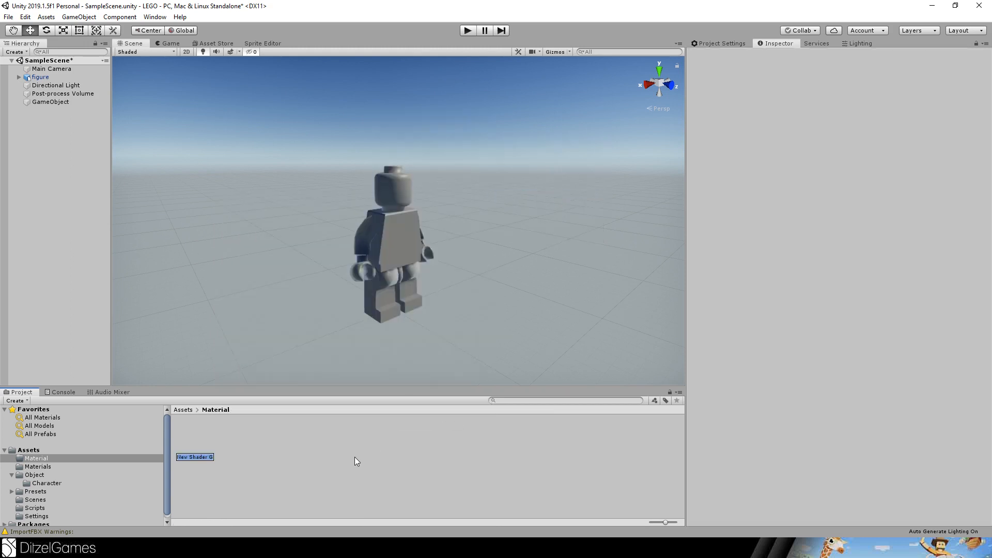
Arrange the FresnelFactor and Fresnel Effect nodes in the shader graph blending yellow with a white rim.
double_click(194, 457)
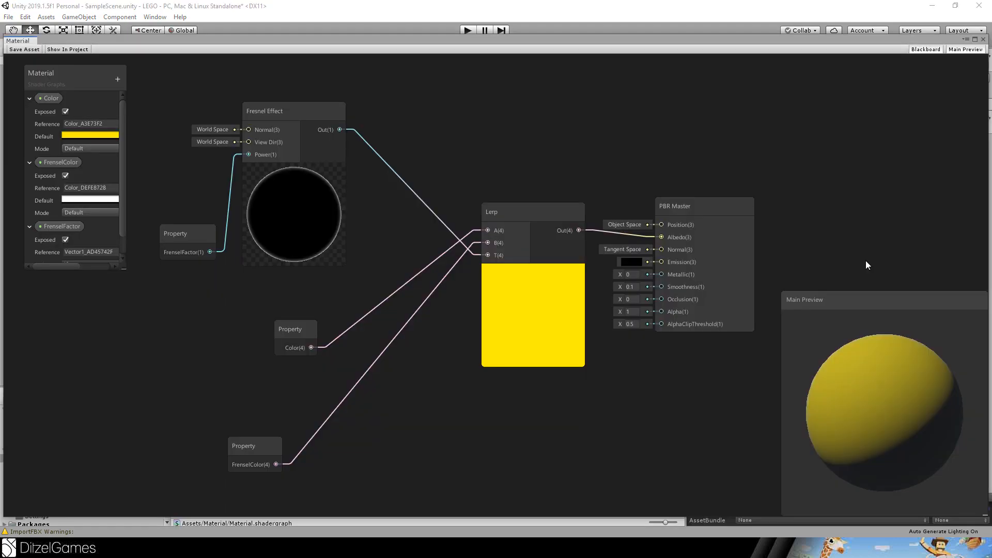
mouse_move(525, 126)
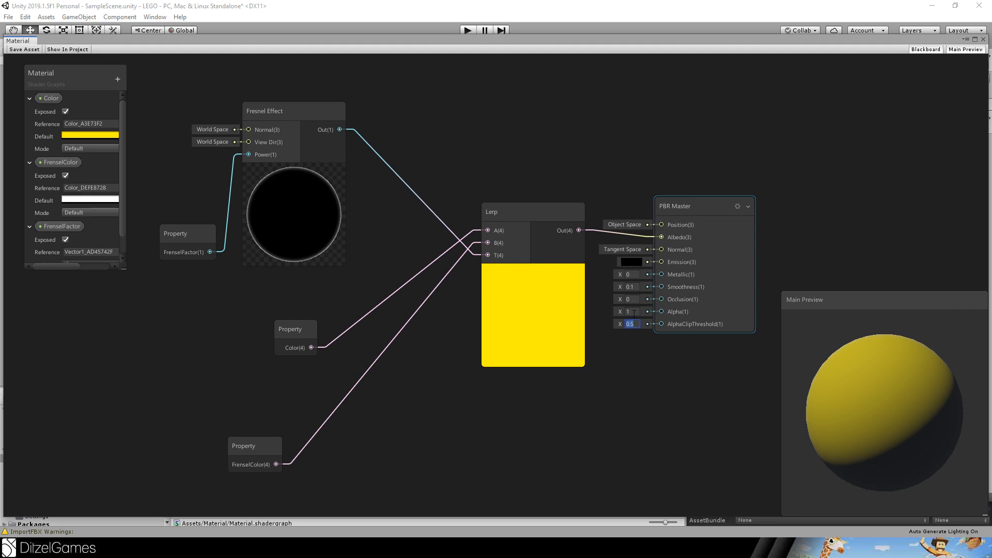
click(630, 274)
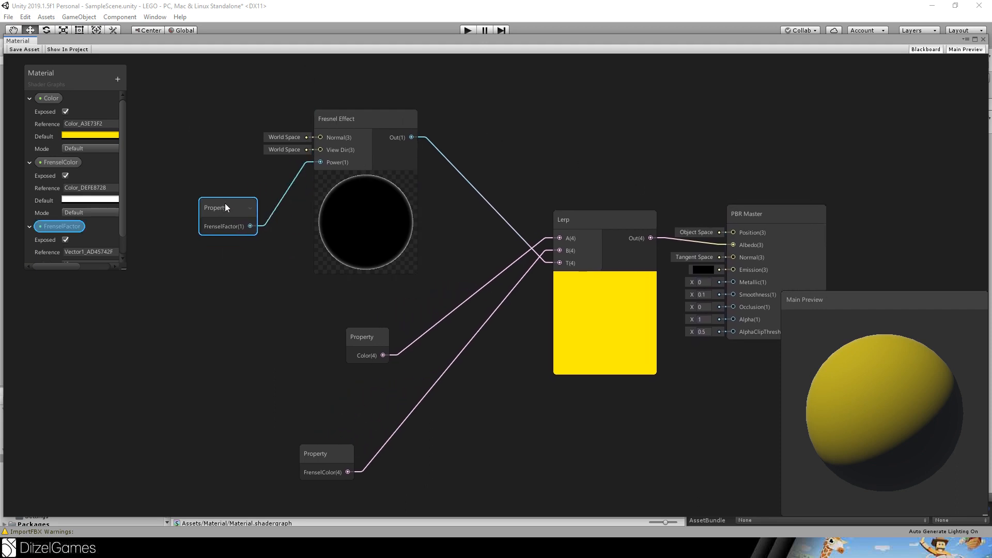
drag(228, 206, 215, 151)
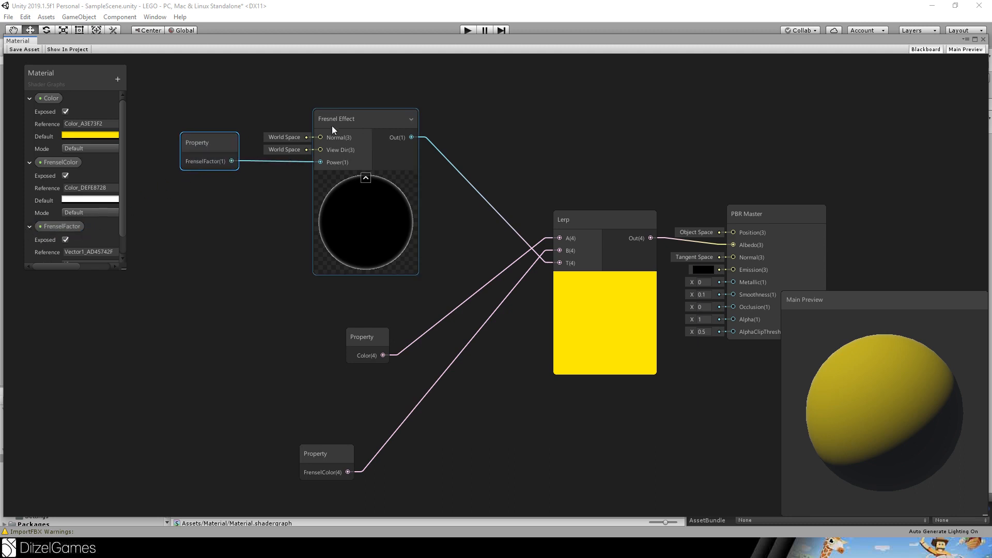
click(366, 178)
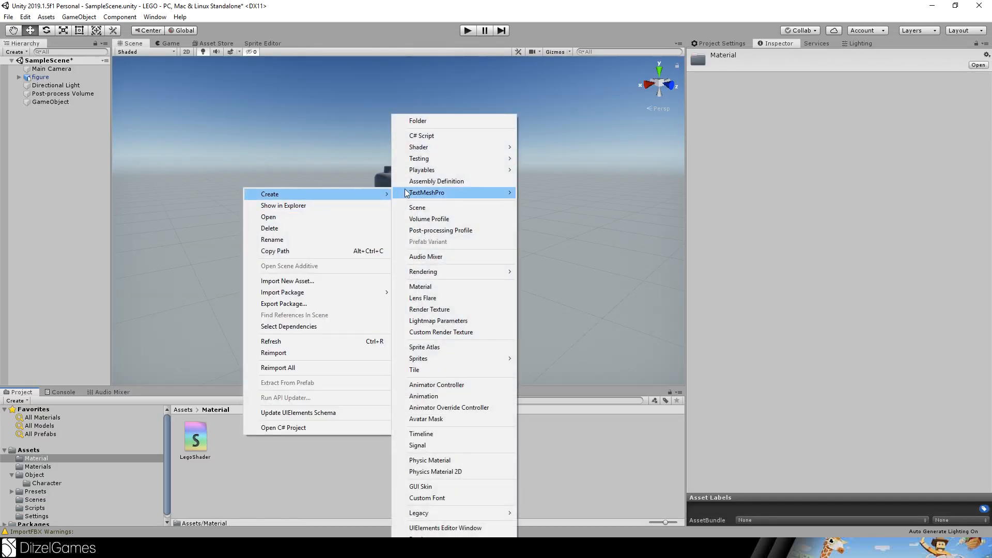
Assign the LegoShader to the Yellow material via the shader search 'lego'.
click(420, 286)
text(Yellow)
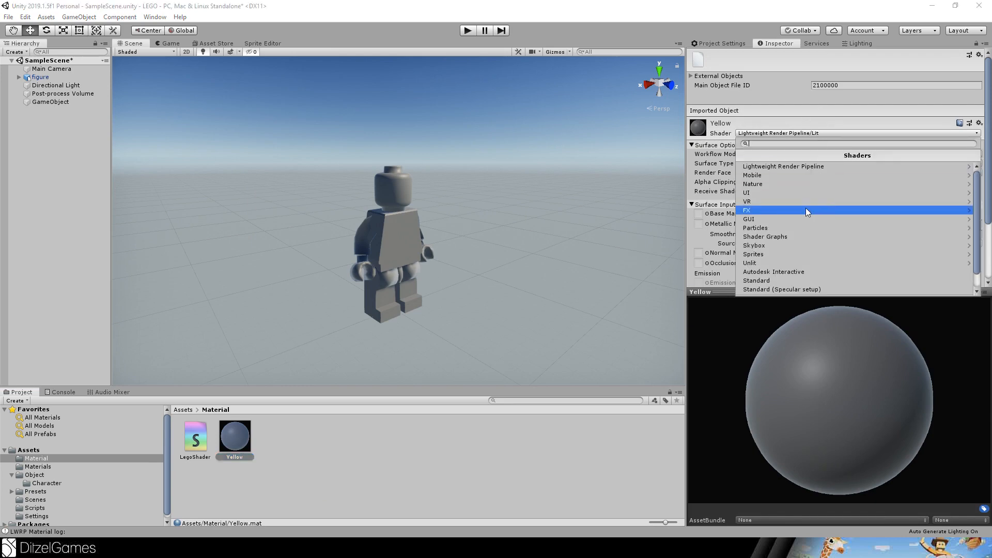
text(lego)
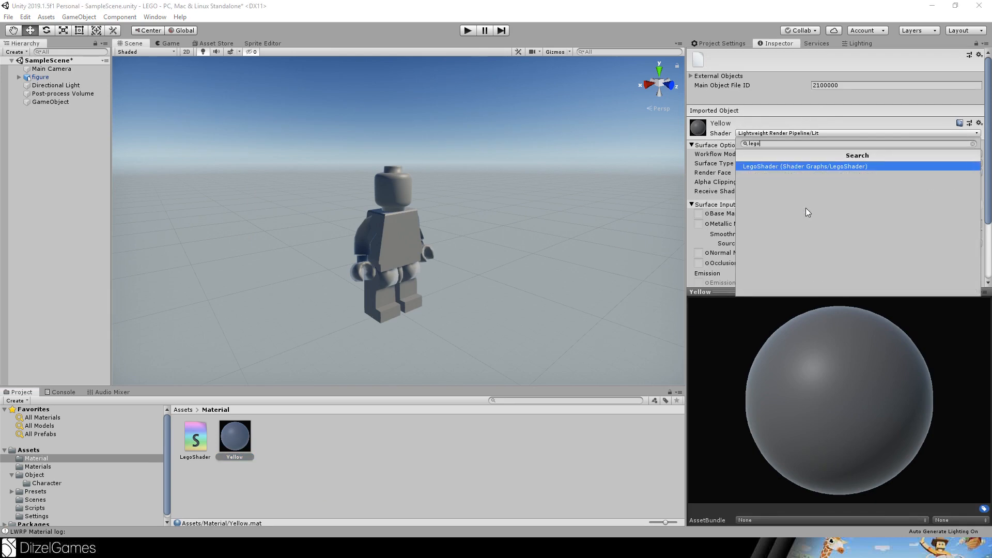
click(805, 166)
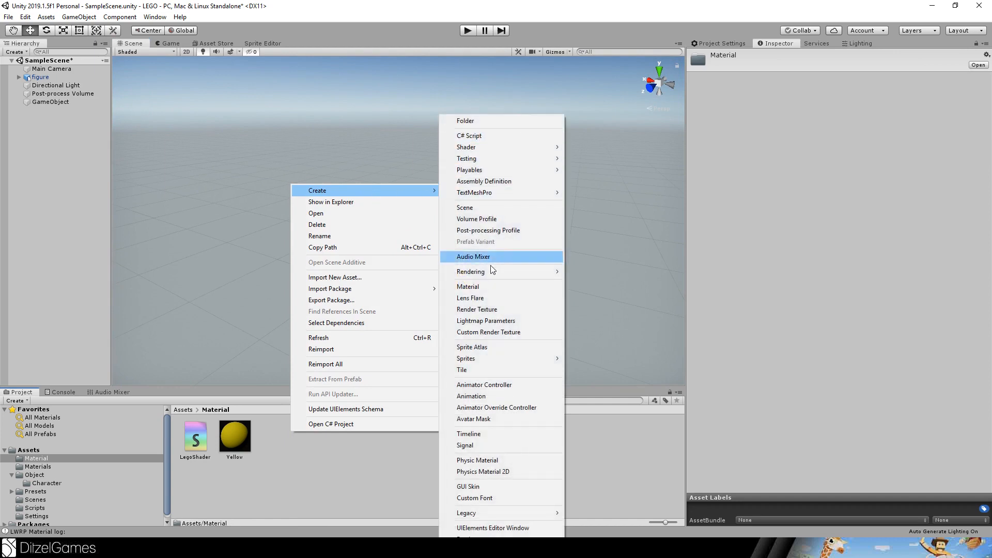
Create Blue and Red materials with their base colours and assign them to the Torso's material slots.
click(468, 285)
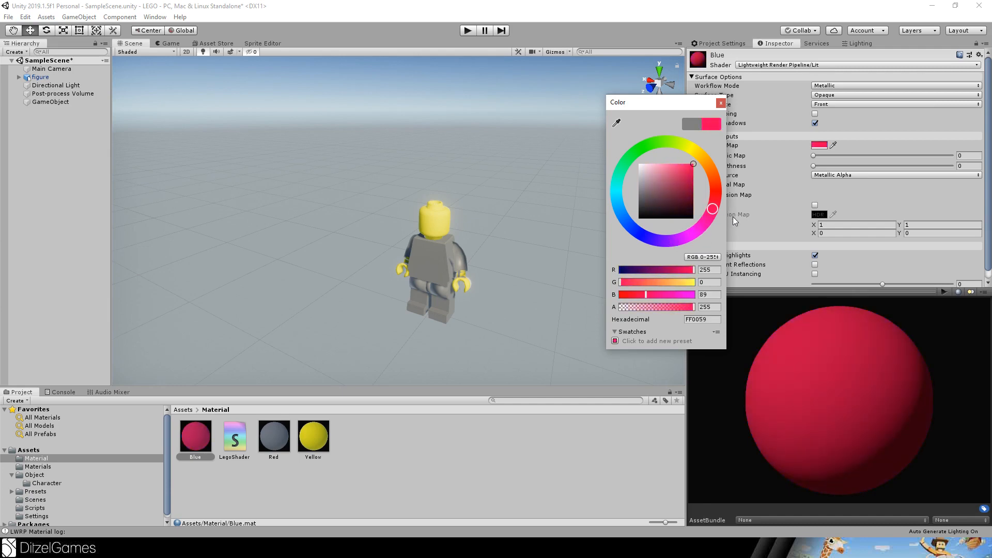
click(634, 230)
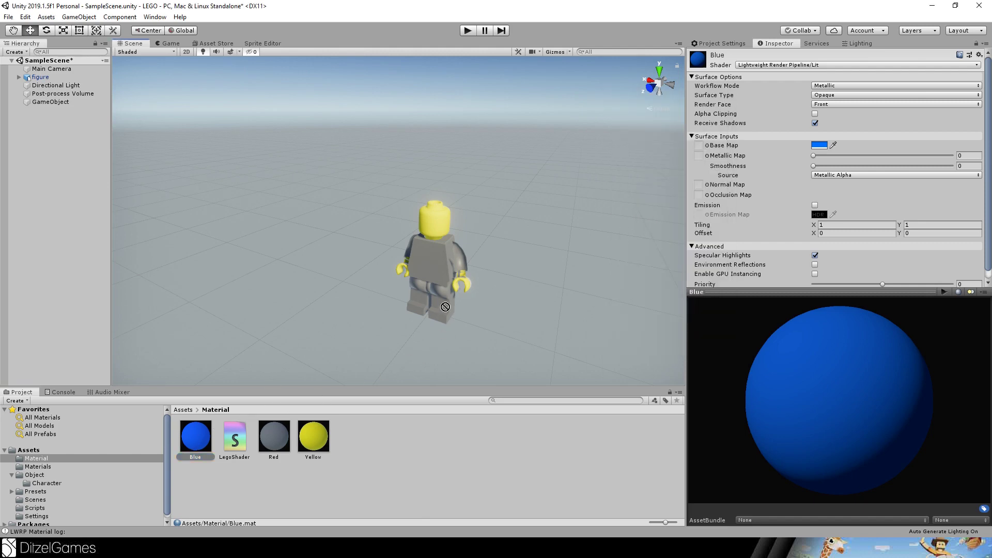
click(273, 436)
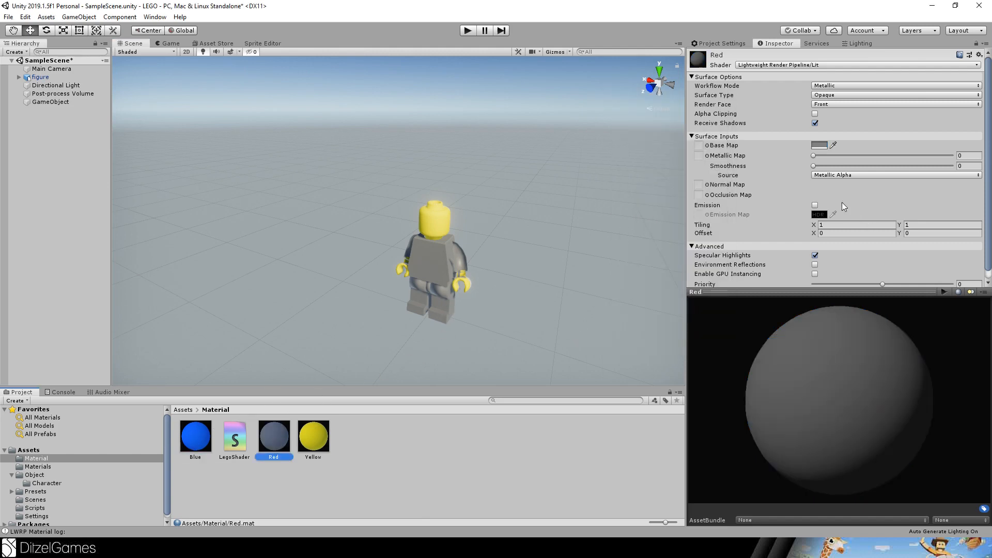
click(819, 145)
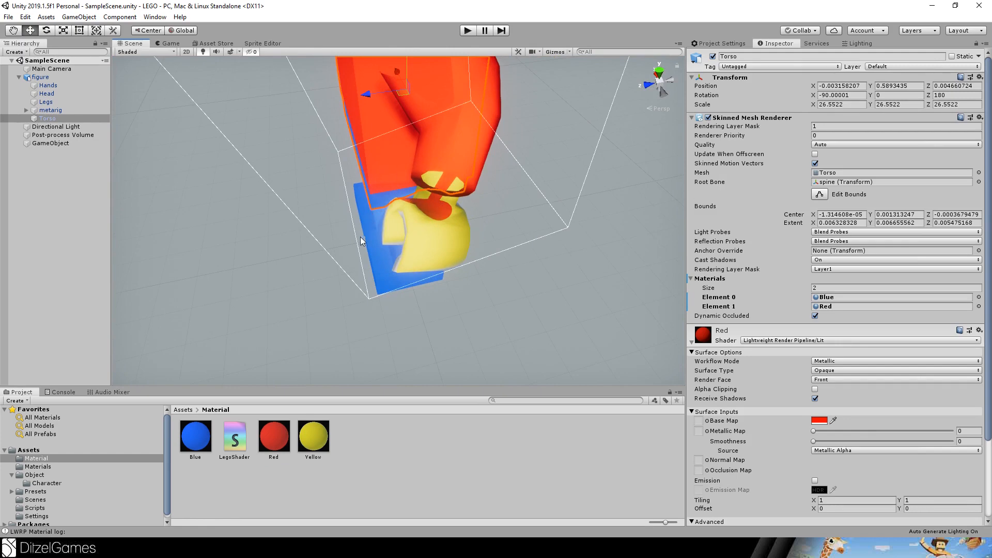
key(alt+tab)
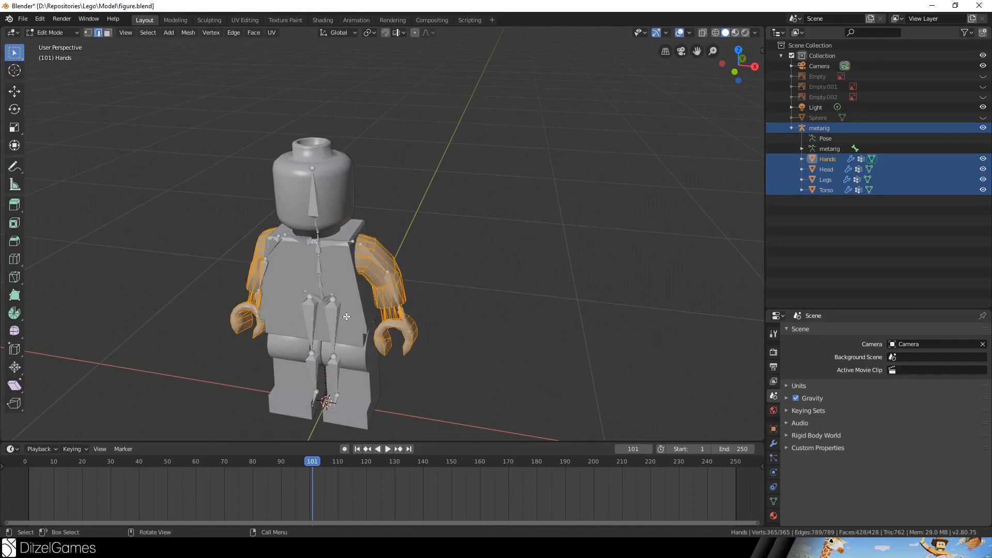
Recalculate the selected Hands mesh normals in Blender, save figure.blend, and check the figure in Unity Play mode.
click(254, 32)
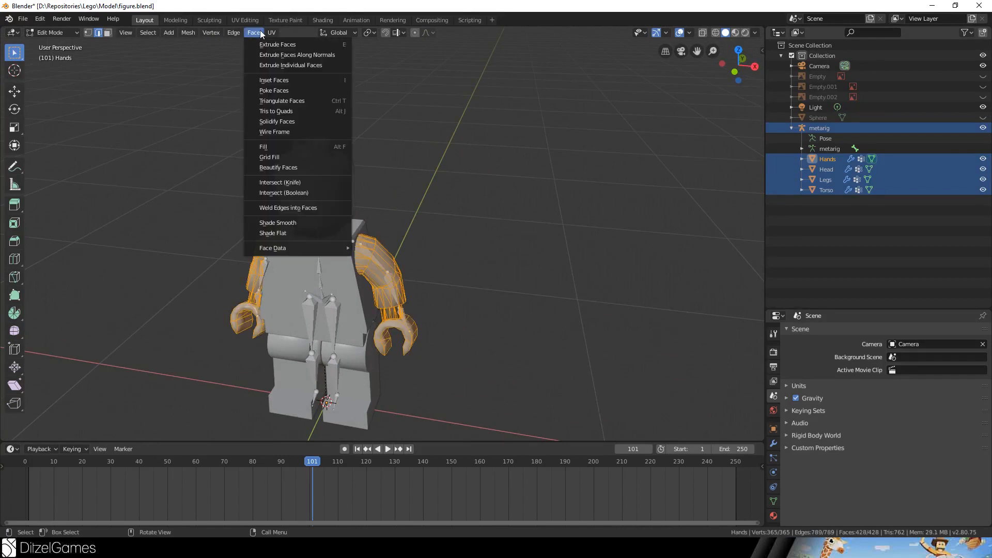
click(273, 247)
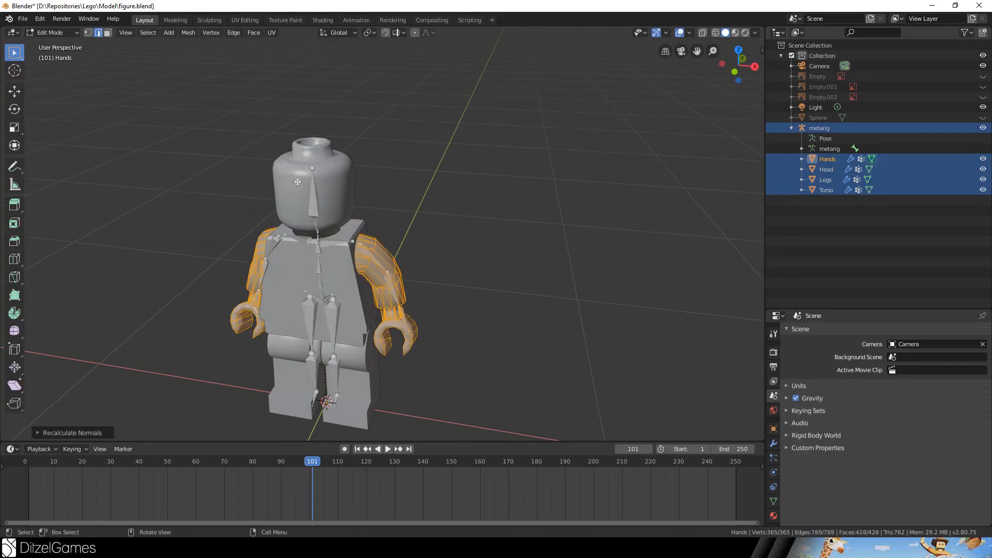
key(ctrl+s)
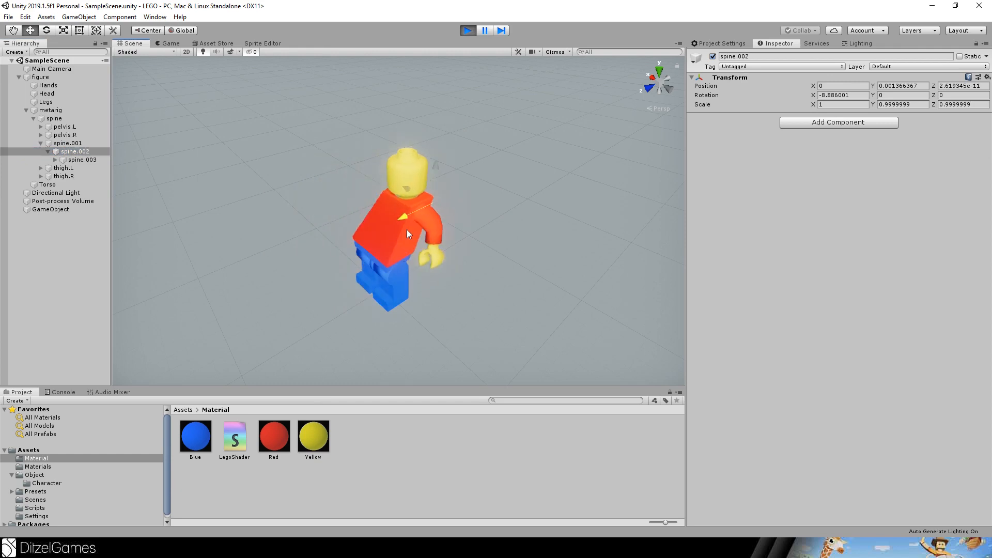
click(65, 135)
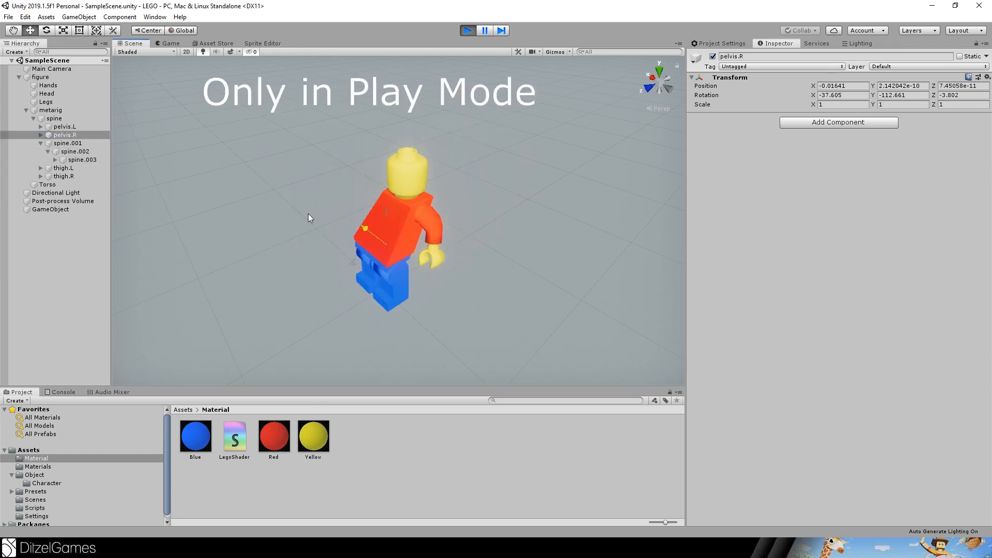
click(215, 43)
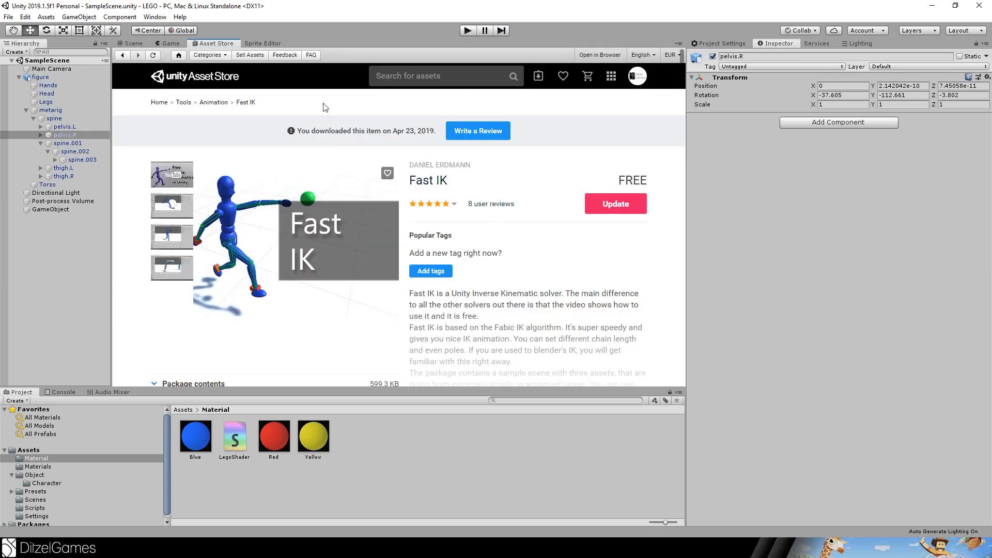
mouse_move(324, 240)
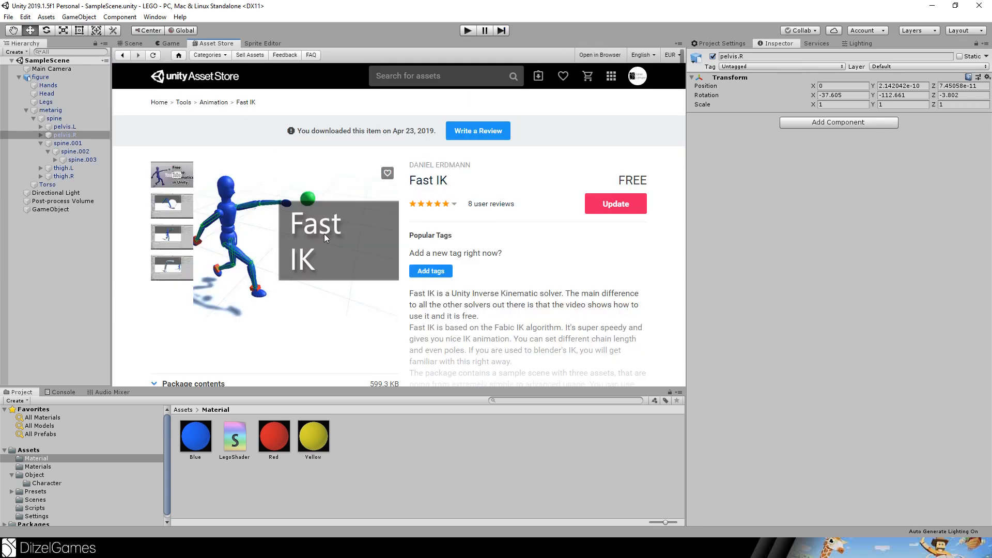
mouse_move(288, 264)
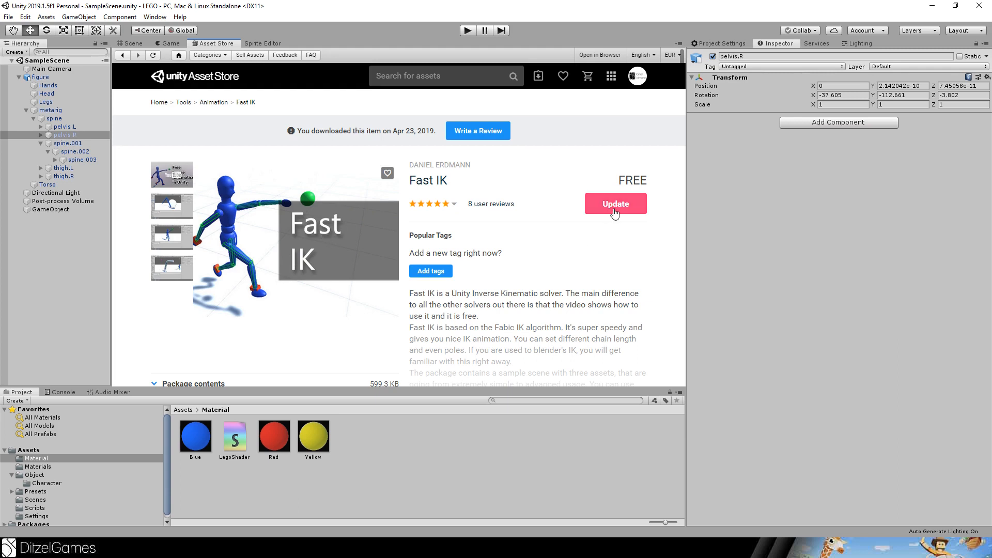
Update and import the Fast IK package so a FastIK folder appears in Assets.
click(614, 203)
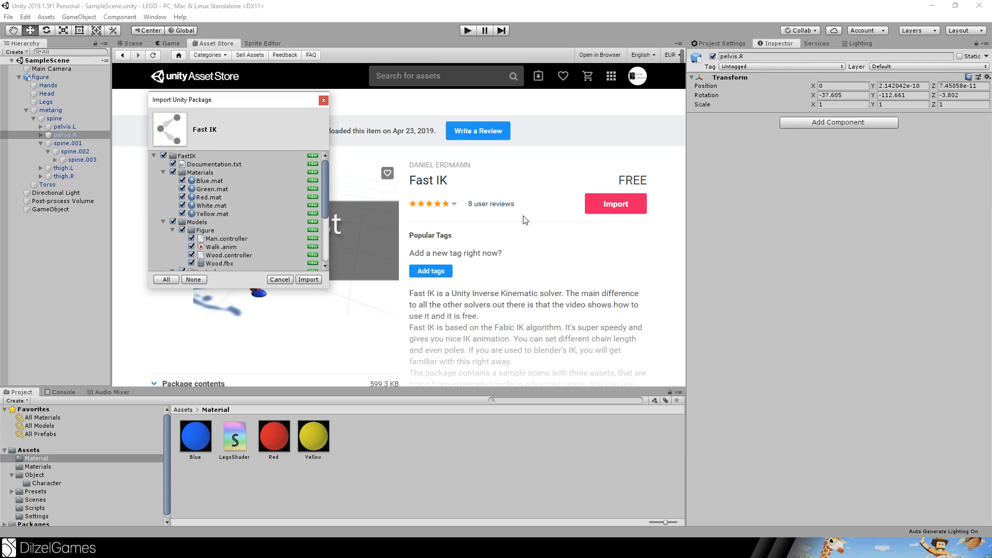
click(308, 279)
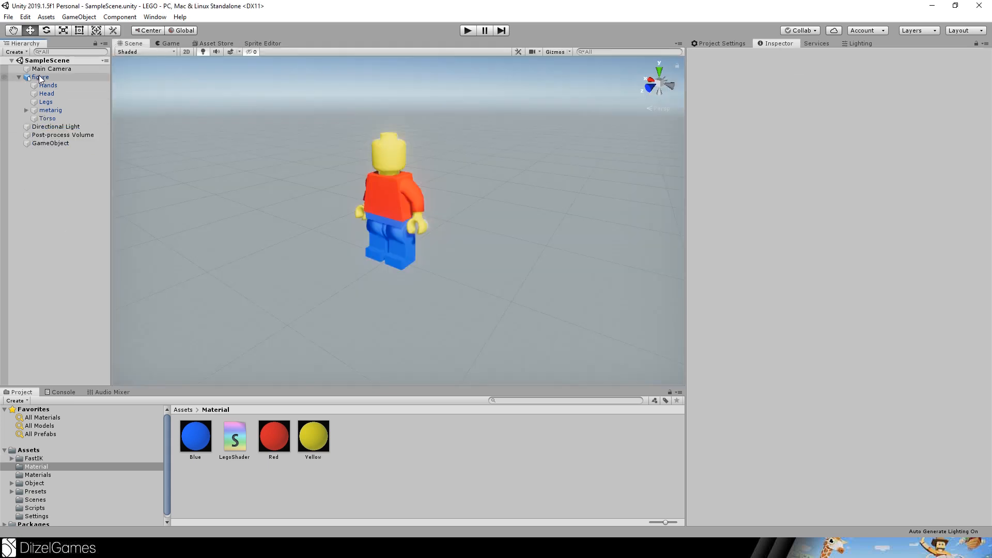
Add an empty Handles object under the figure and create empty handle children inside it.
click(40, 76)
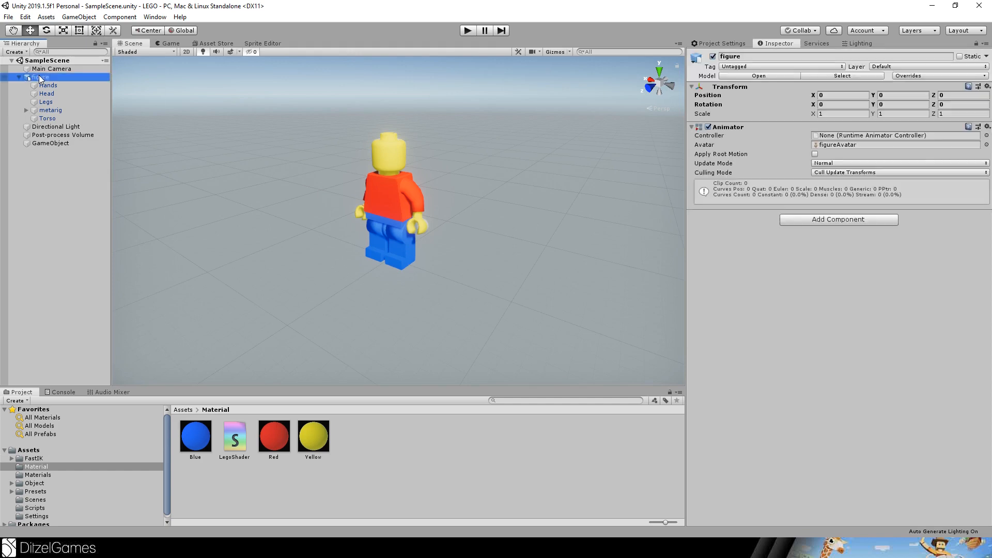
right_click(39, 76)
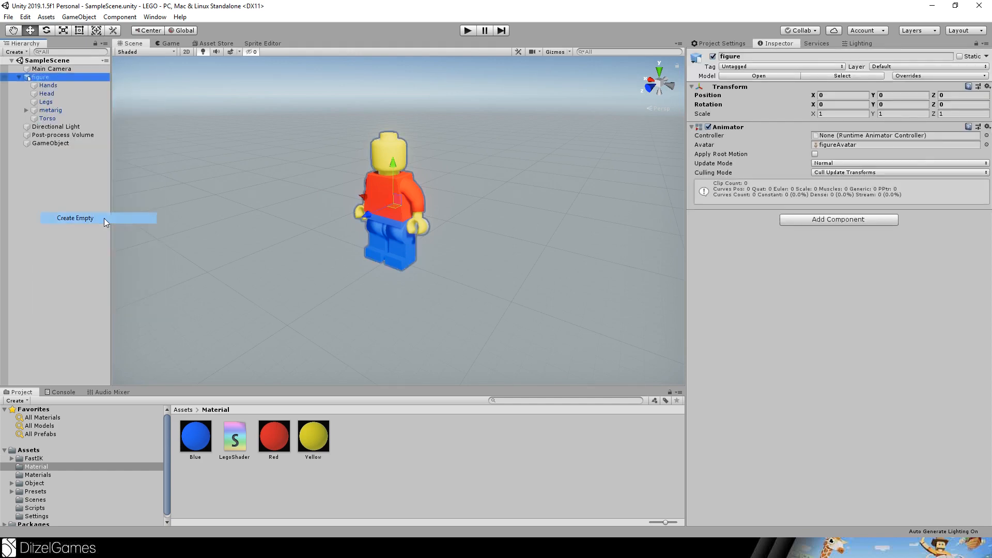
click(75, 217)
text(Handles)
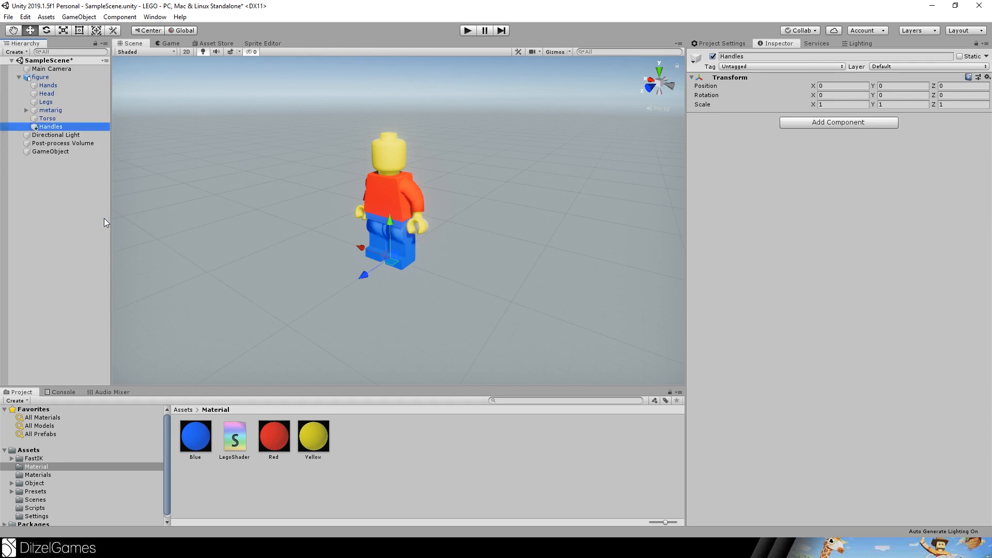
right_click(51, 127)
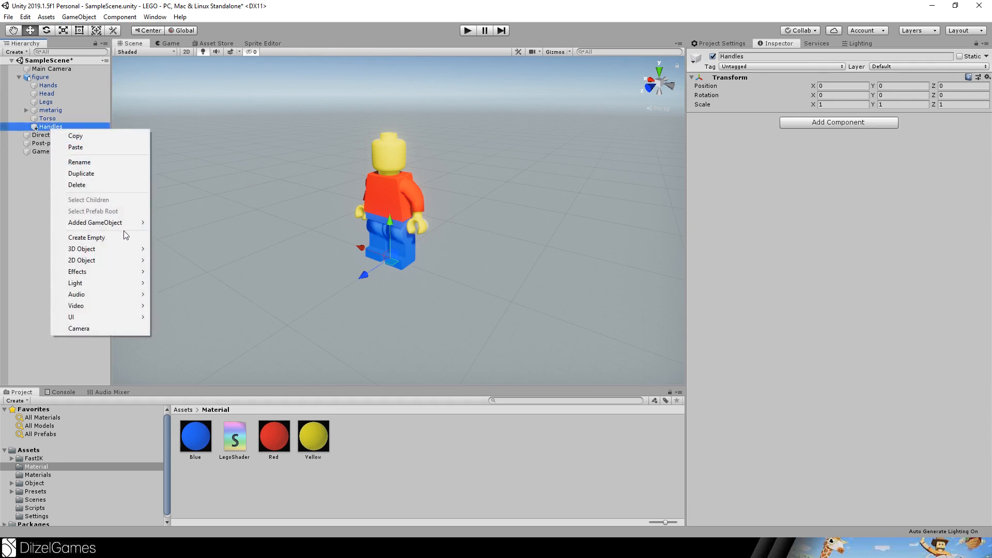
click(87, 237)
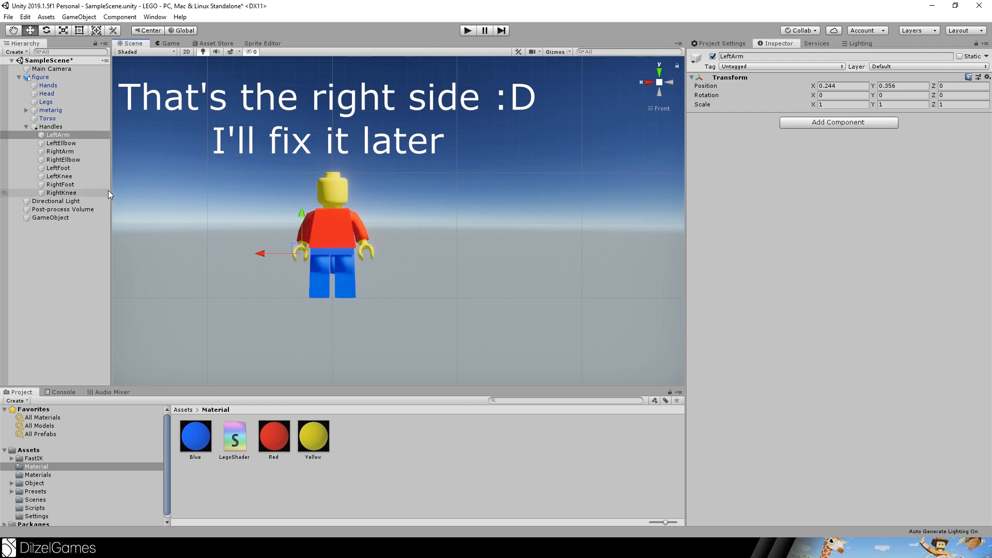
Position the LeftElbow, RightArm, RightElbow, LeftFoot, LeftKnee, RightFoot and RightKnee handles at their joints.
click(61, 143)
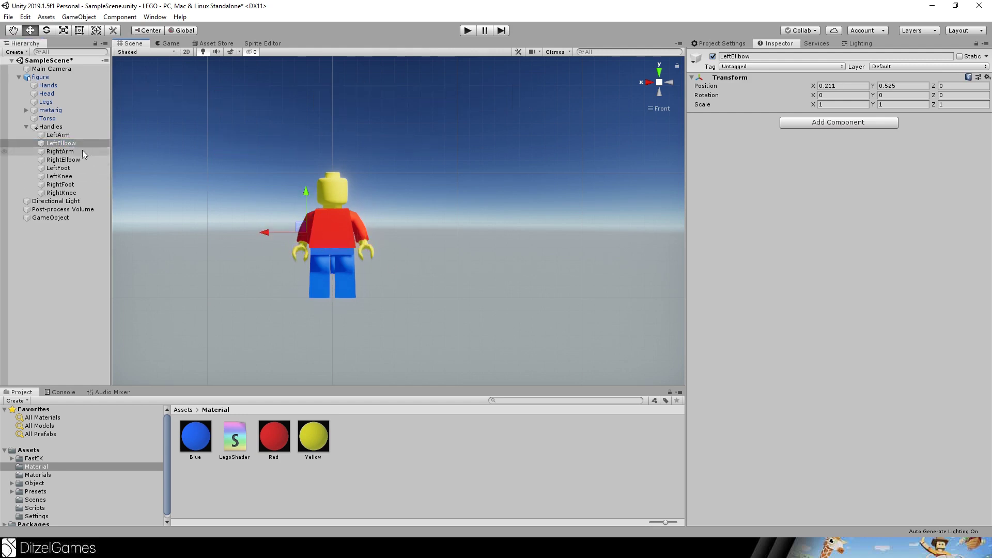
click(60, 152)
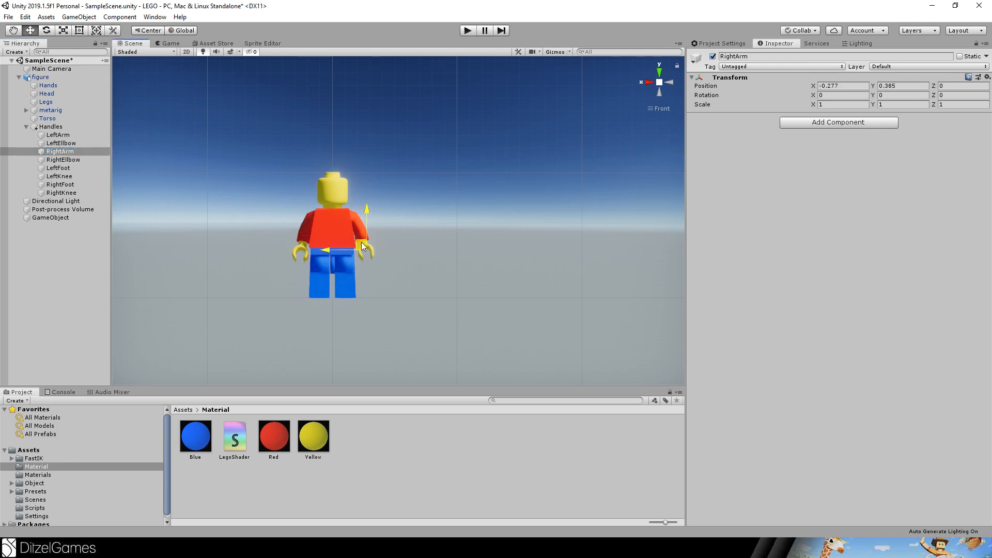
click(63, 160)
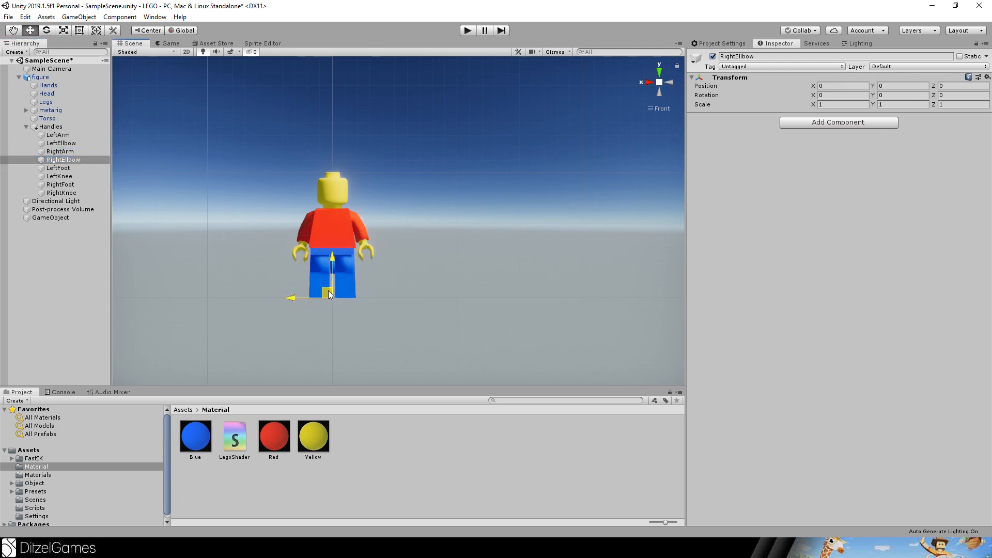
click(58, 168)
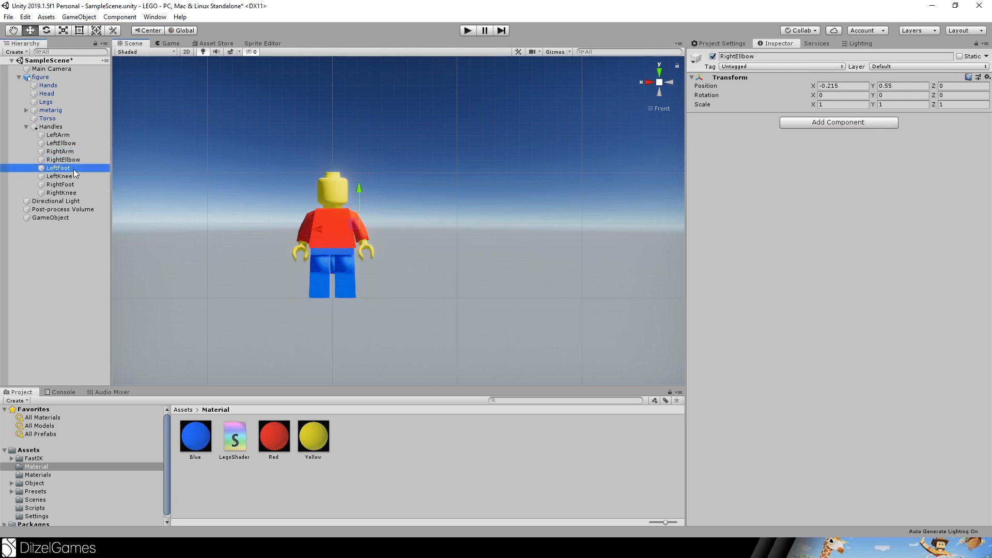
click(58, 168)
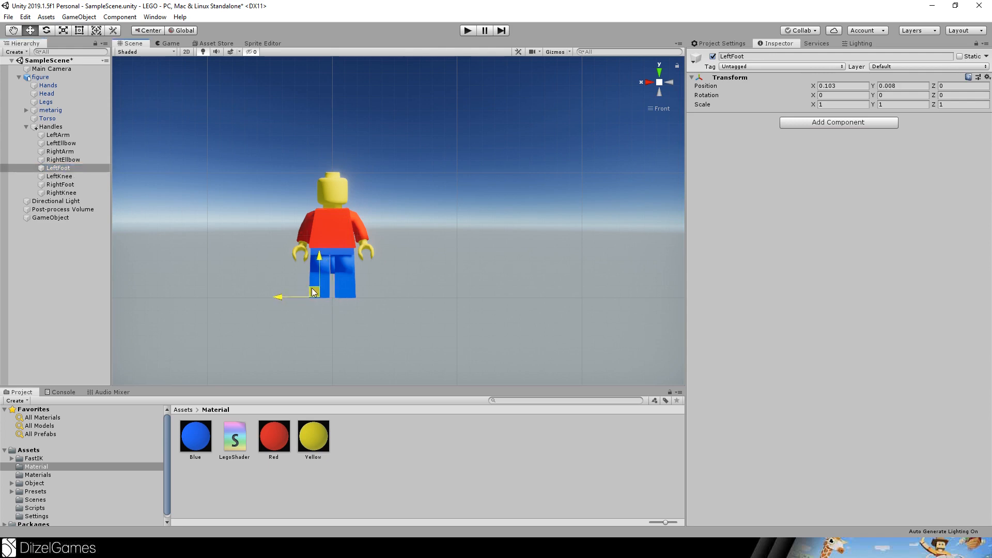
click(59, 176)
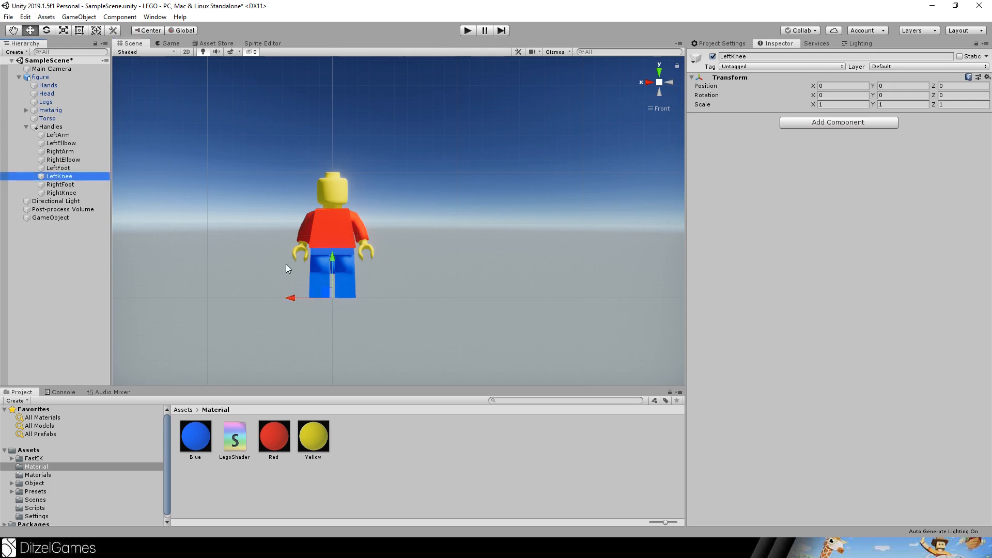
click(60, 184)
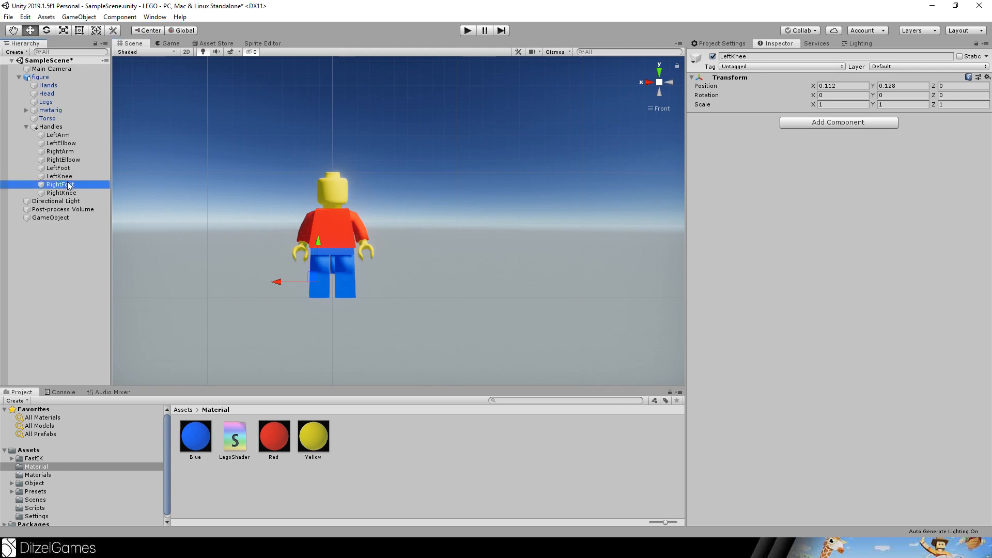
click(60, 184)
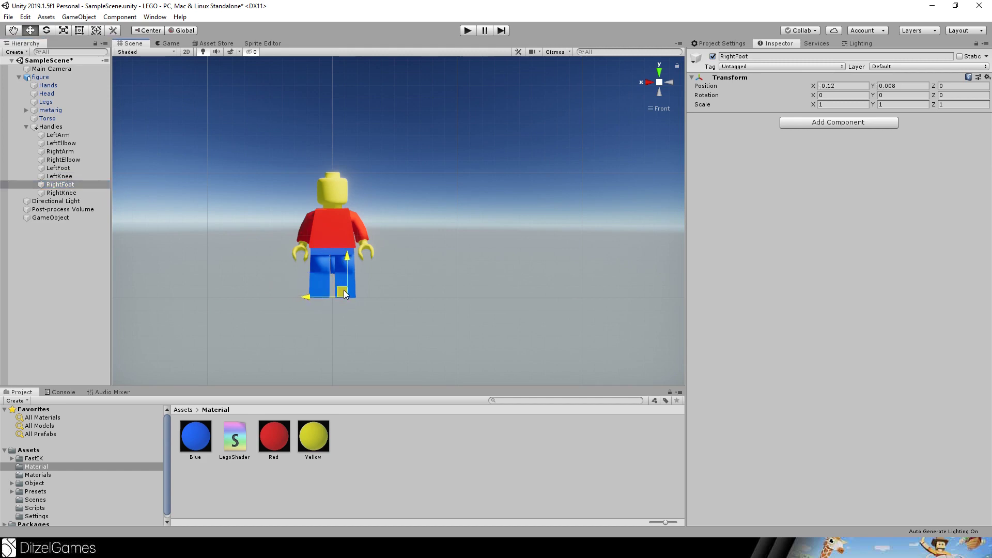
click(61, 192)
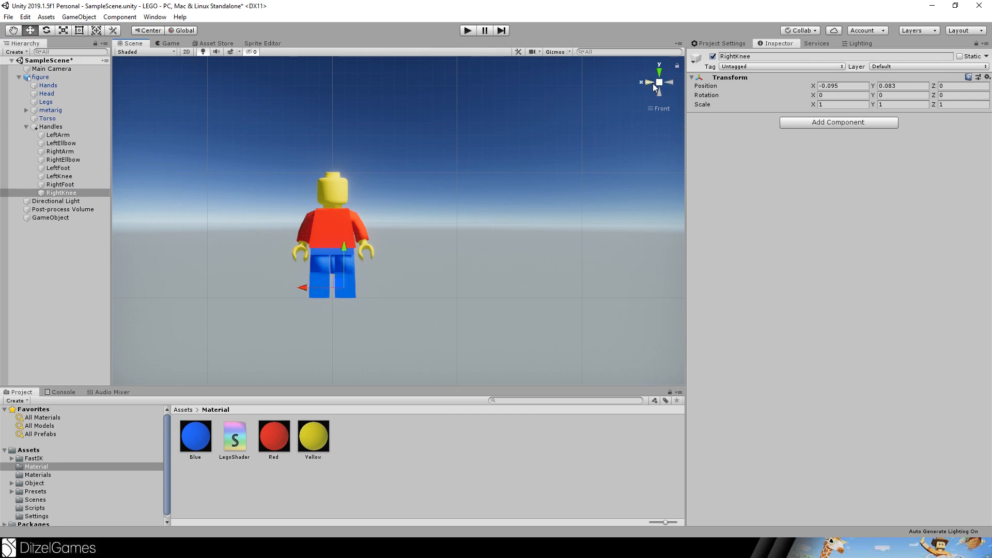
From the Right view, offset the LeftKnee and RightKnee handles in Z and review the elbow handles.
click(641, 82)
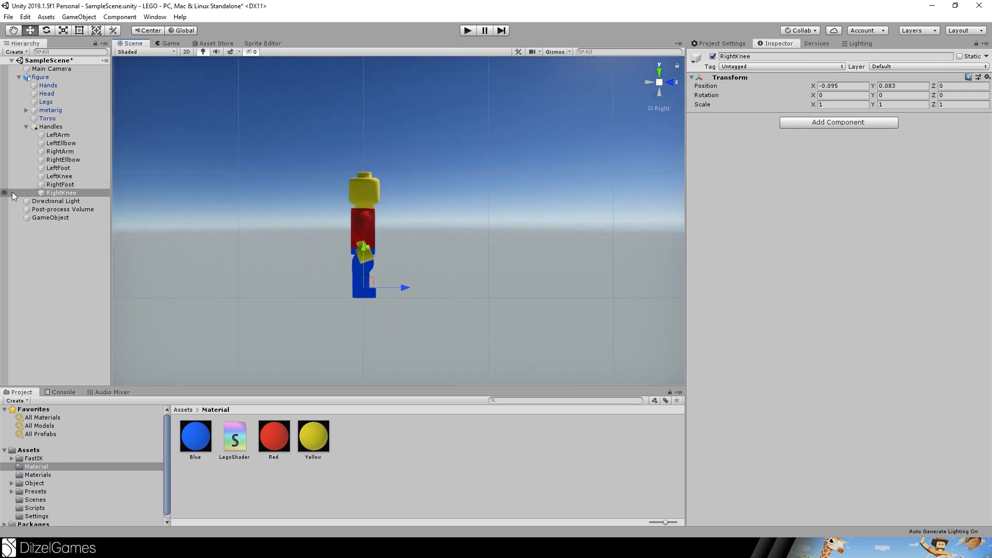
click(59, 175)
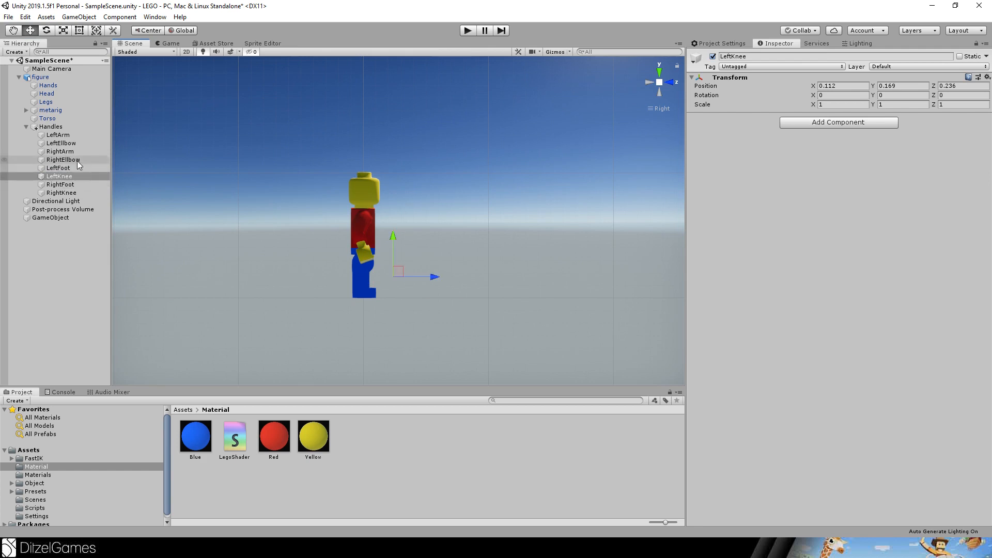
click(61, 192)
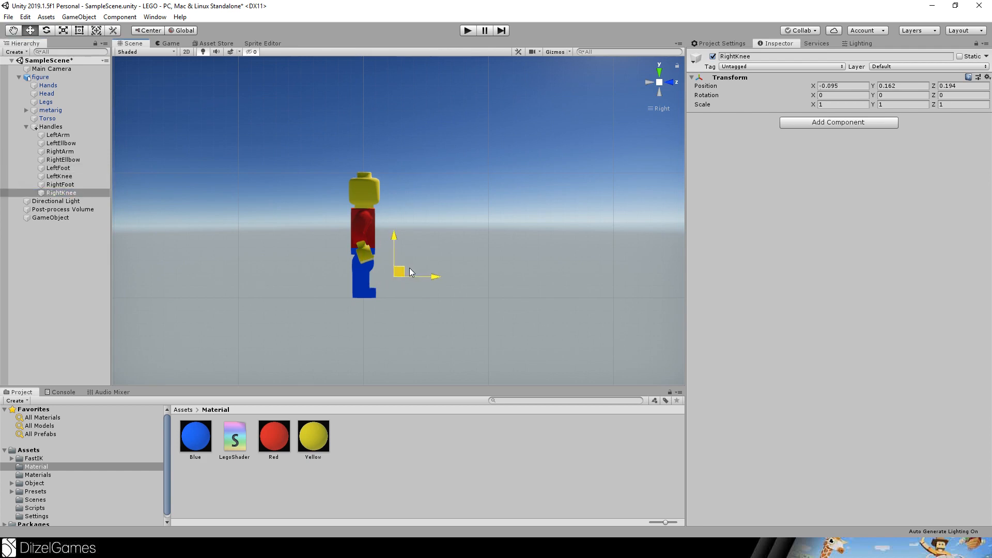
click(61, 160)
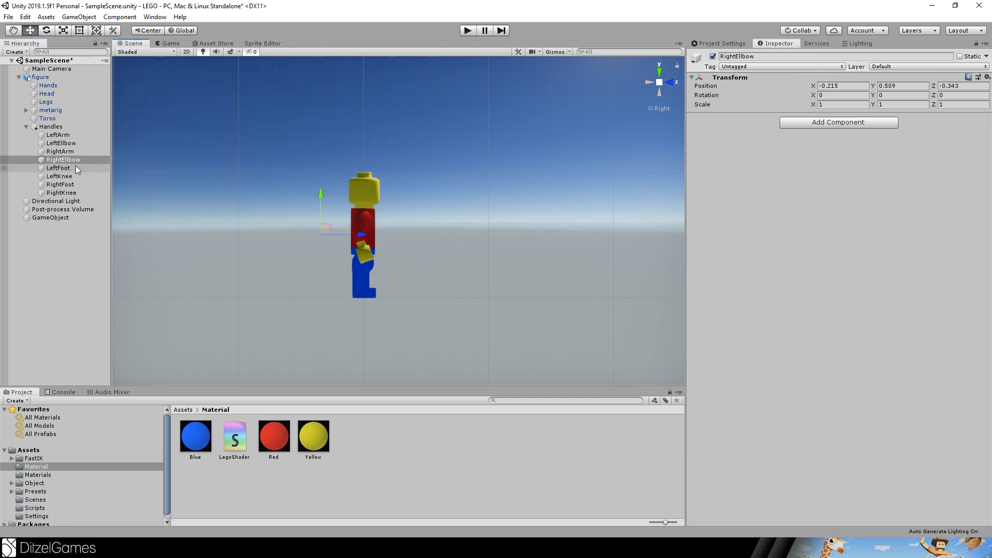
click(60, 142)
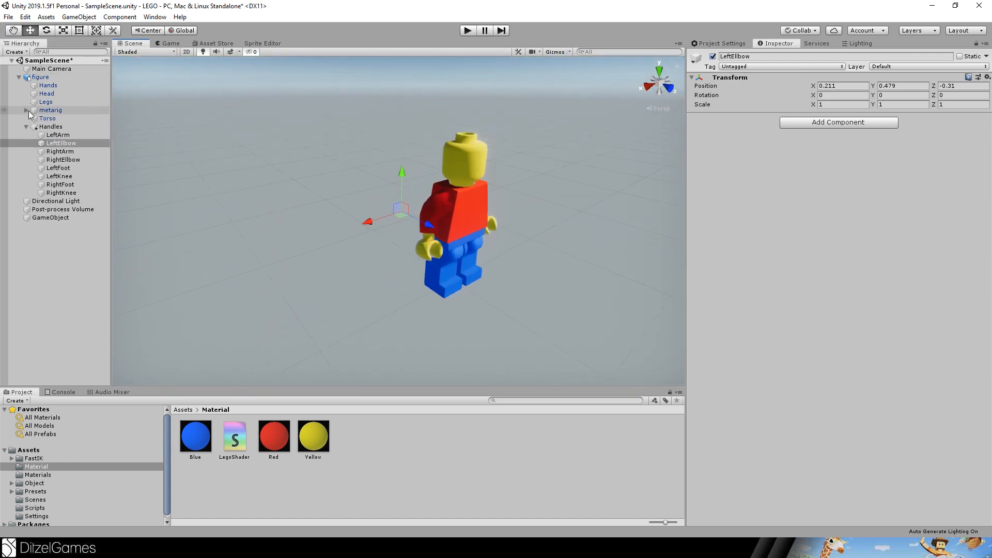
Expand metarig through spine.001, spine.002, shoulder.L and upper_arm.L to reveal the left hand bone.
click(27, 110)
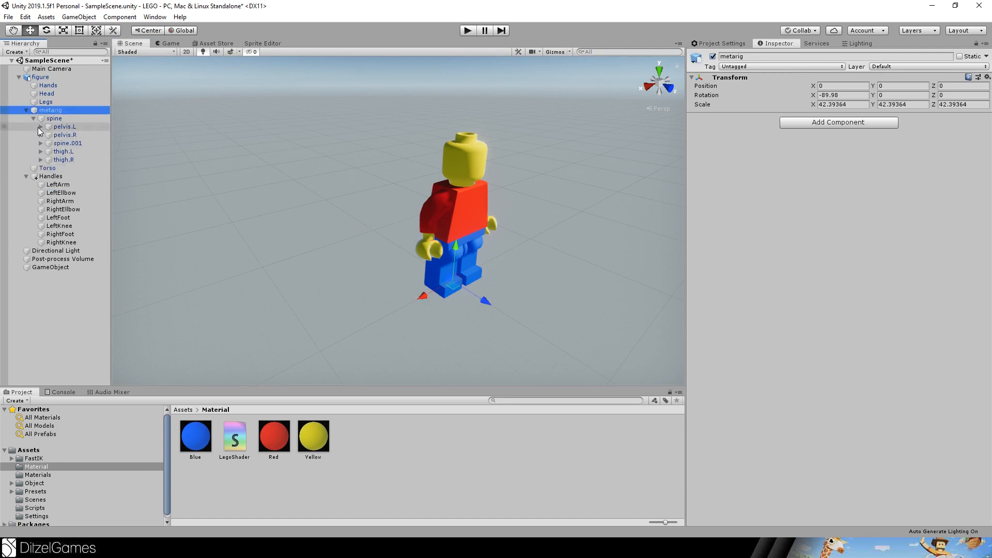
click(64, 126)
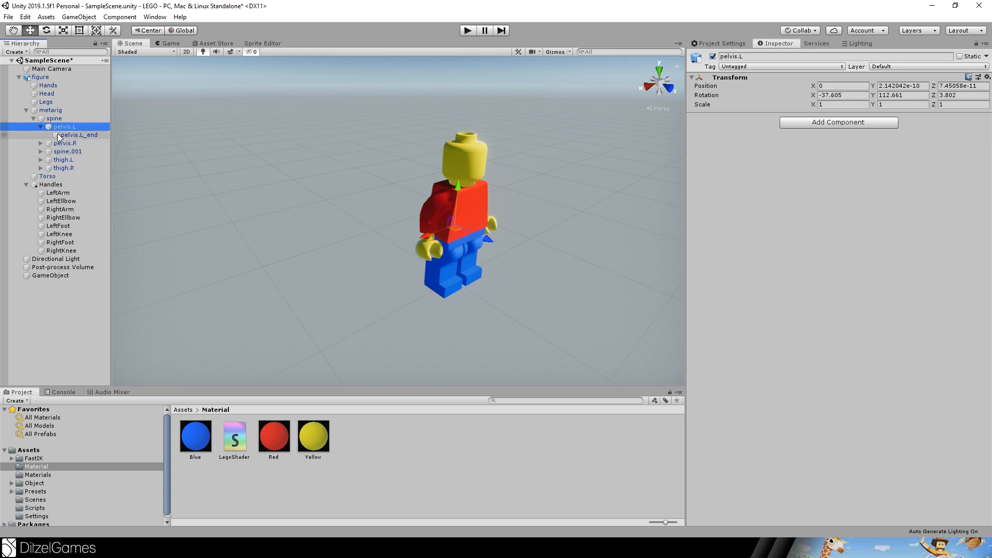
click(77, 135)
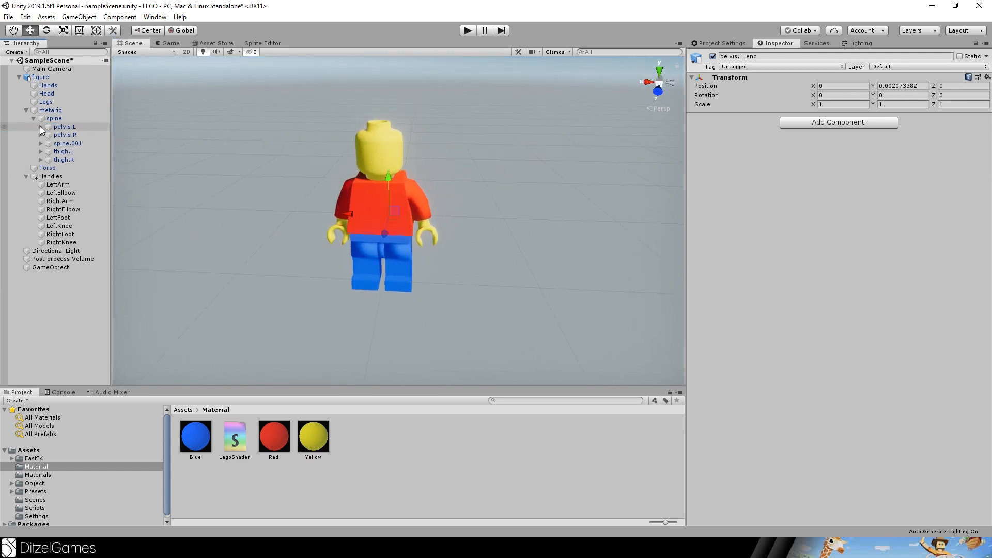
click(66, 144)
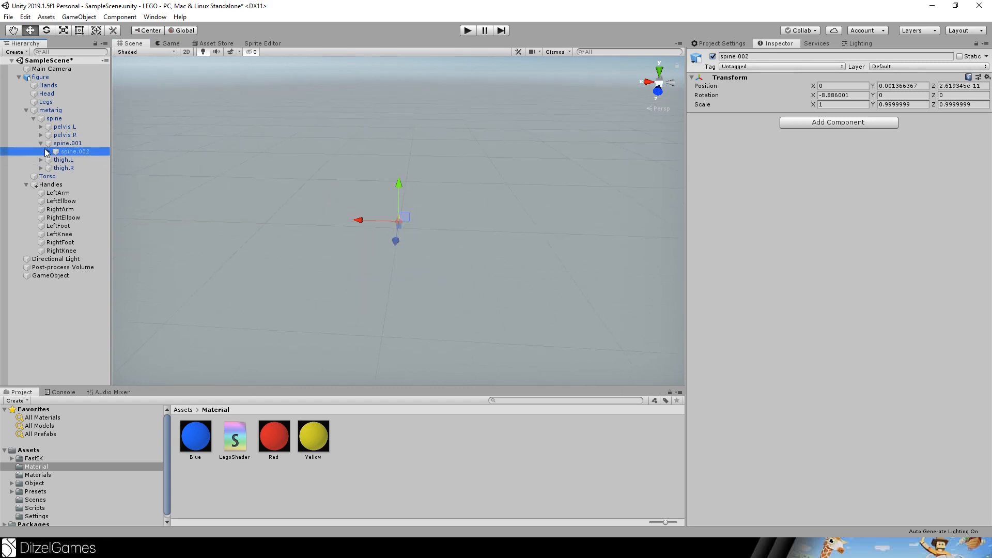
click(48, 151)
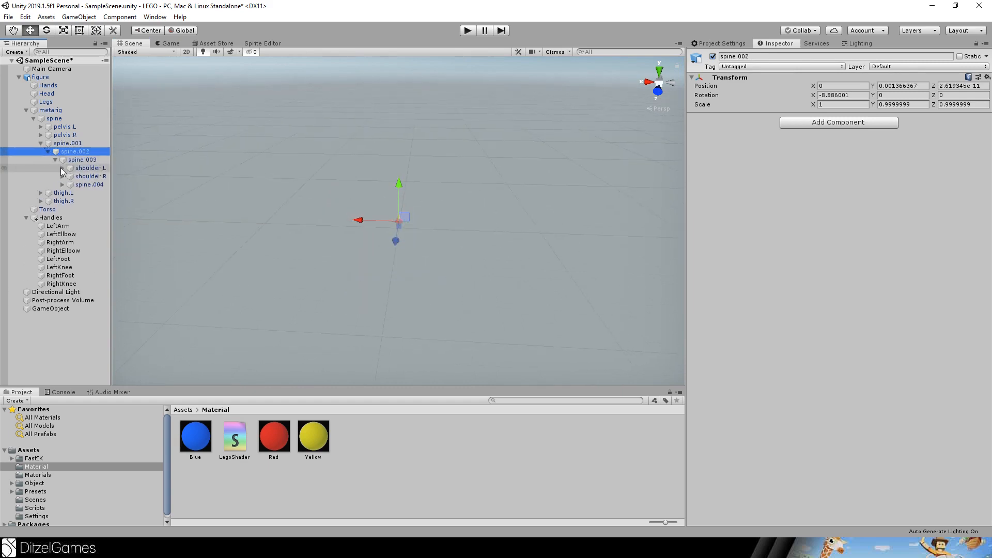
click(62, 167)
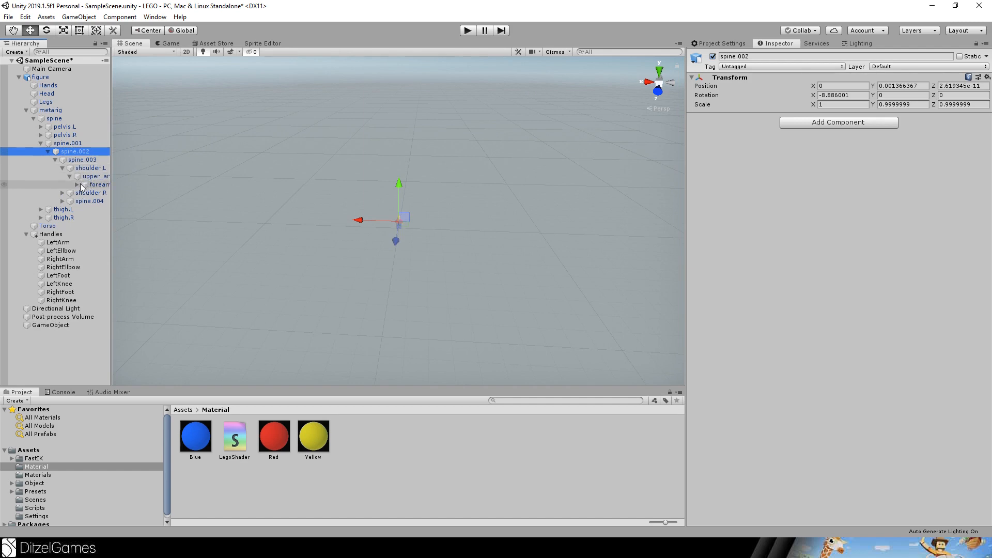
click(98, 184)
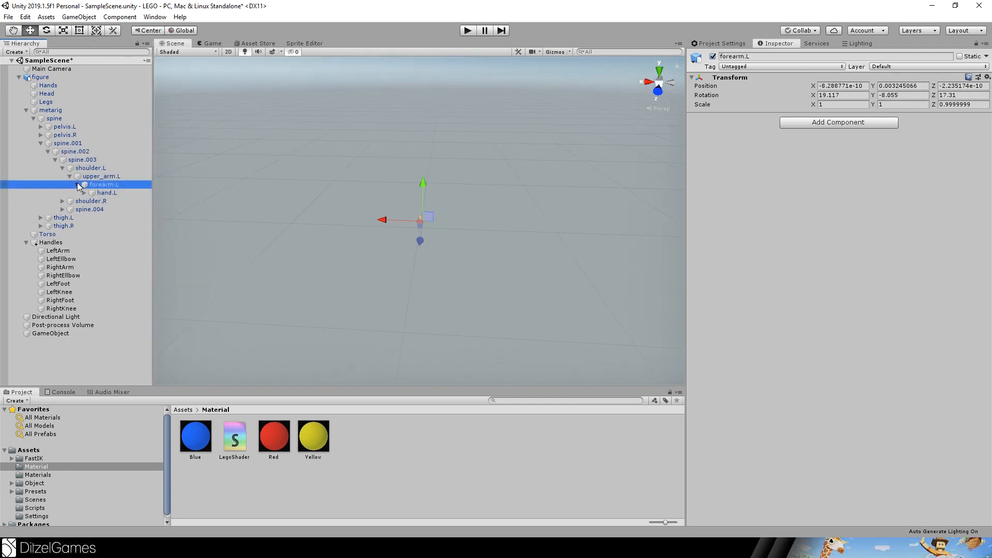
Give hand.L a Fast IK Fabric component with chain length 2.
click(107, 192)
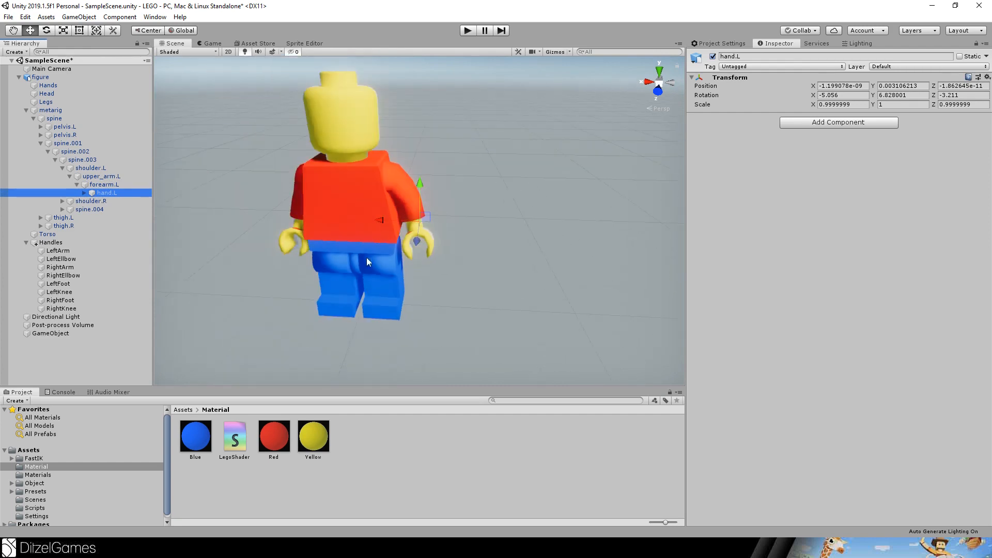
click(102, 184)
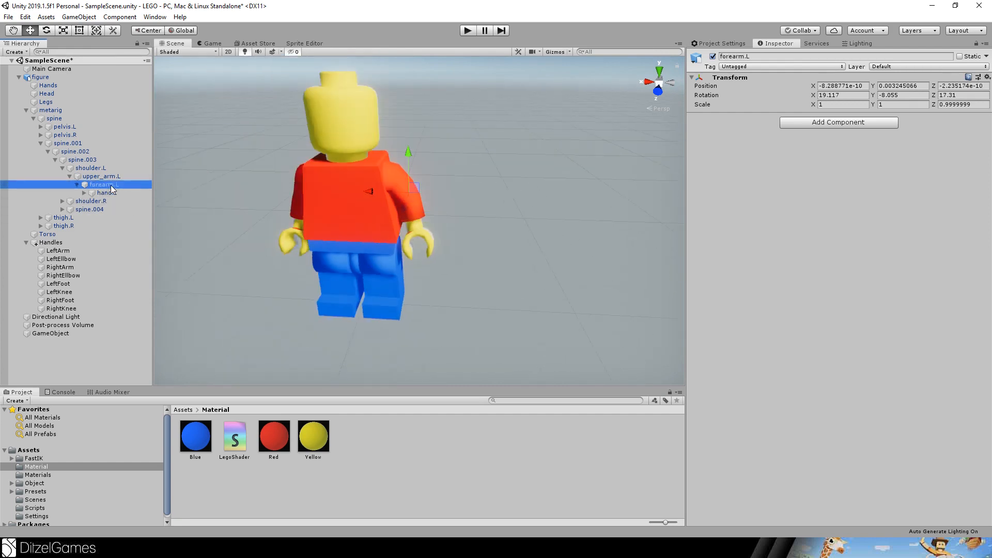
click(107, 192)
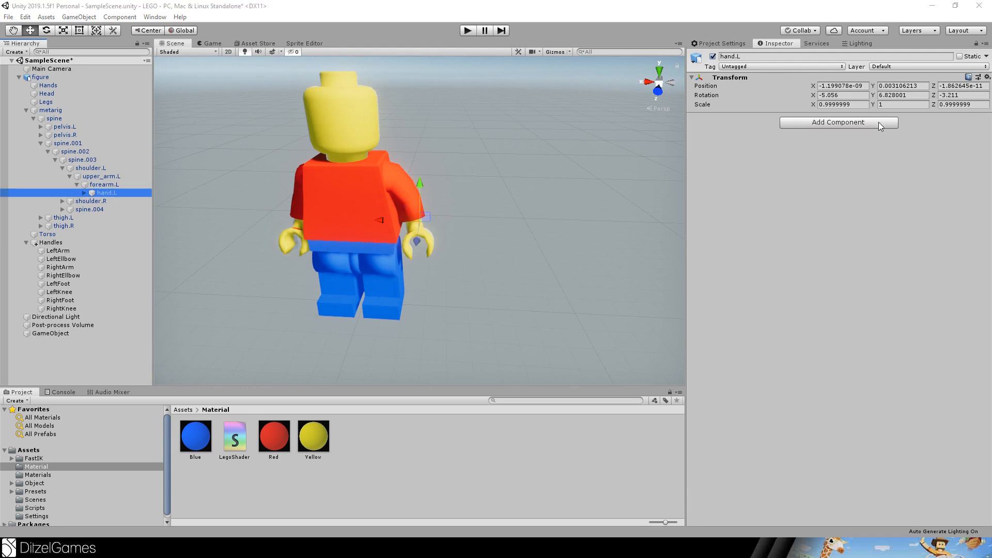
click(838, 122)
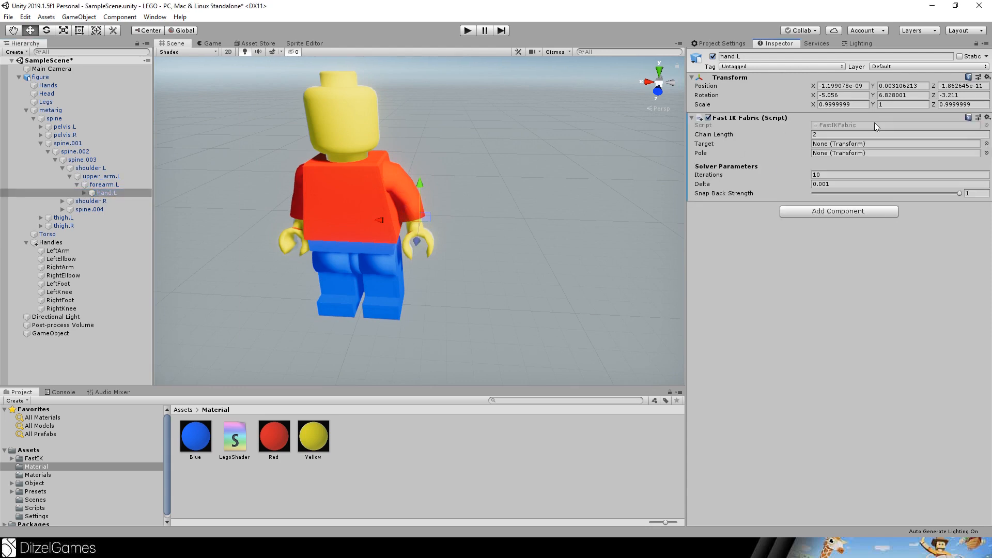
mouse_move(744, 126)
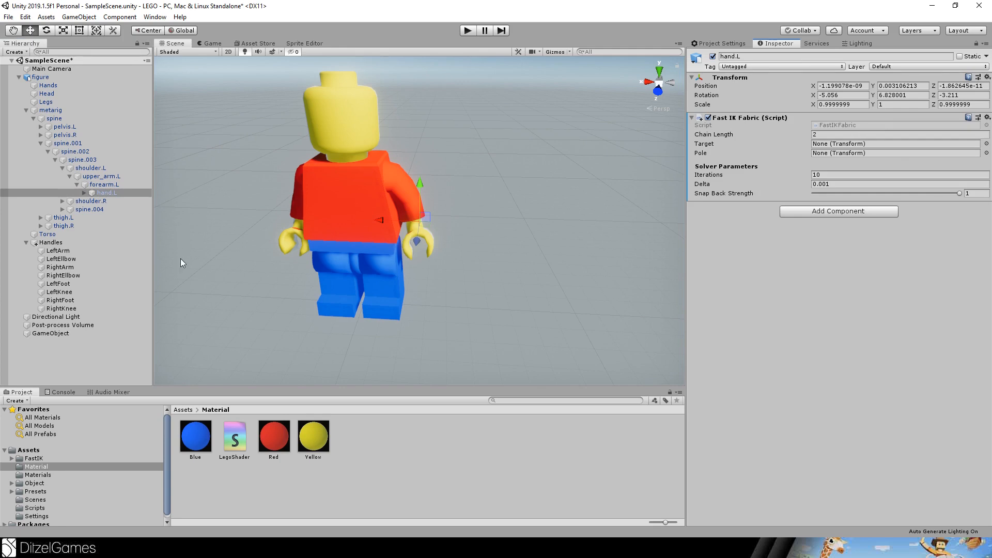
mouse_move(57, 251)
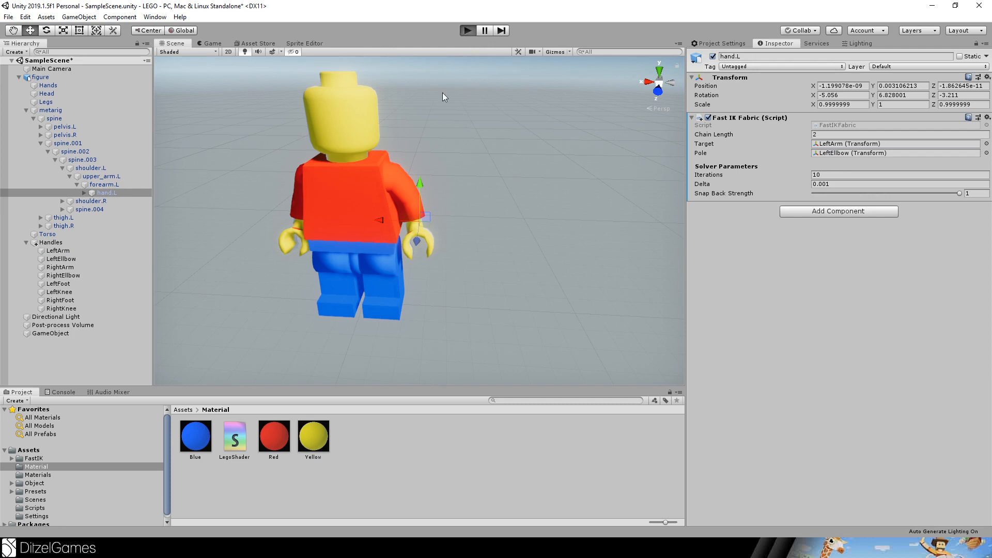
mouse_move(437, 128)
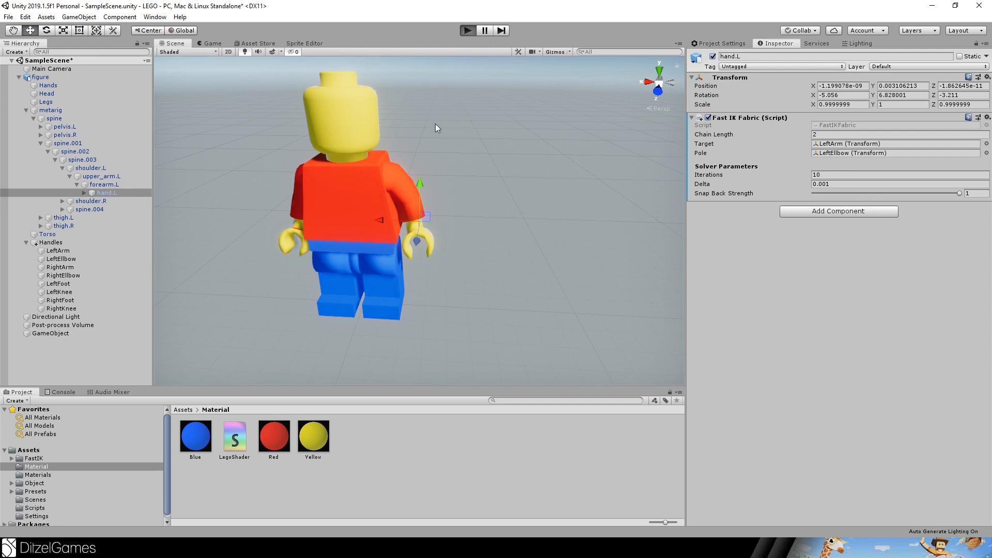
Test the left-arm IK in Play mode by moving the LeftArm and LeftElbow handles, then stop playback.
click(468, 30)
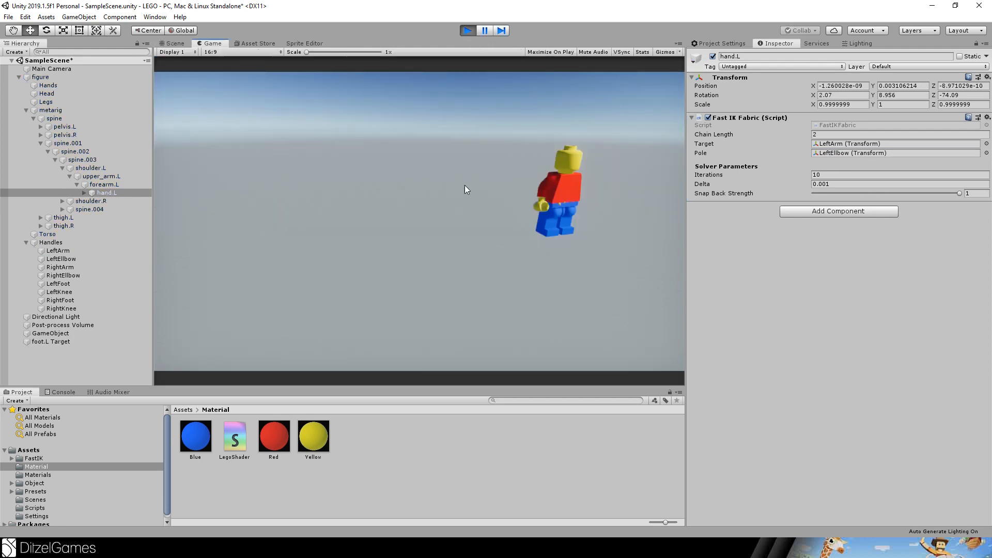
click(172, 43)
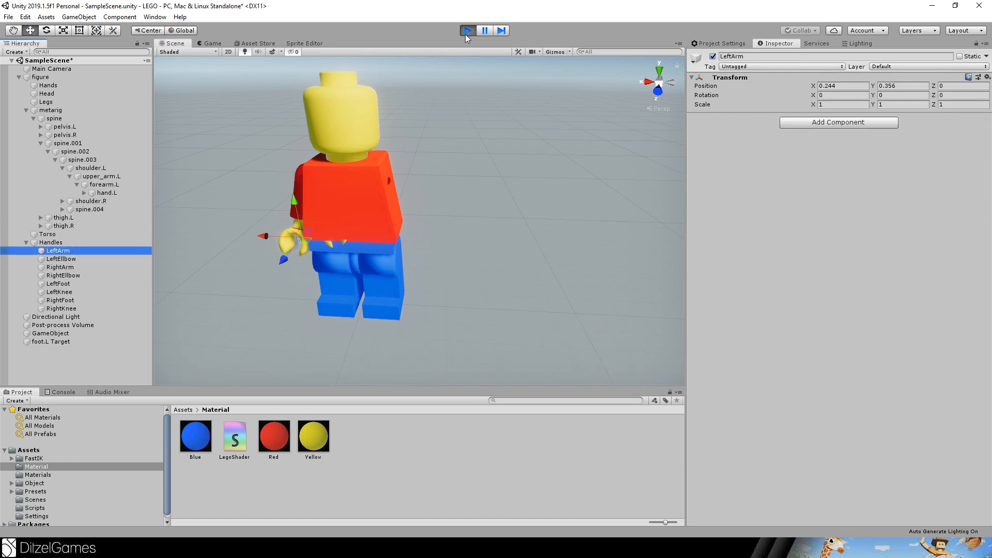
click(467, 31)
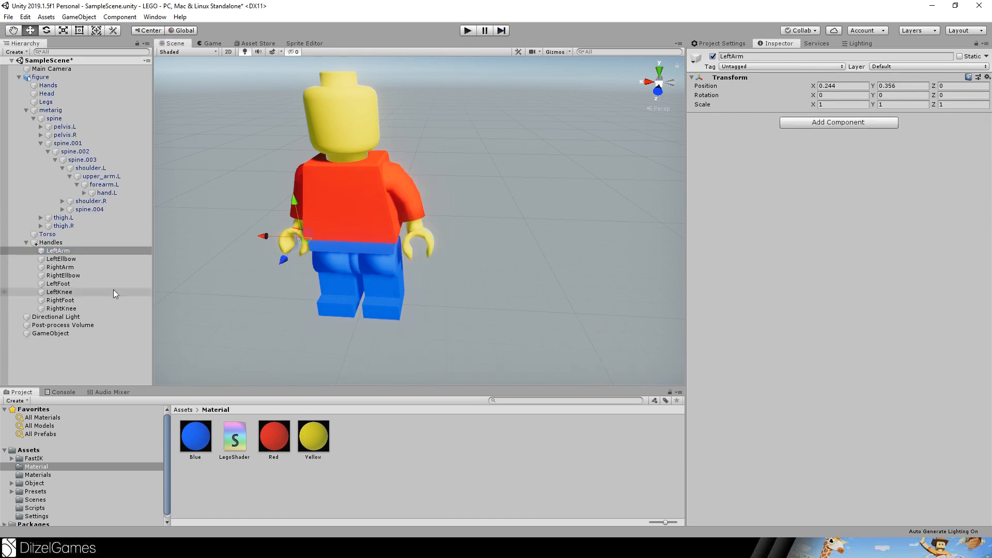
click(467, 30)
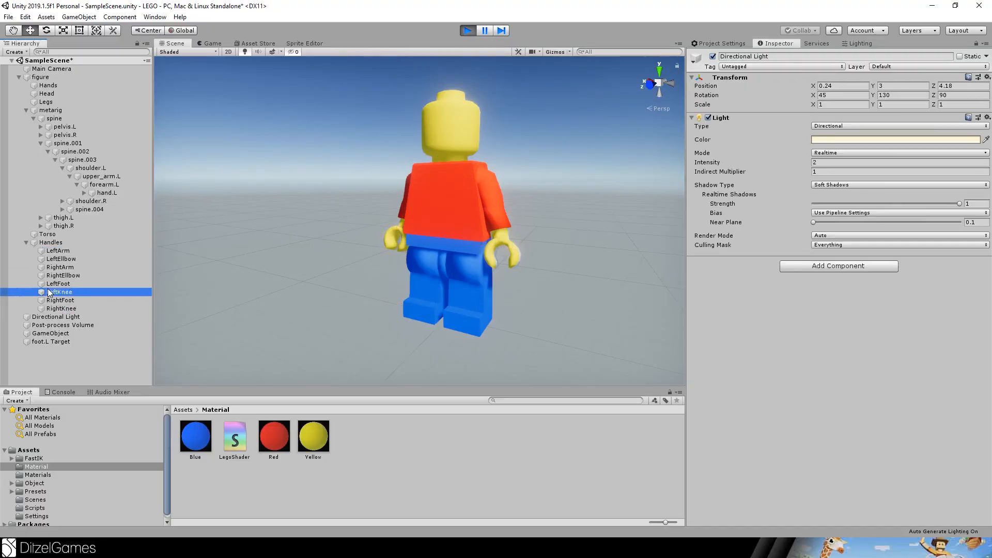
click(57, 250)
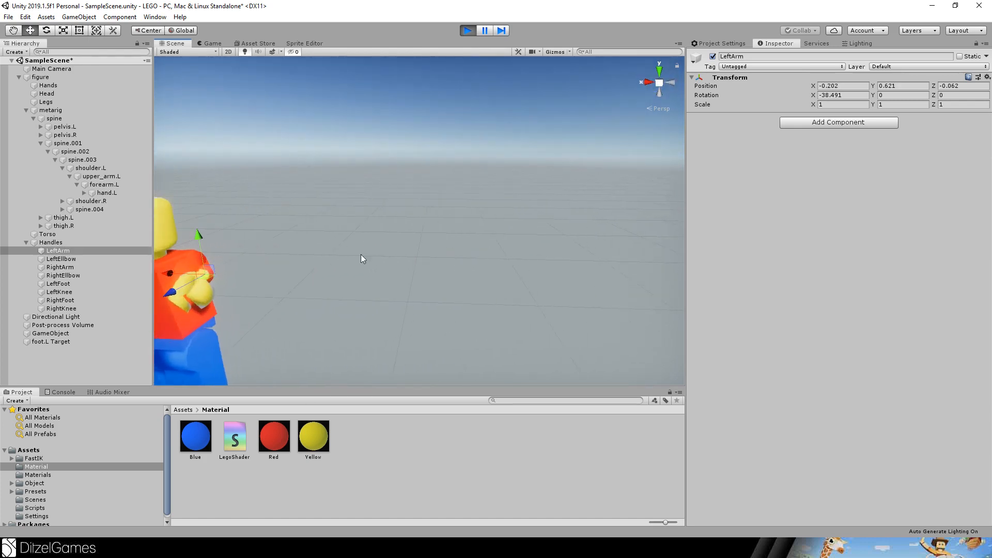
click(59, 259)
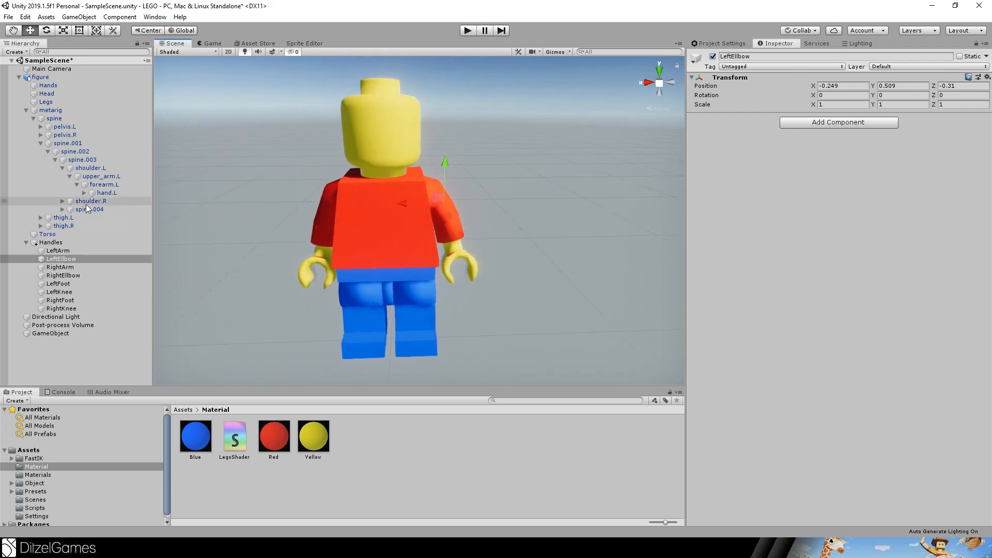
Give hand.R a Fast IK Fabric component with RightArm as target and RightElbow as pole.
click(62, 201)
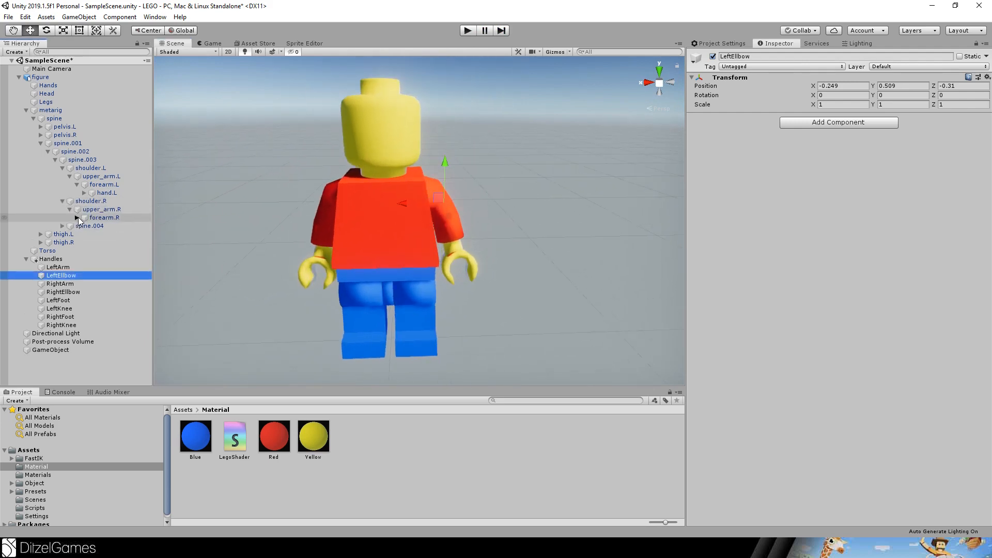
click(107, 226)
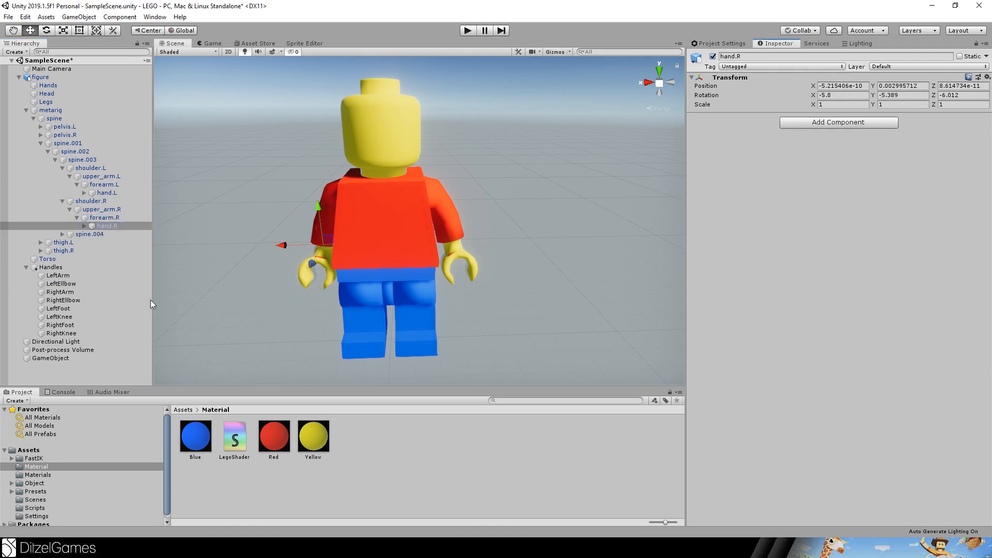
click(838, 122)
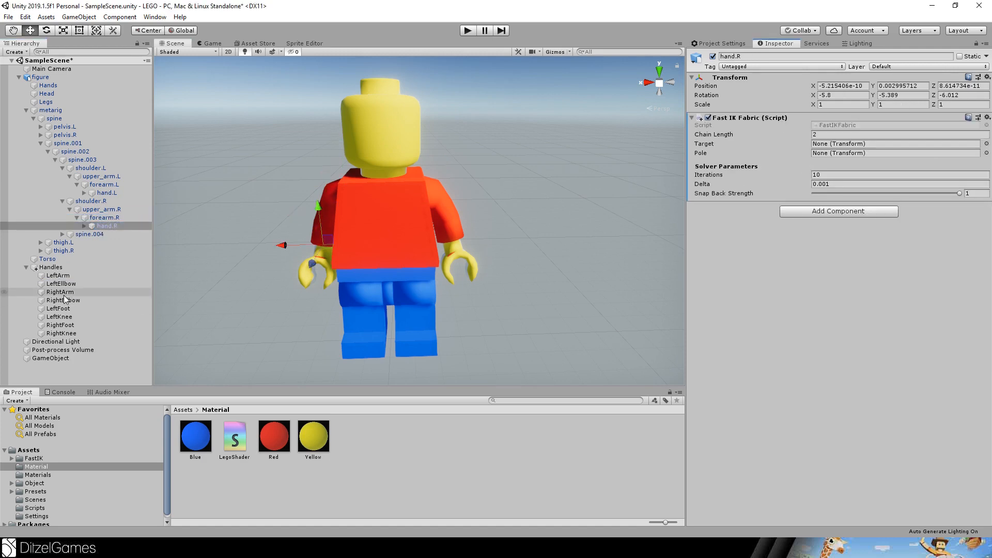
click(895, 144)
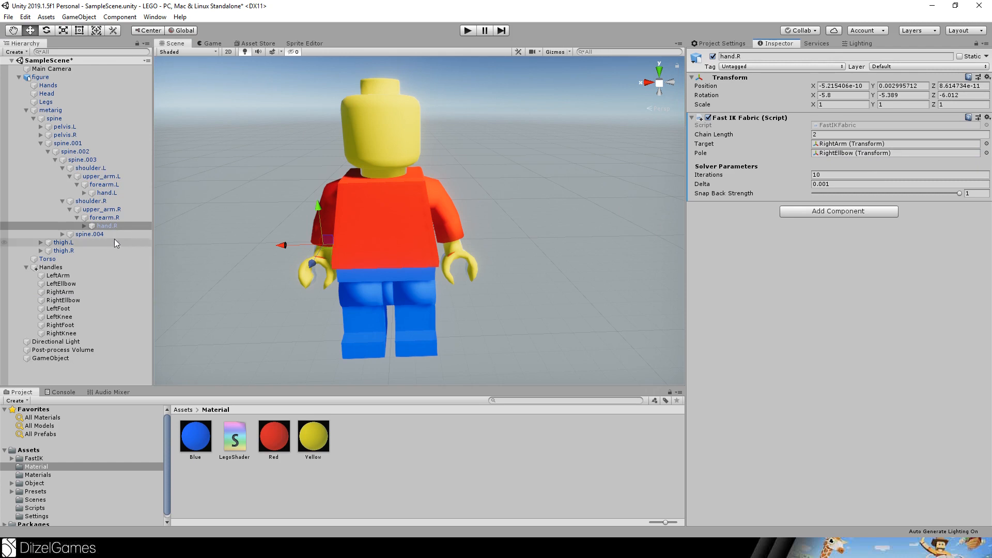
click(70, 234)
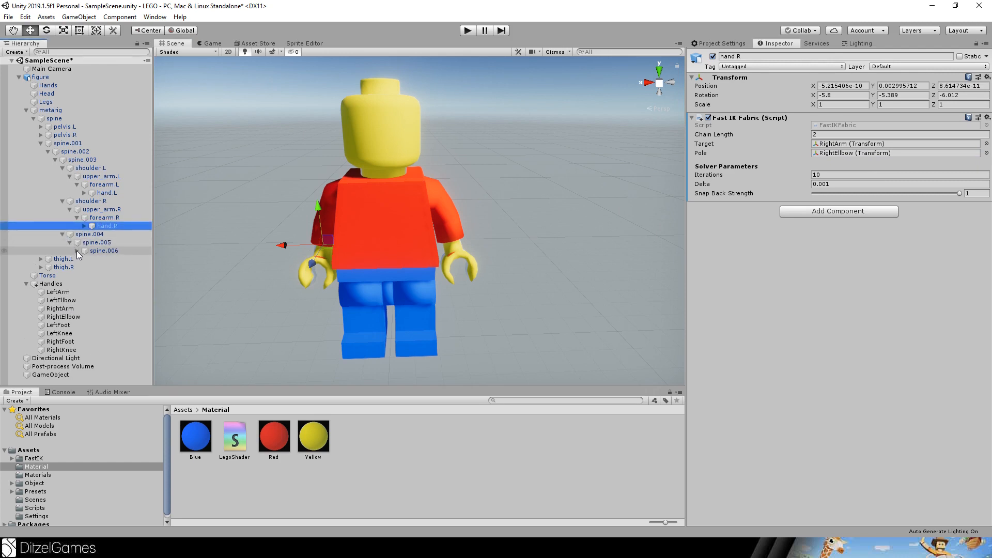
click(83, 250)
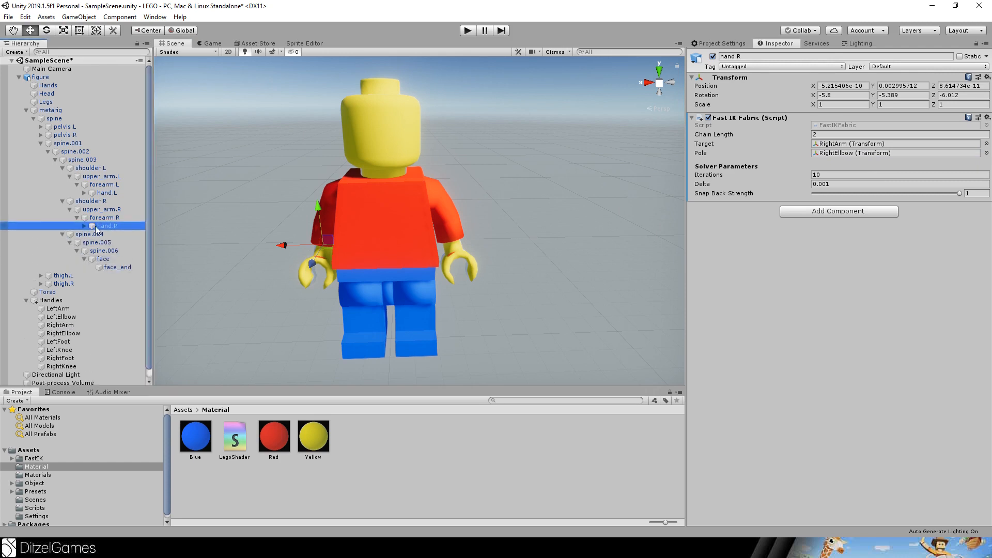
Give foot.L Fast IK Fabric with target LeftFoot and pole LeftKnee, and foot.R with RightFoot and RightKnee.
click(34, 118)
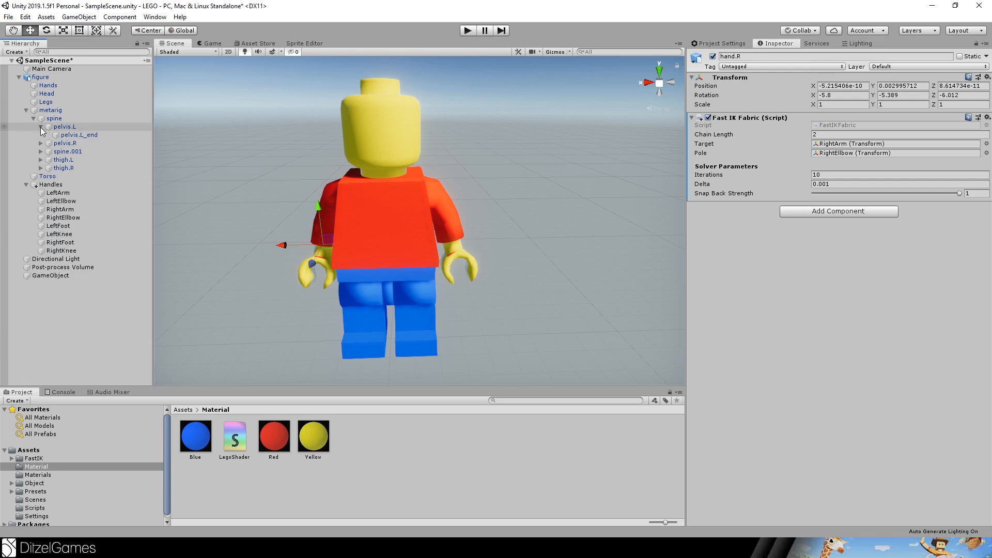
click(64, 126)
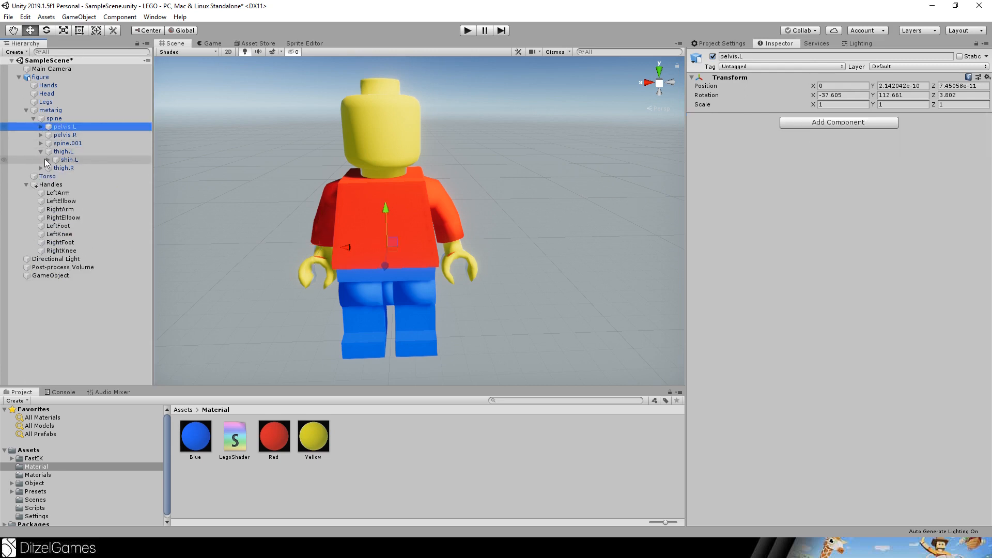
click(73, 167)
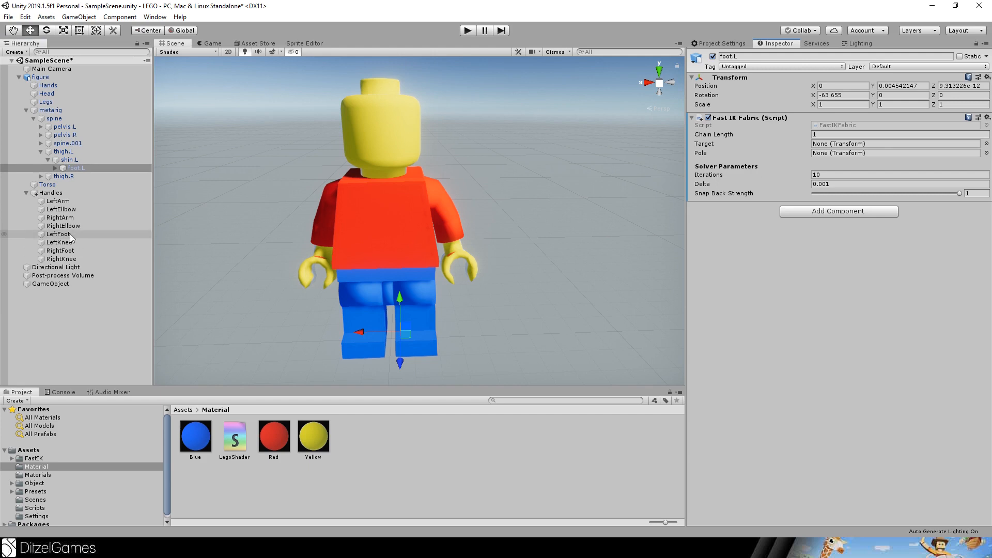
click(892, 144)
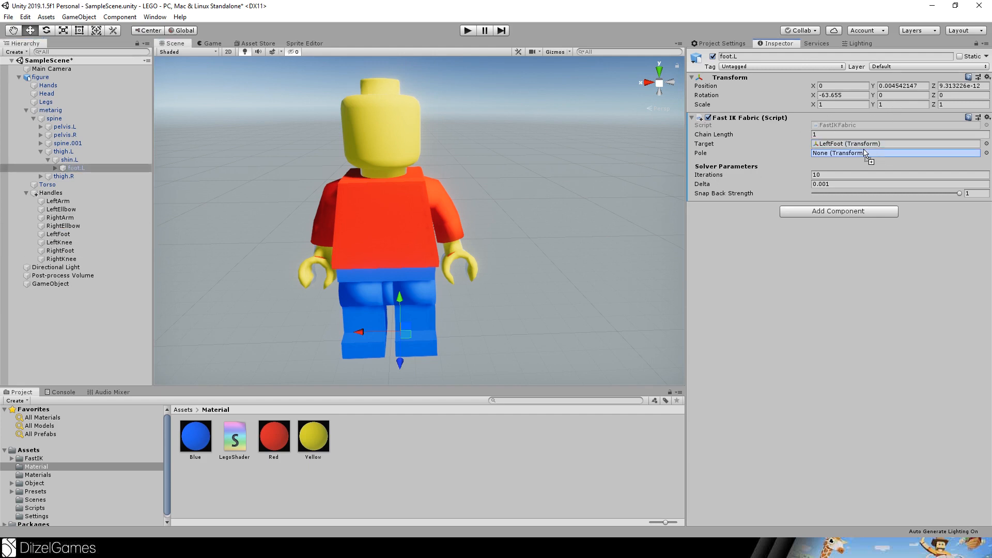
click(886, 152)
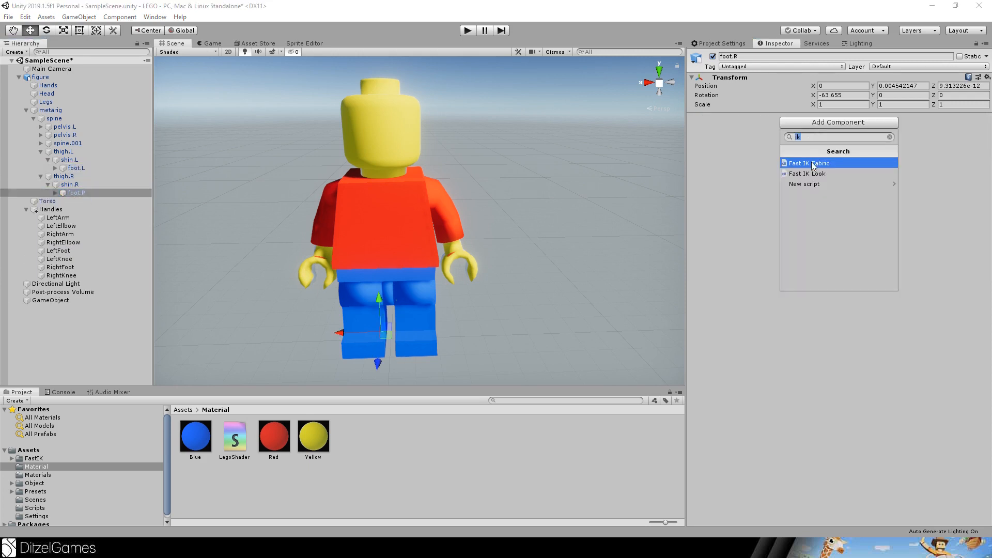
click(808, 163)
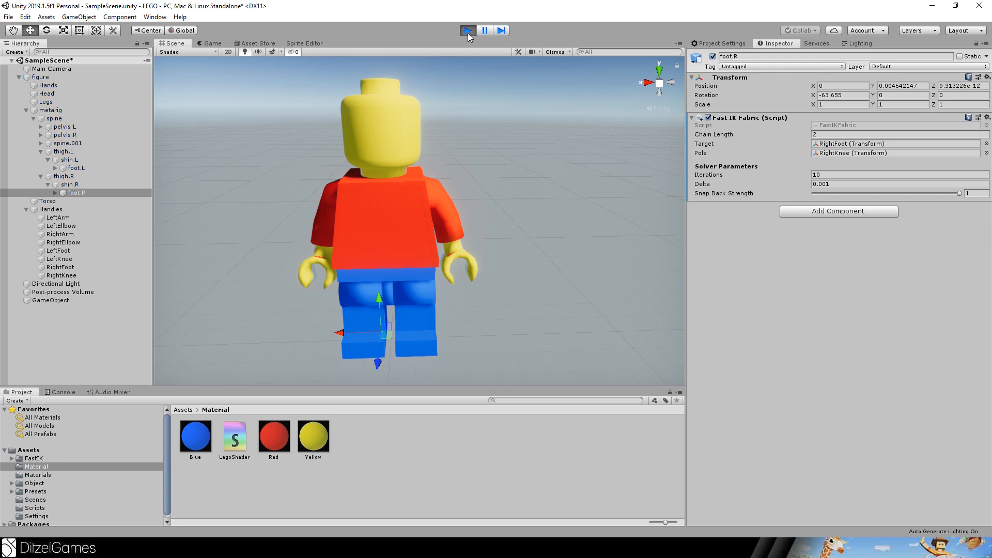
Test the leg IK in Play mode by moving the foot and knee handles, then stop playback.
click(468, 30)
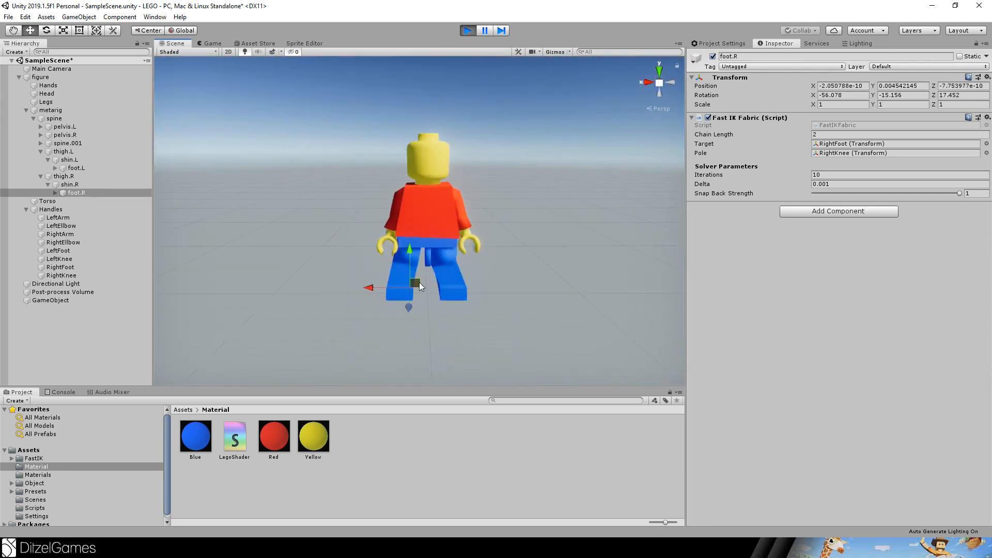
click(60, 266)
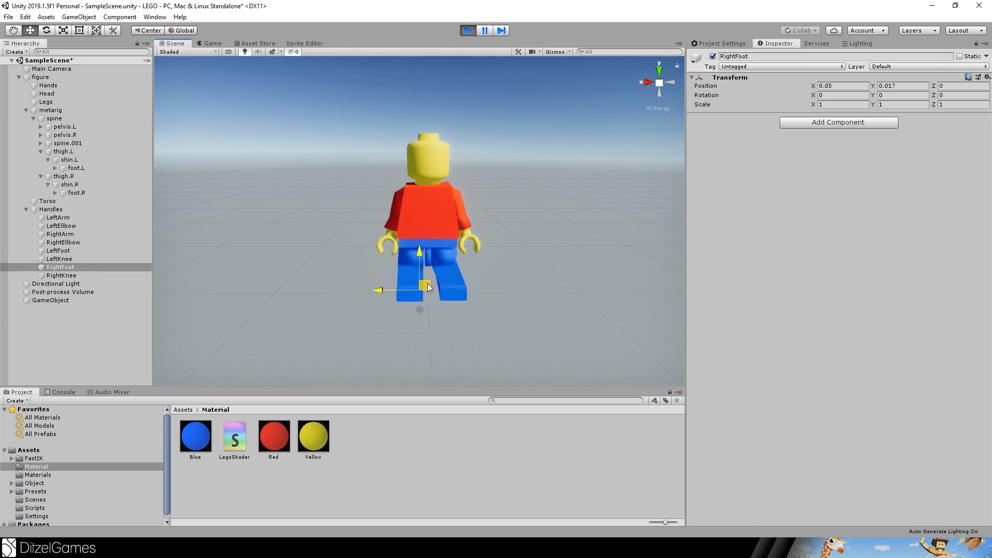
click(61, 275)
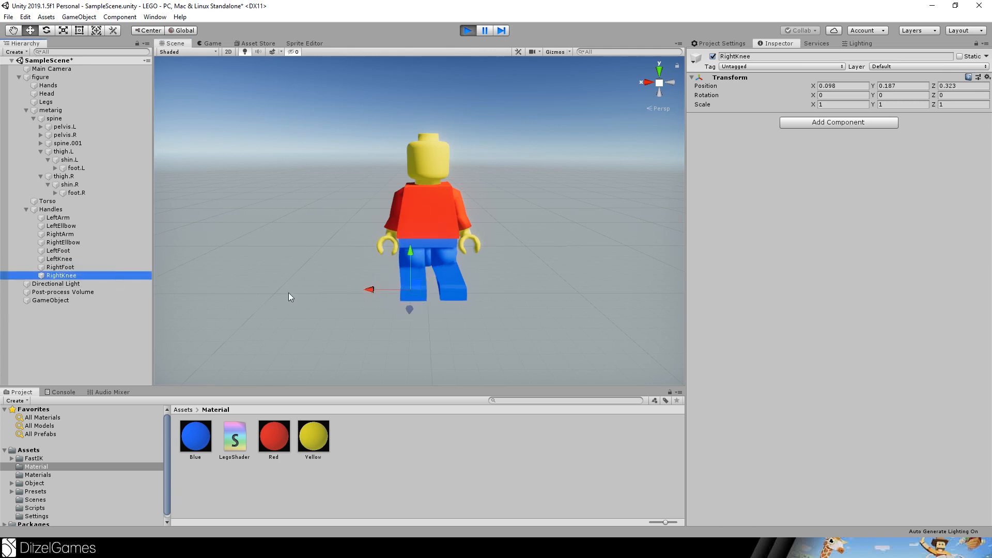
click(59, 258)
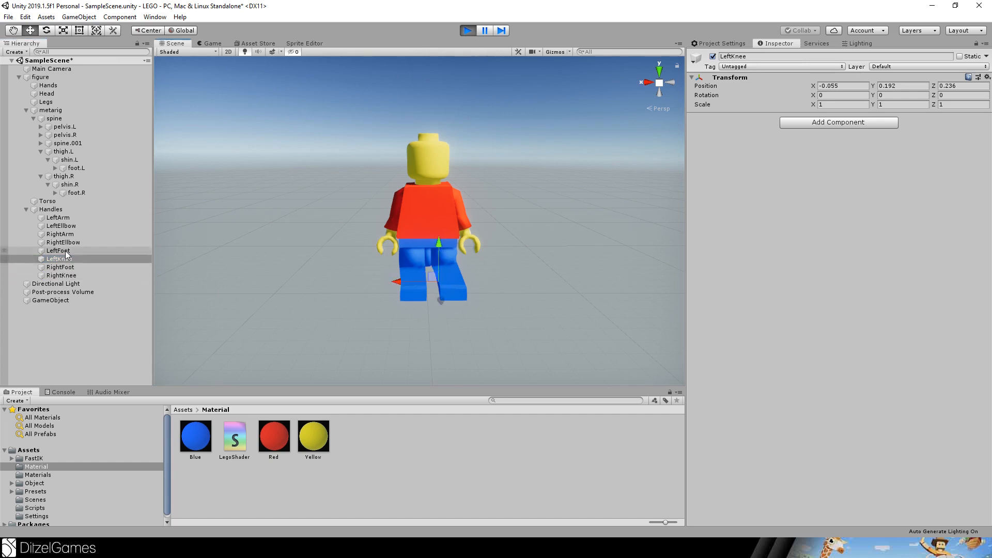
click(57, 250)
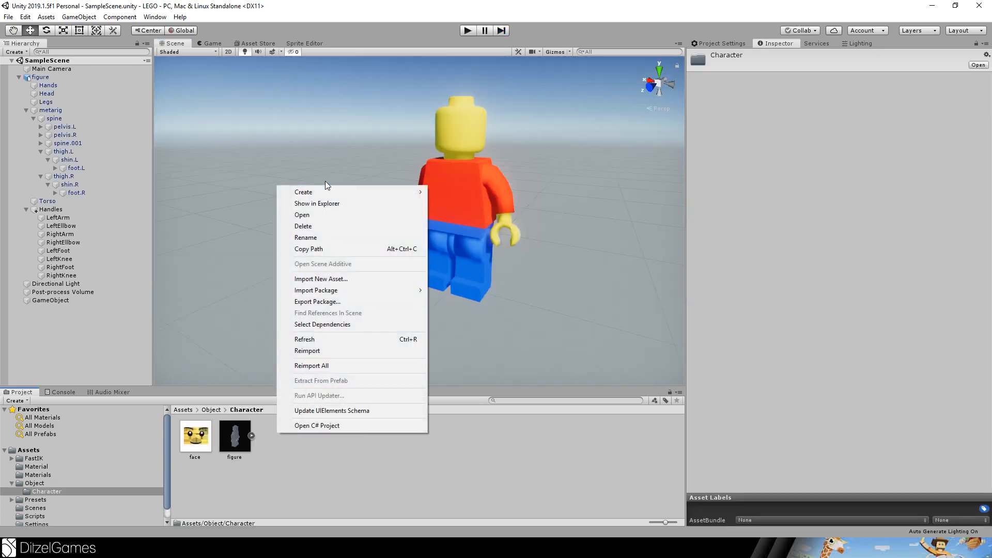
mouse_move(304, 192)
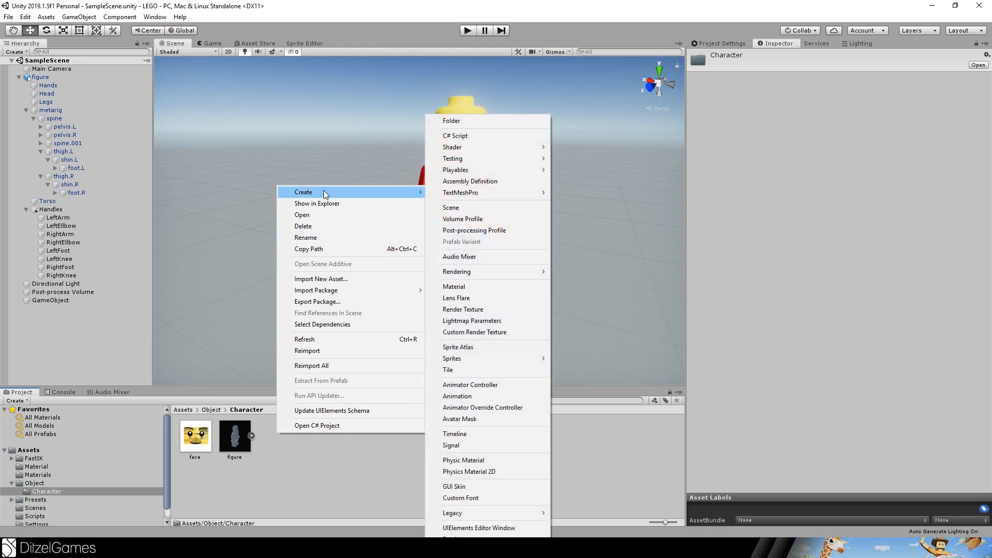
mouse_move(511, 389)
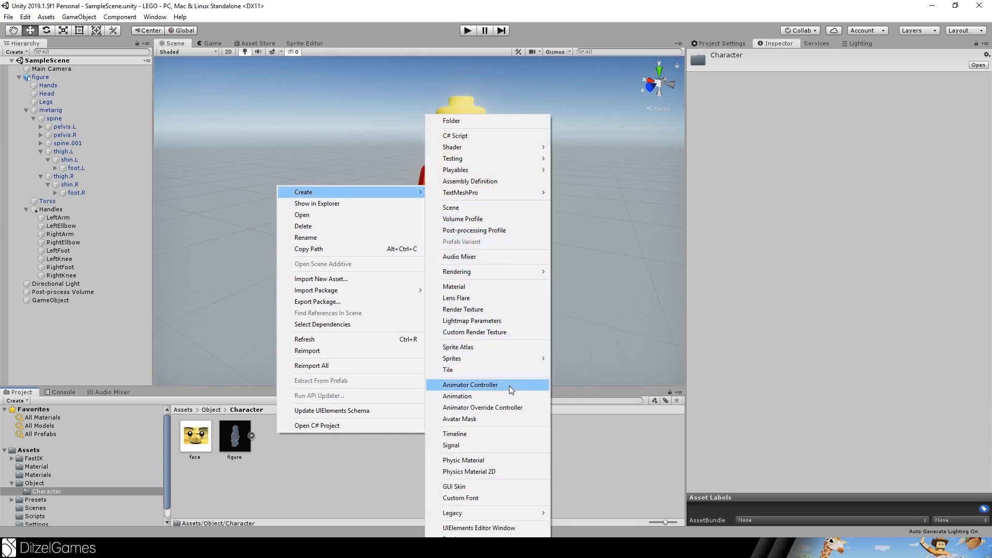
Create a new animator controller in the Character folder named Figure.
click(470, 384)
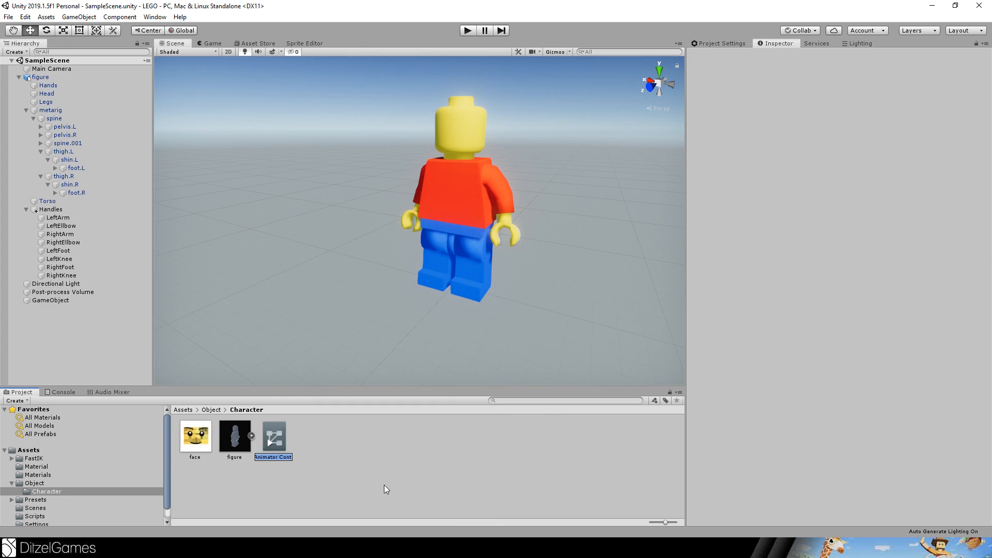
double_click(273, 456)
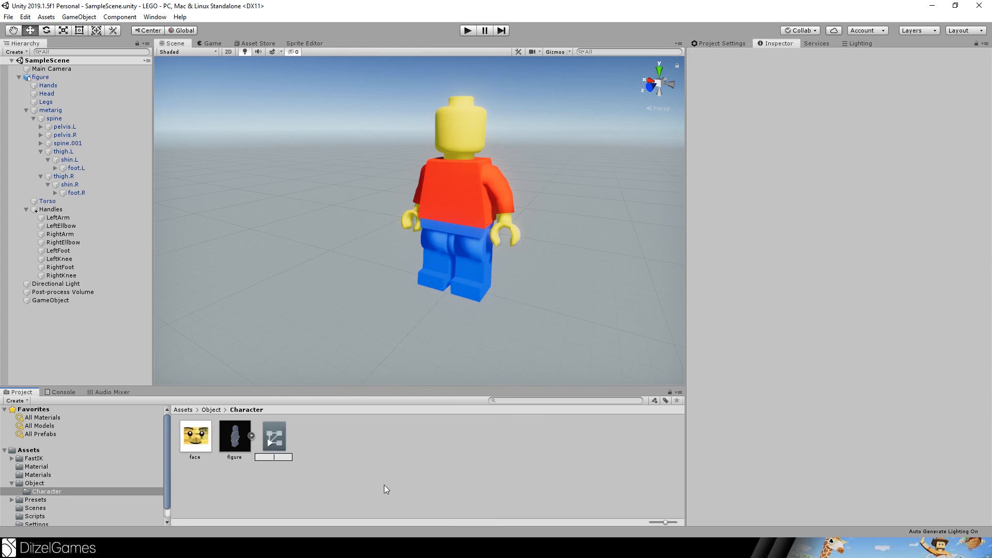
click(274, 435)
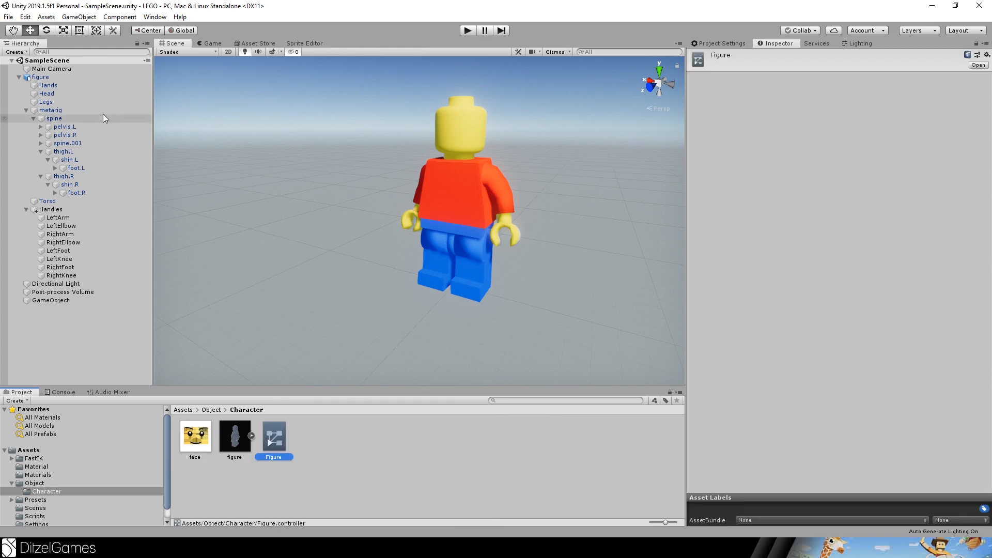
Create a Run animation clip and open the Figure controller in the Animator window.
click(40, 76)
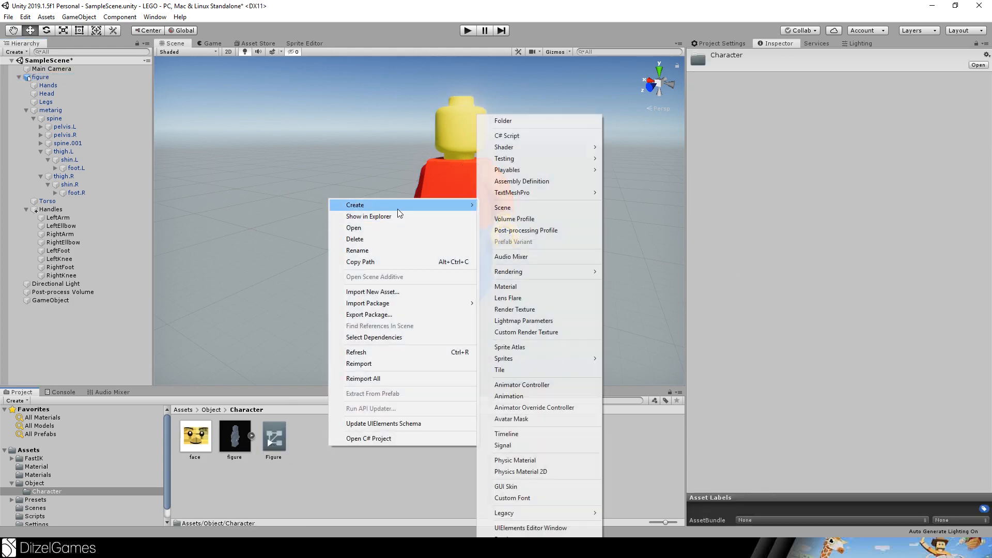
mouse_move(521, 385)
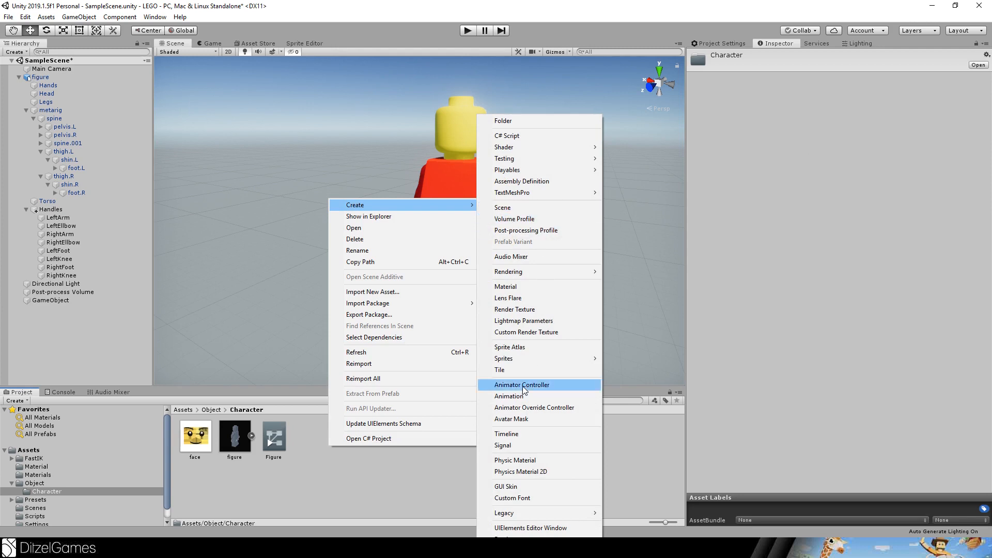
click(509, 397)
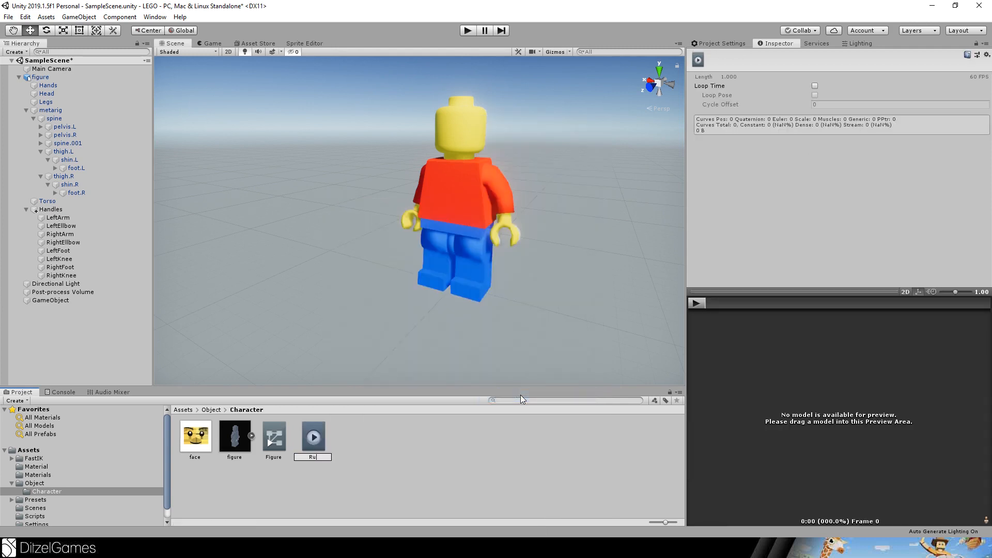
click(274, 435)
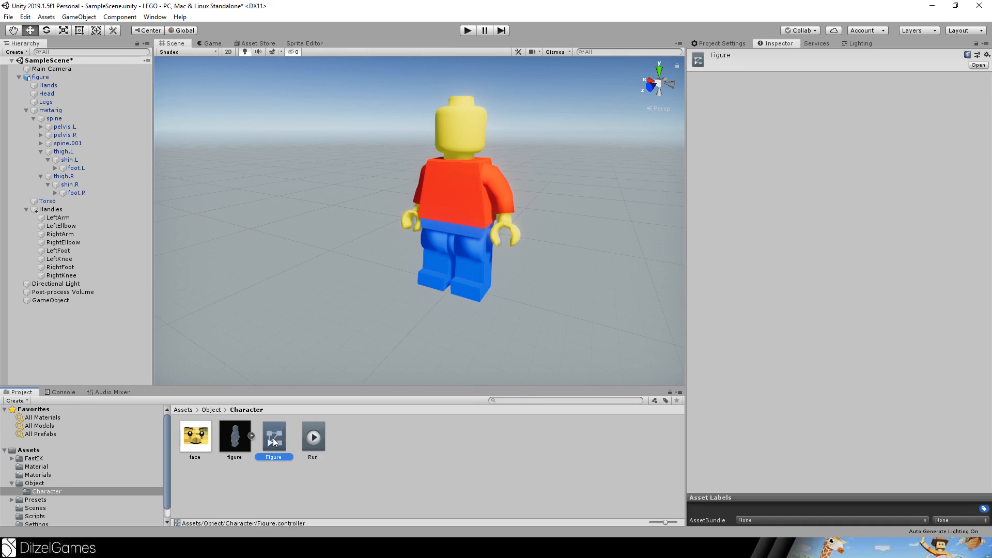
double_click(273, 436)
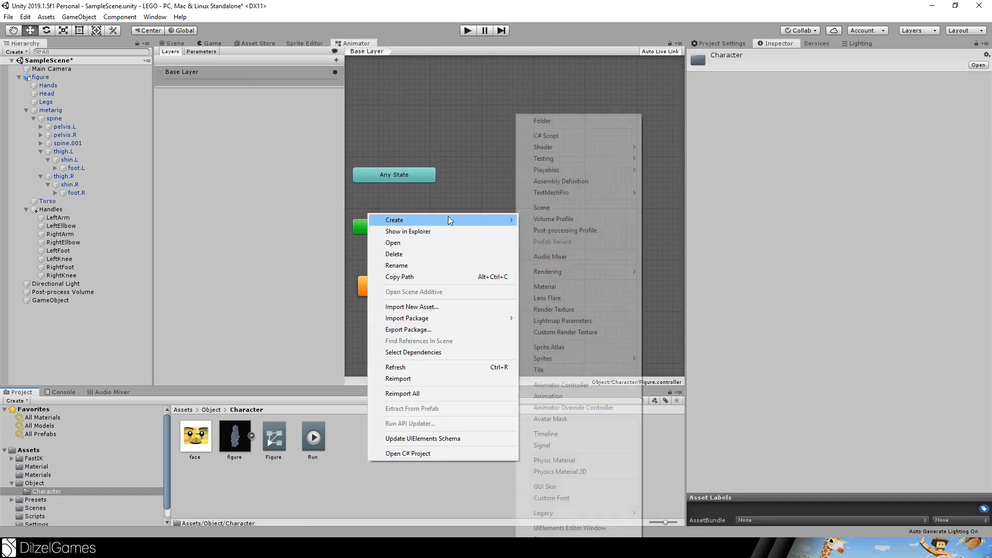
mouse_move(574, 285)
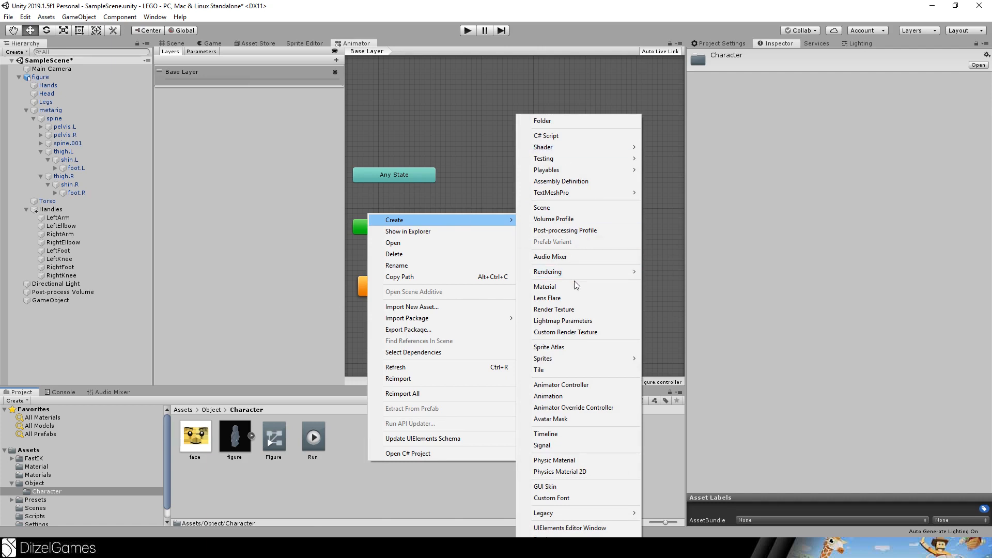
Create an Idle animation clip, add it to the Animator, and make Entry transition to Idle as the default state.
click(547, 397)
text(Idle)
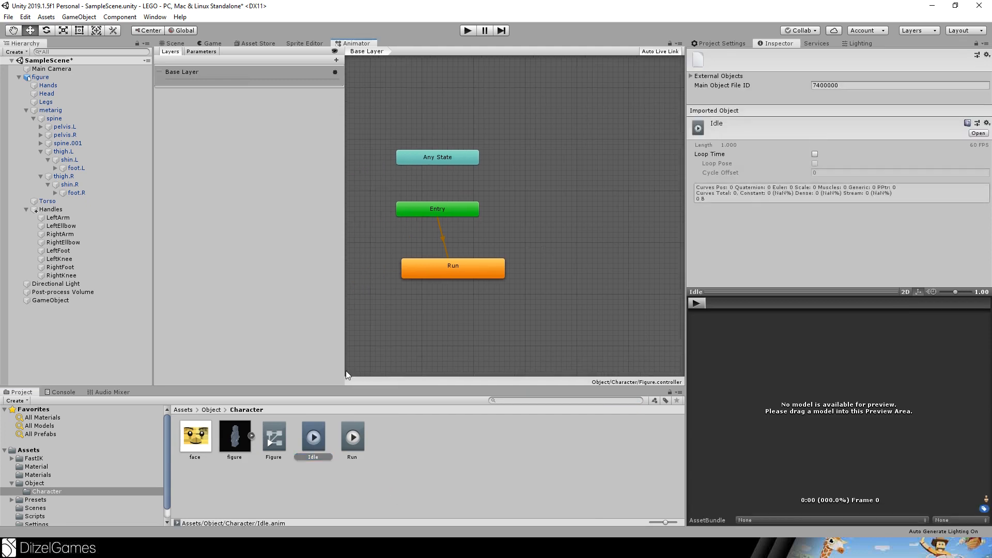
right_click(437, 209)
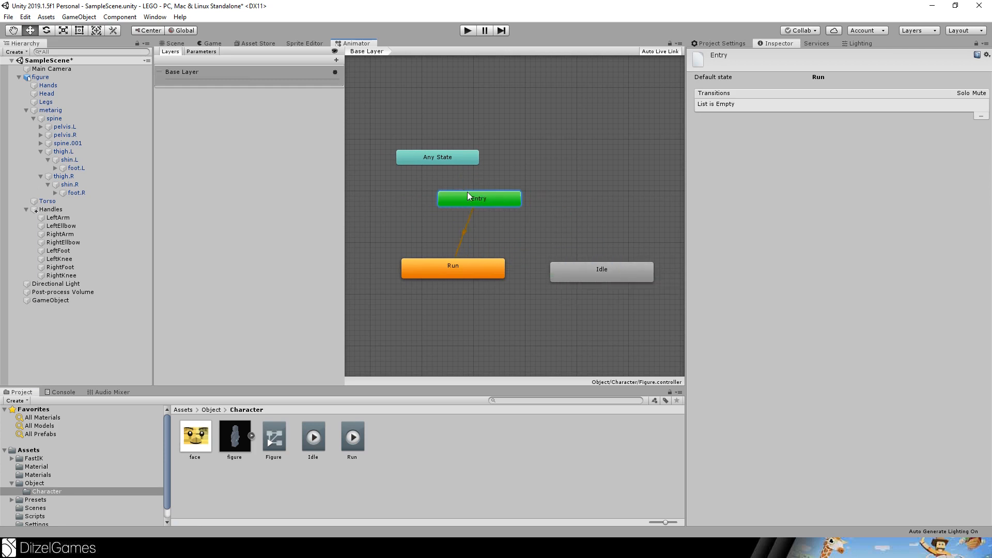
right_click(479, 198)
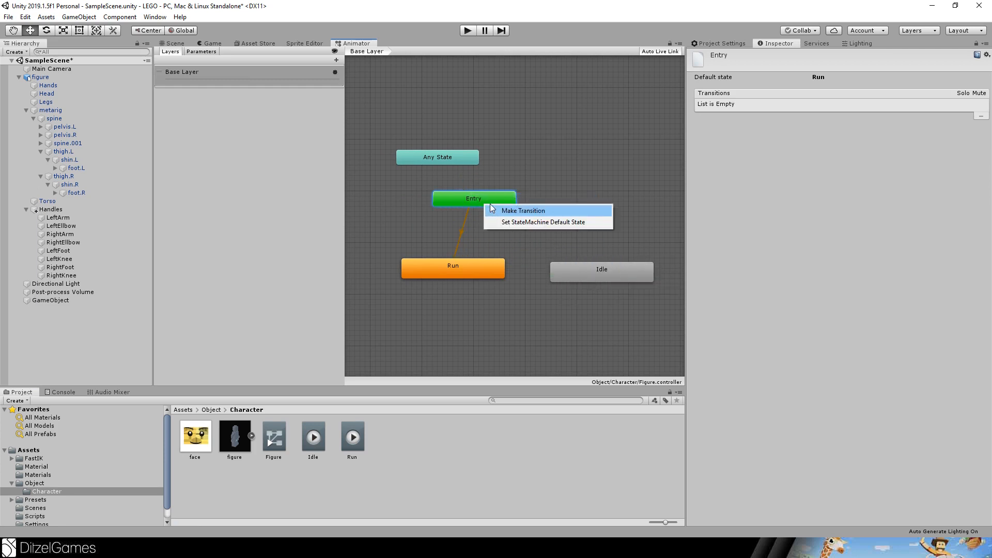
click(524, 211)
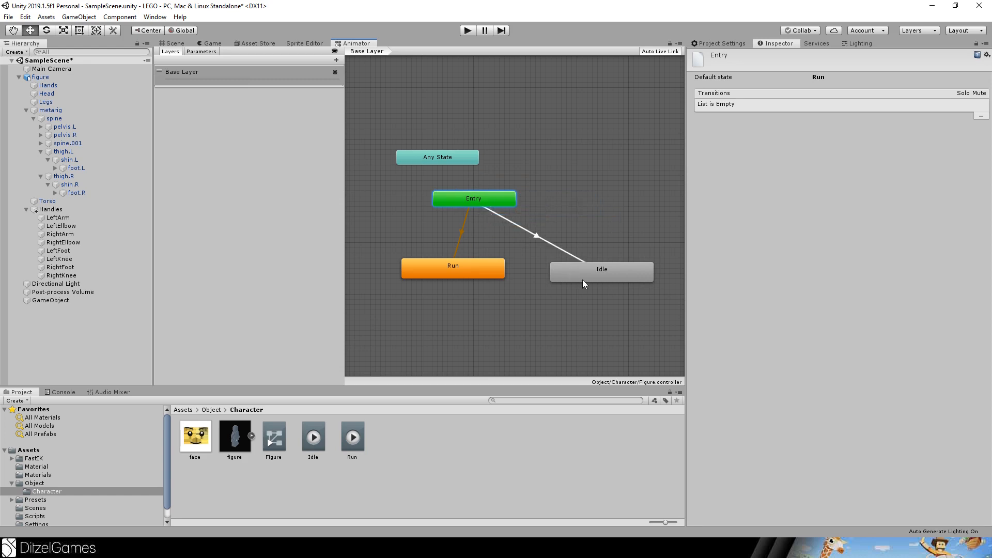
click(601, 269)
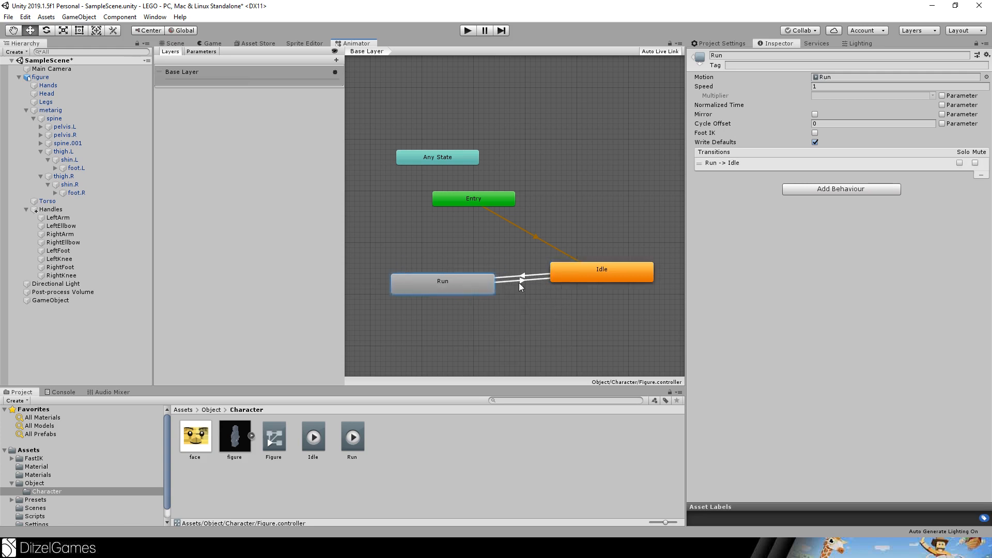
Keep the Idle→Run transition, remove the Run→Idle one, and return to the figure's Scene view.
click(519, 278)
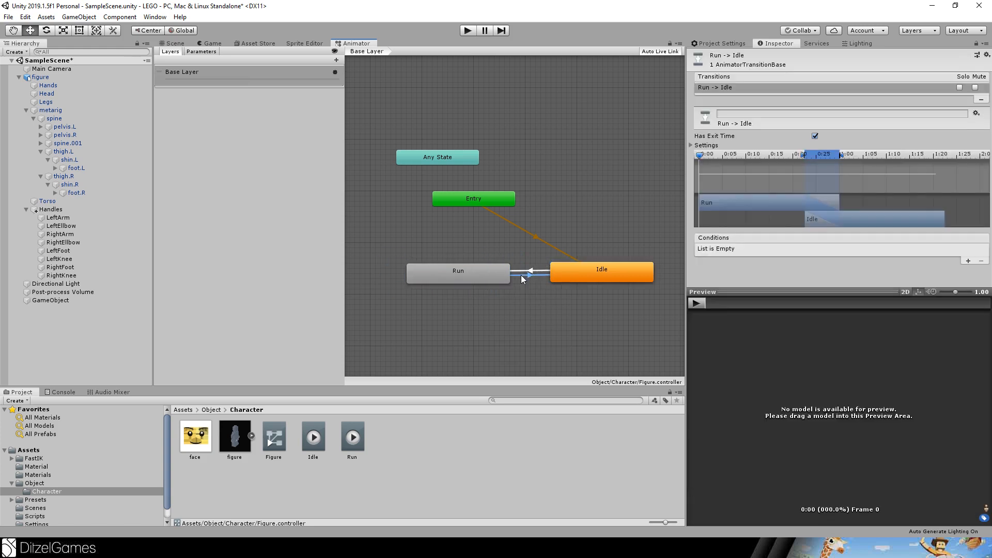
click(535, 272)
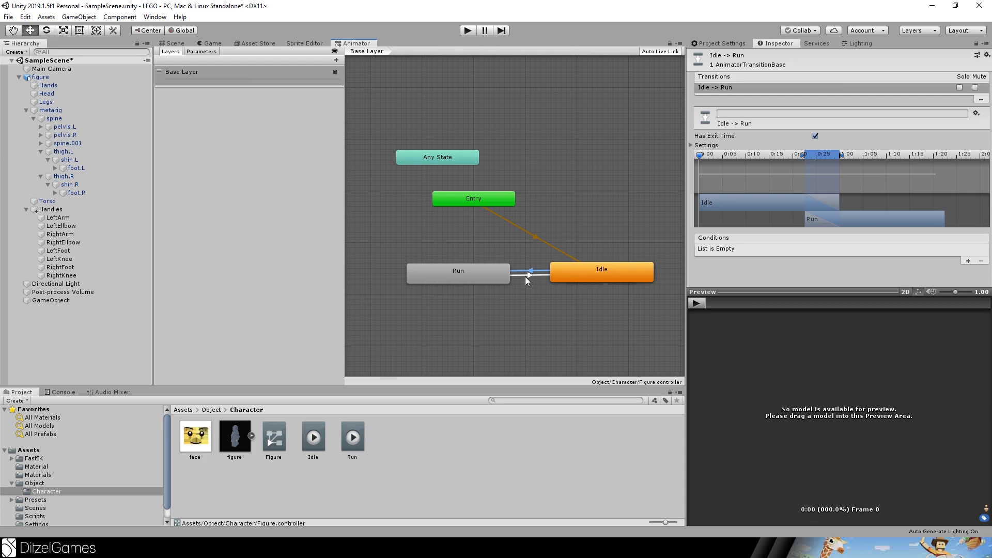
click(530, 271)
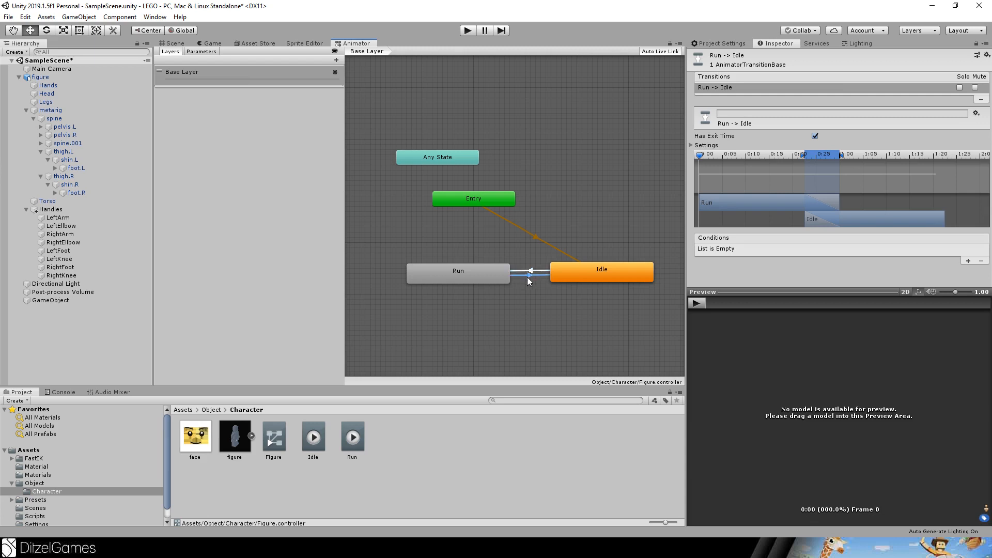
click(457, 270)
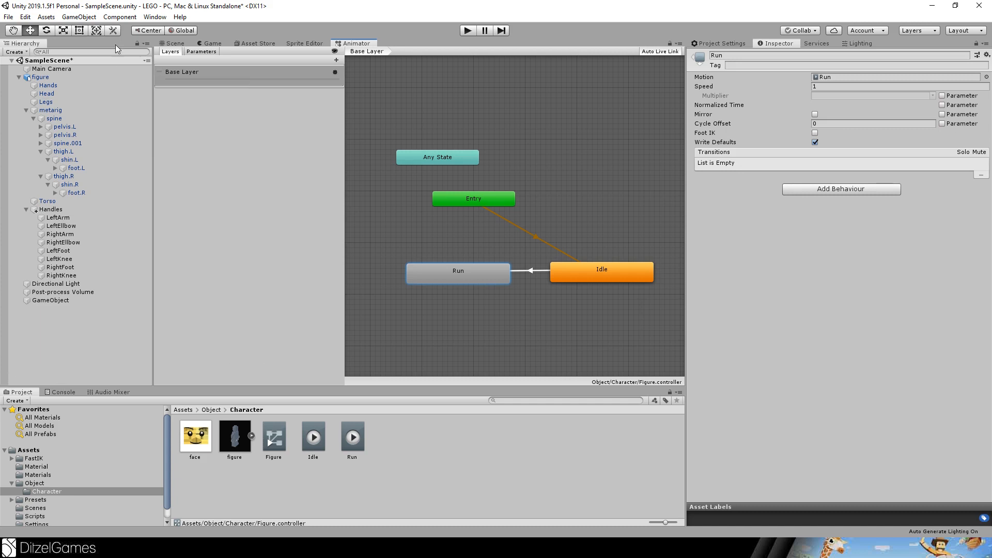
click(175, 43)
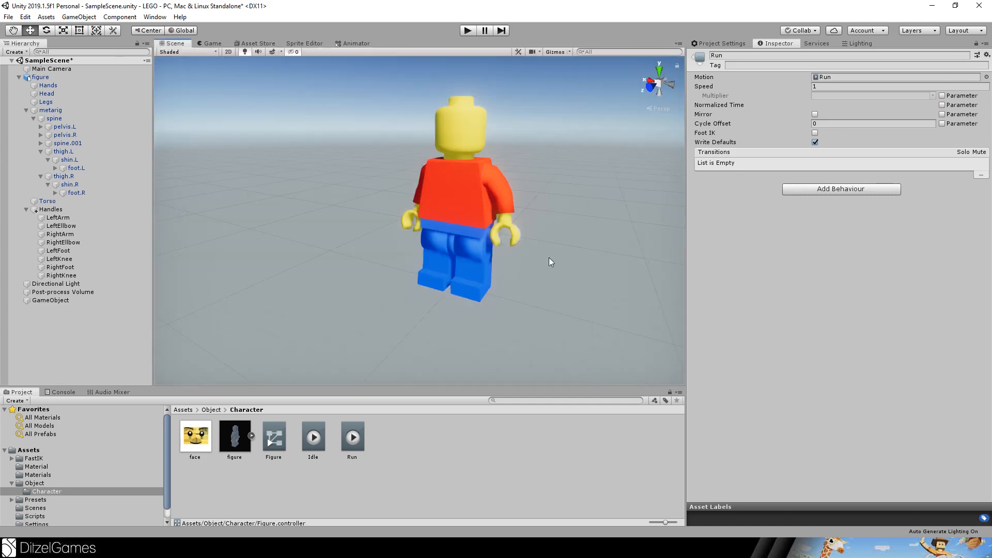
Record Run handle positions at 0:00 and 1:00, then move to the 0:30 frame.
click(313, 436)
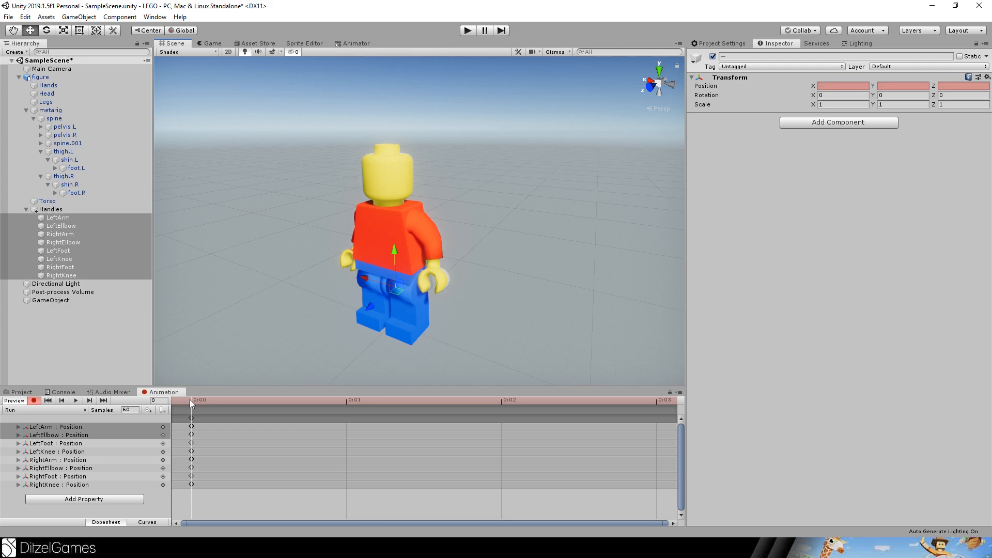
click(53, 426)
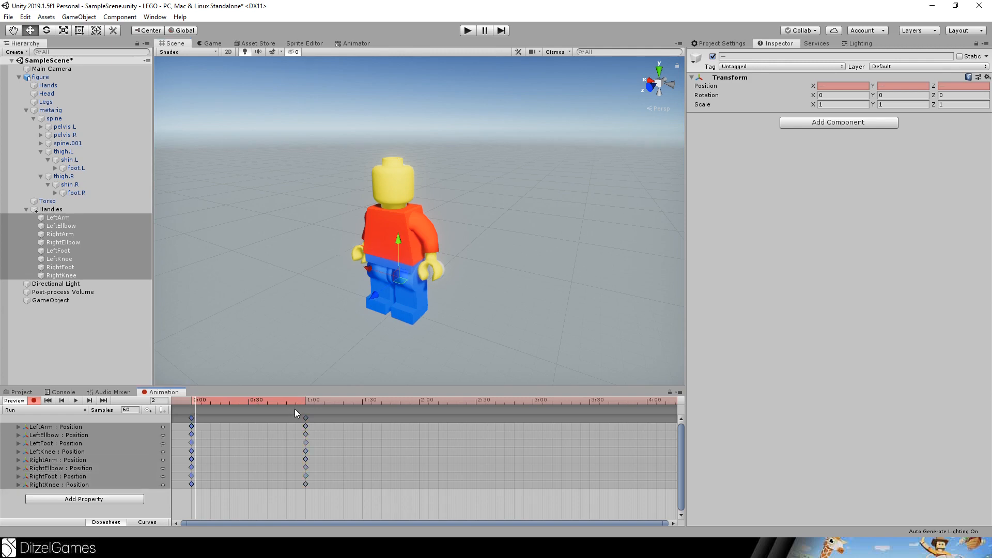
click(306, 404)
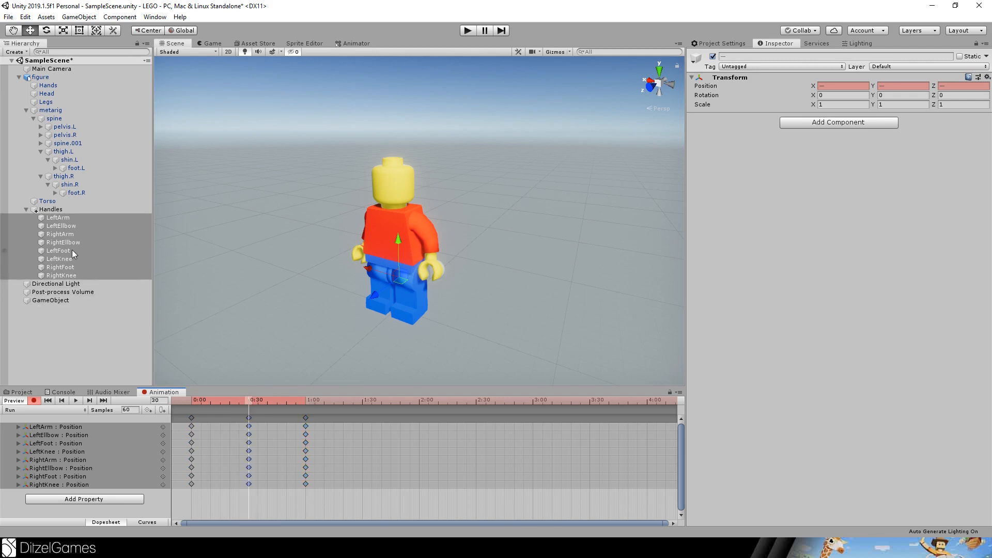
Key LeftFoot, LeftArm and RightArm handle poses at 0:30 of the Run clip.
click(57, 251)
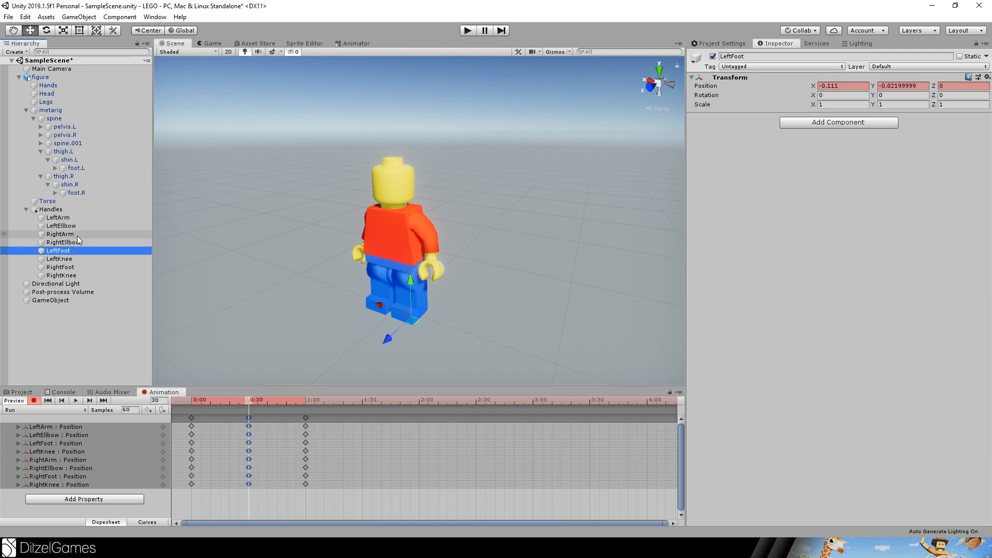
click(57, 217)
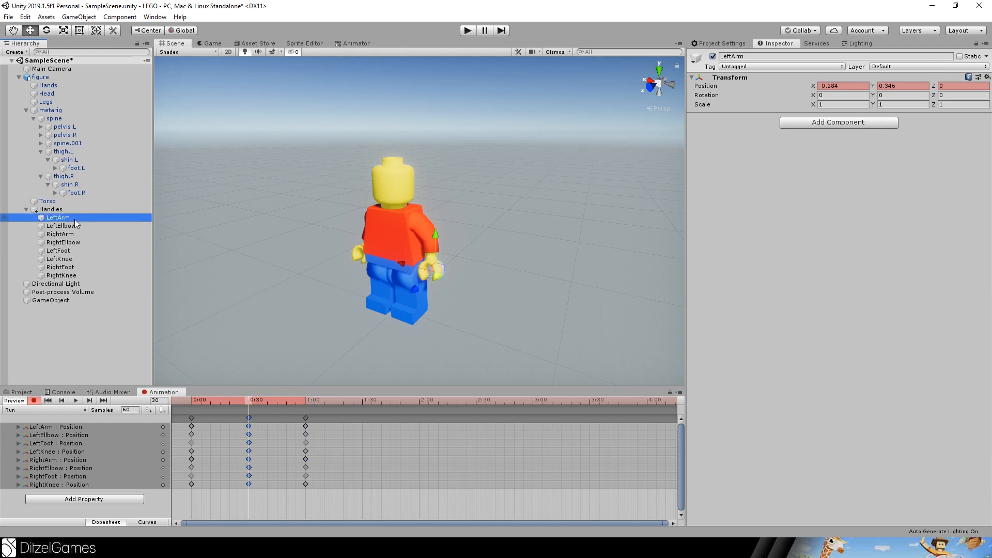
click(59, 233)
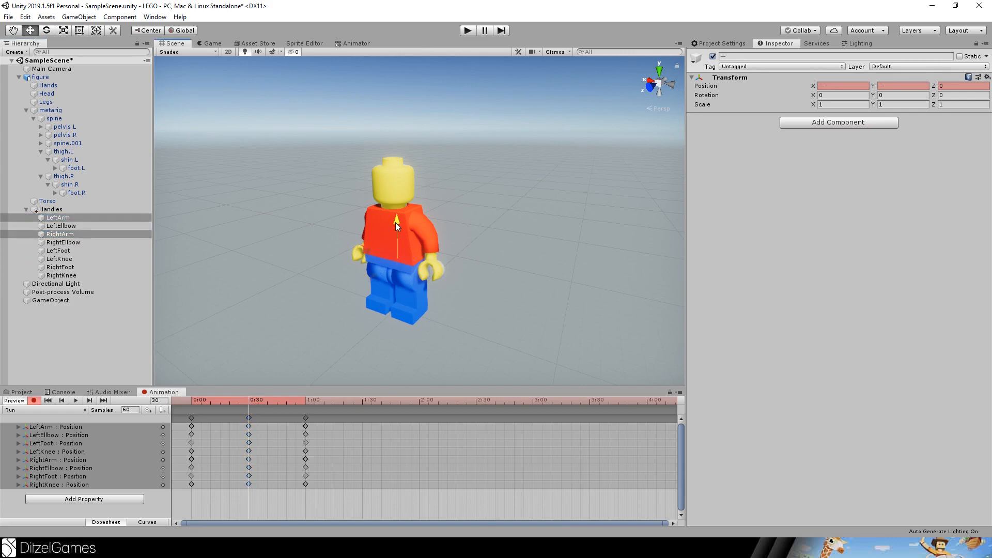
click(62, 291)
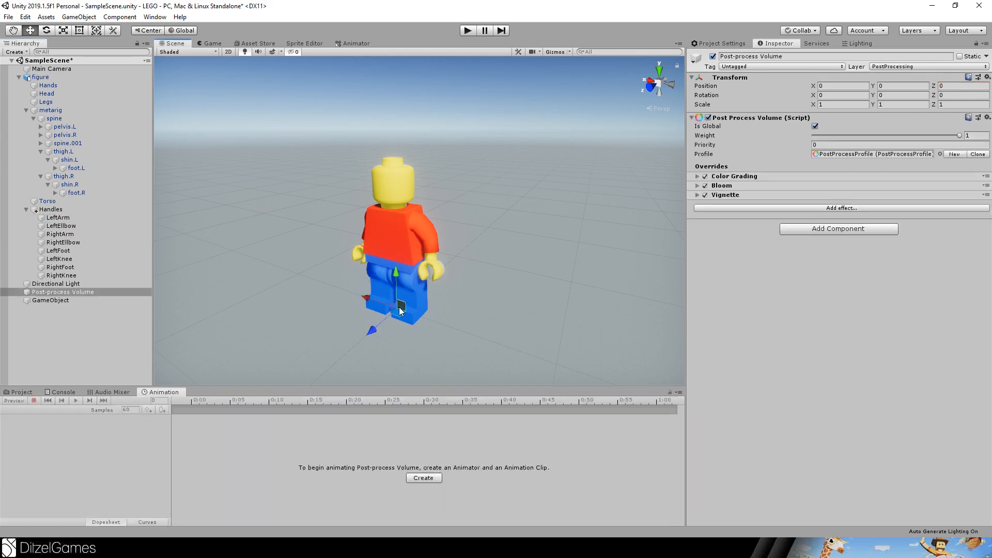
Switch the Animation window from the state machine to the Idle clip.
click(20, 391)
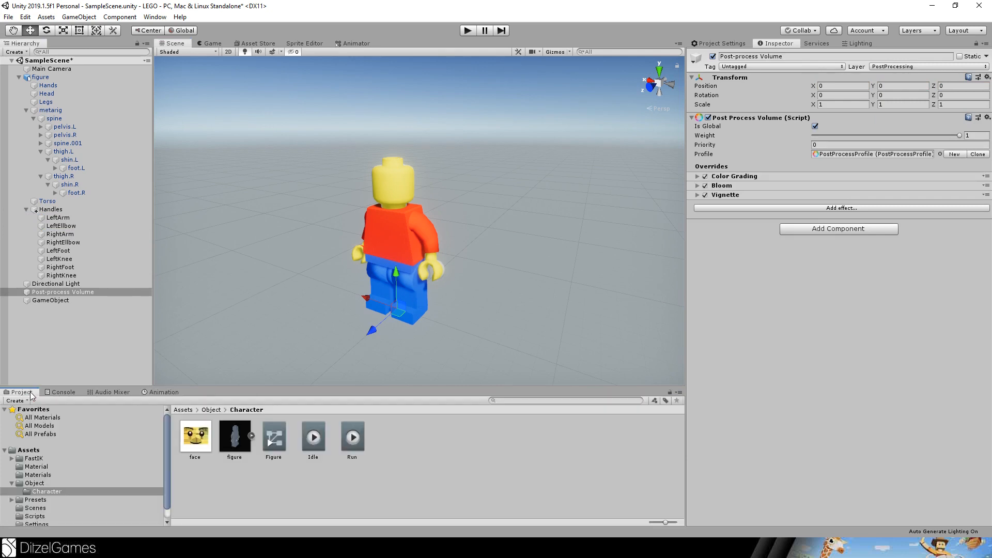
click(354, 43)
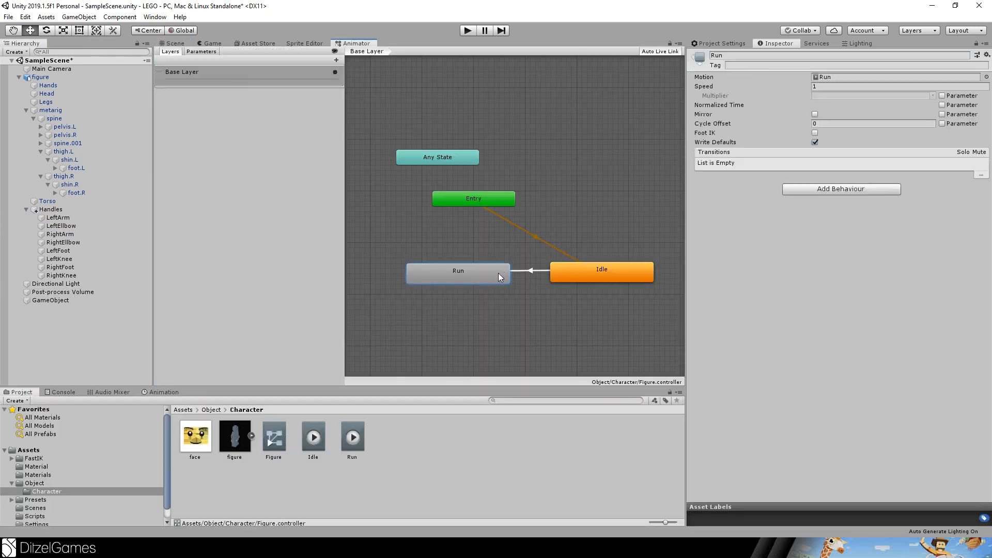
click(213, 43)
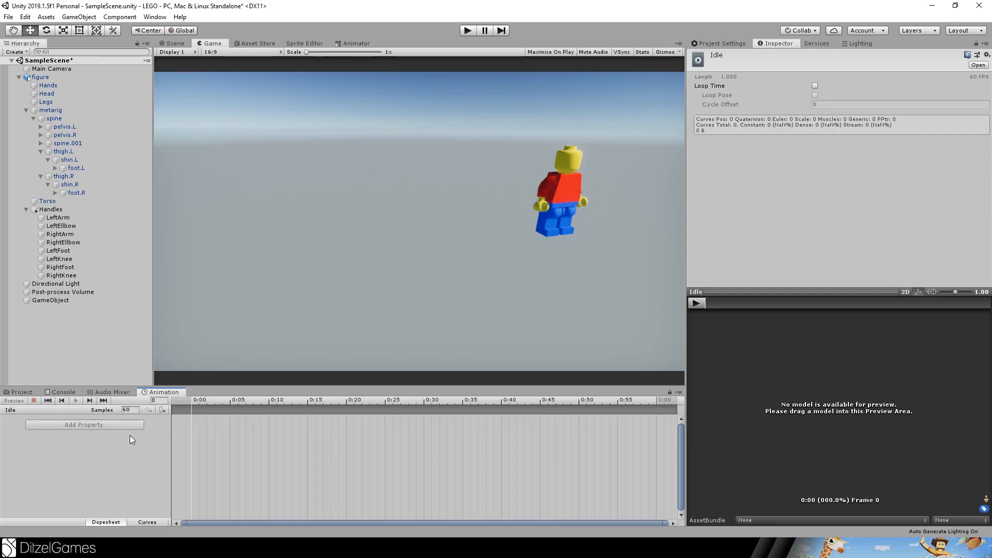
Key arm handles and metarig in Idle, then play-test the game.
click(467, 31)
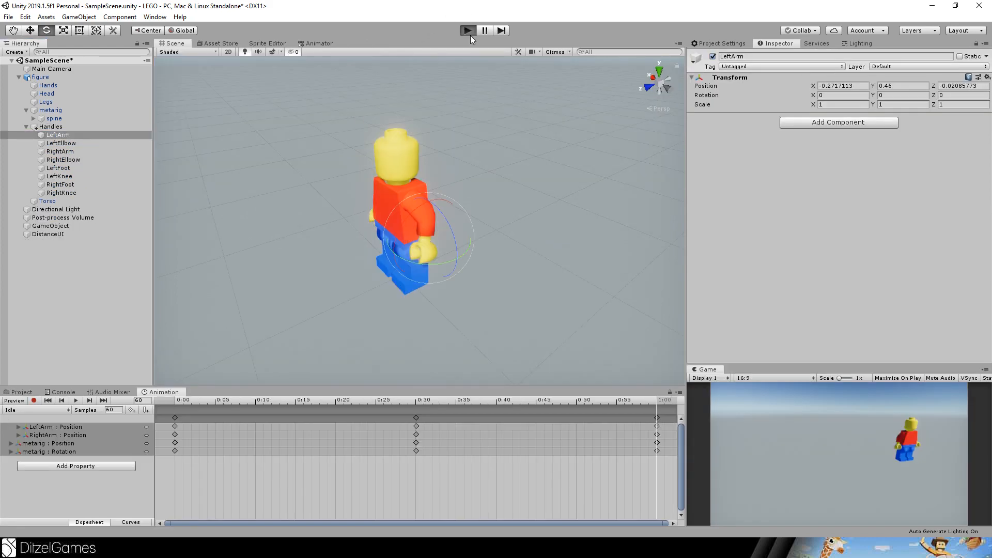
click(467, 30)
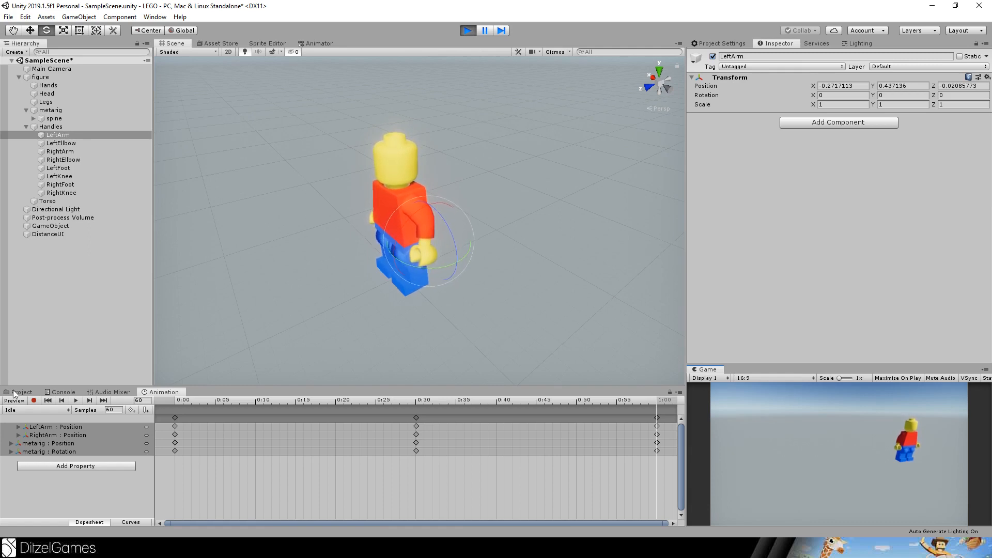
click(20, 391)
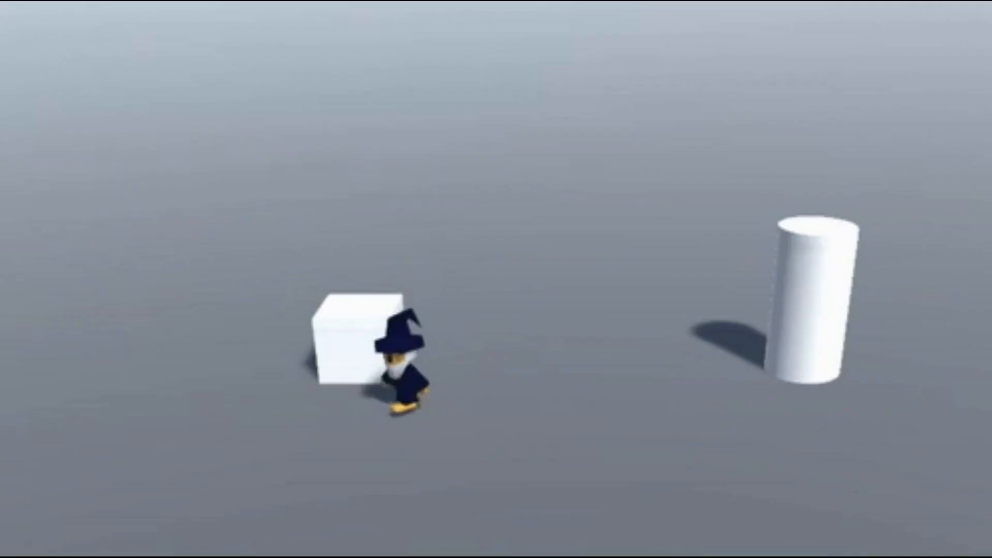
Run the other Unity project's game with the wizard among low-poly trees.
click(477, 35)
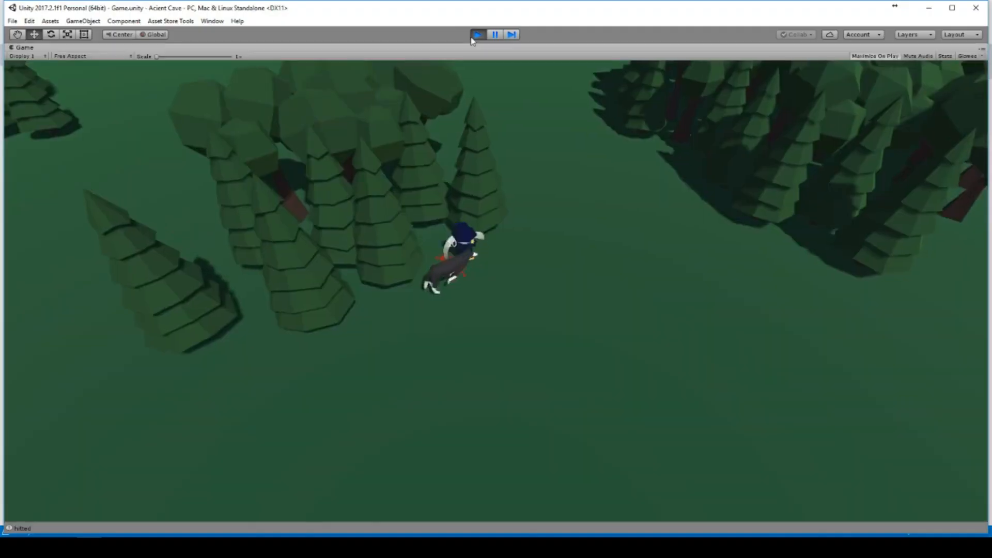